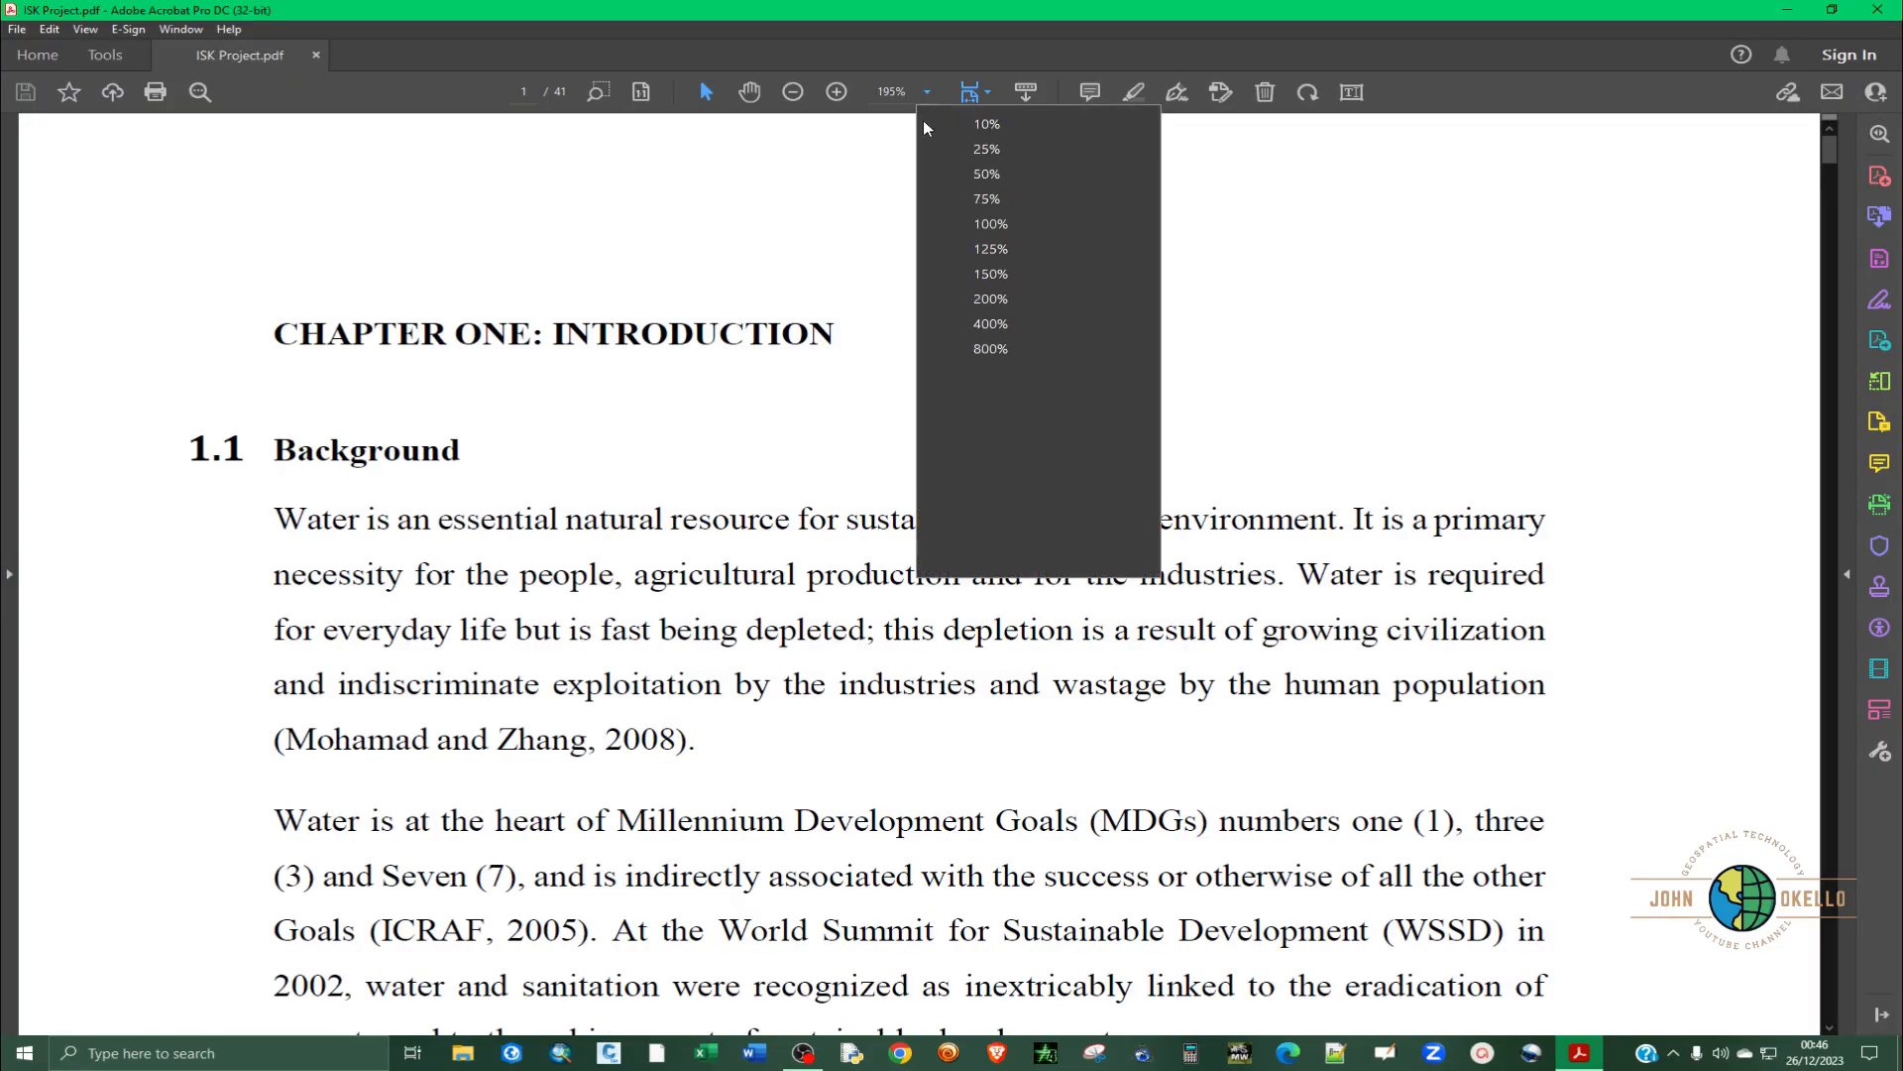
- View the report pages at actual size and scroll through them
click(989, 225)
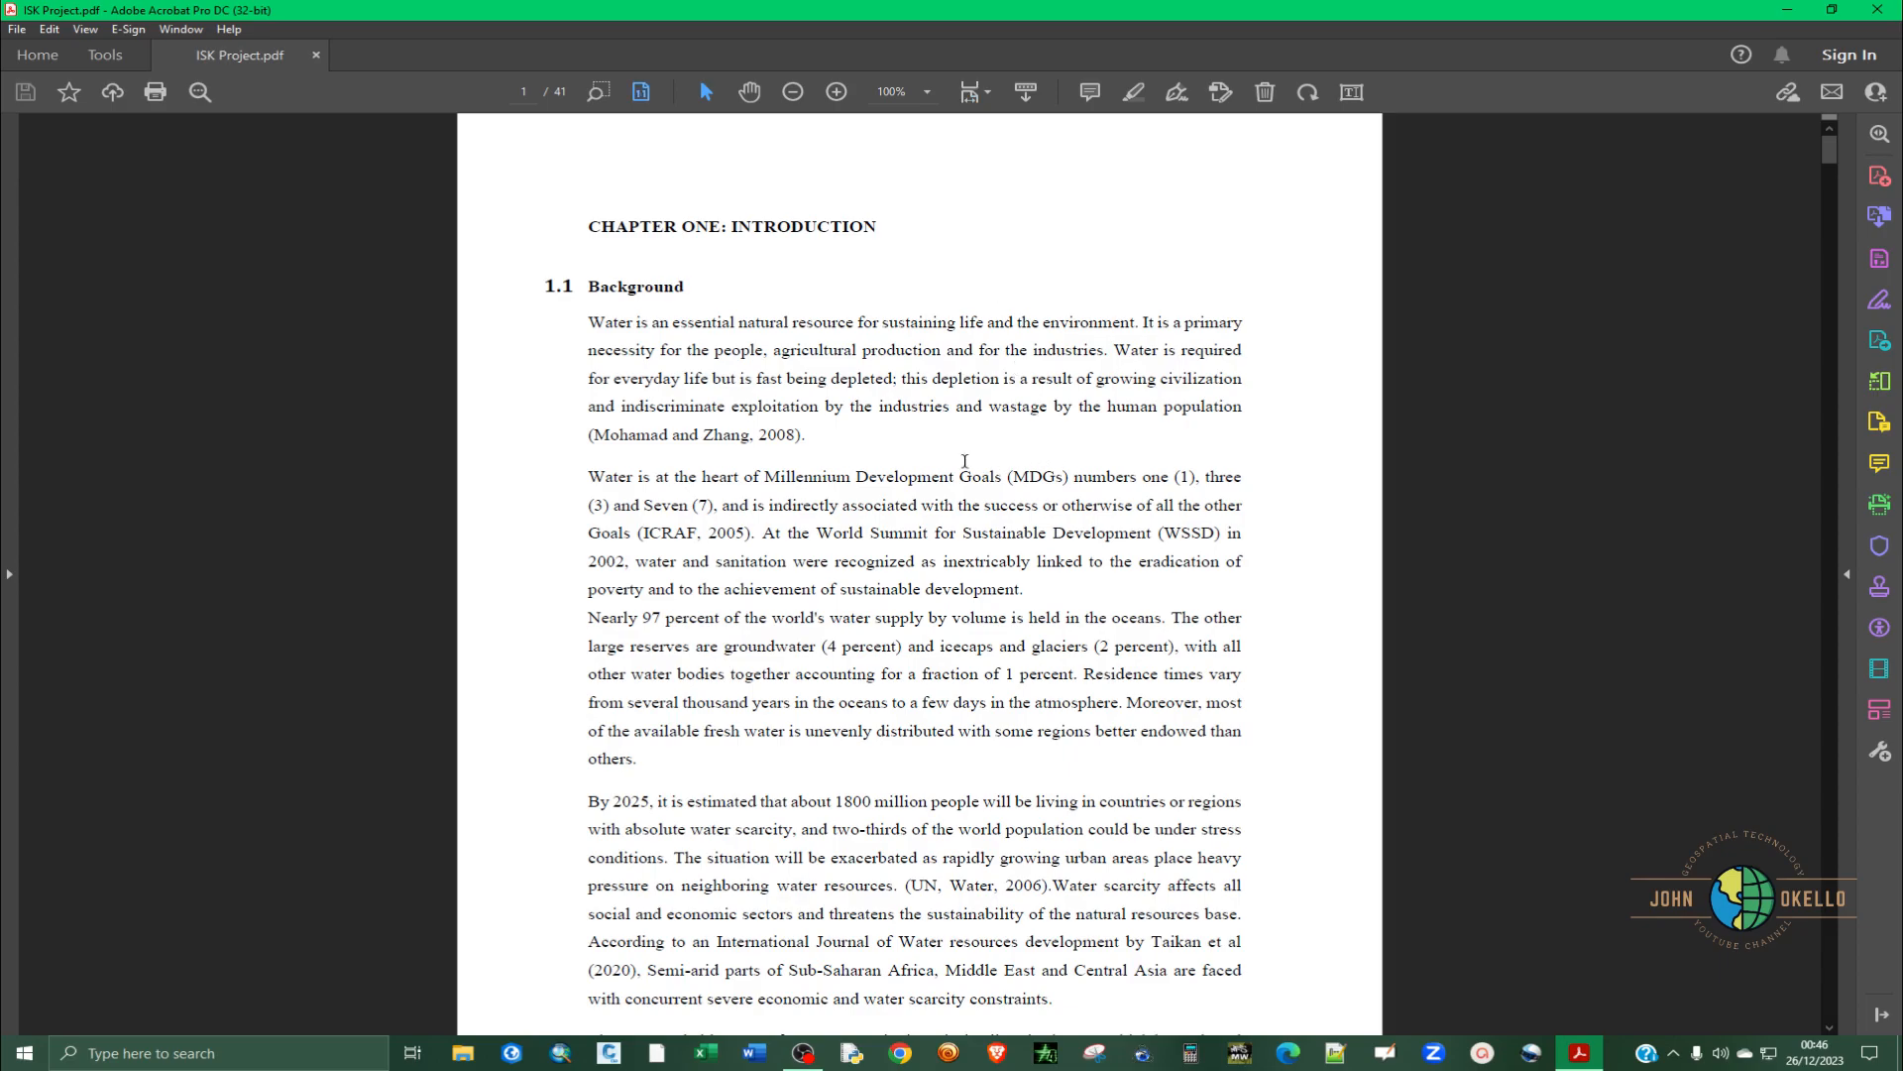
scroll(down, 3)
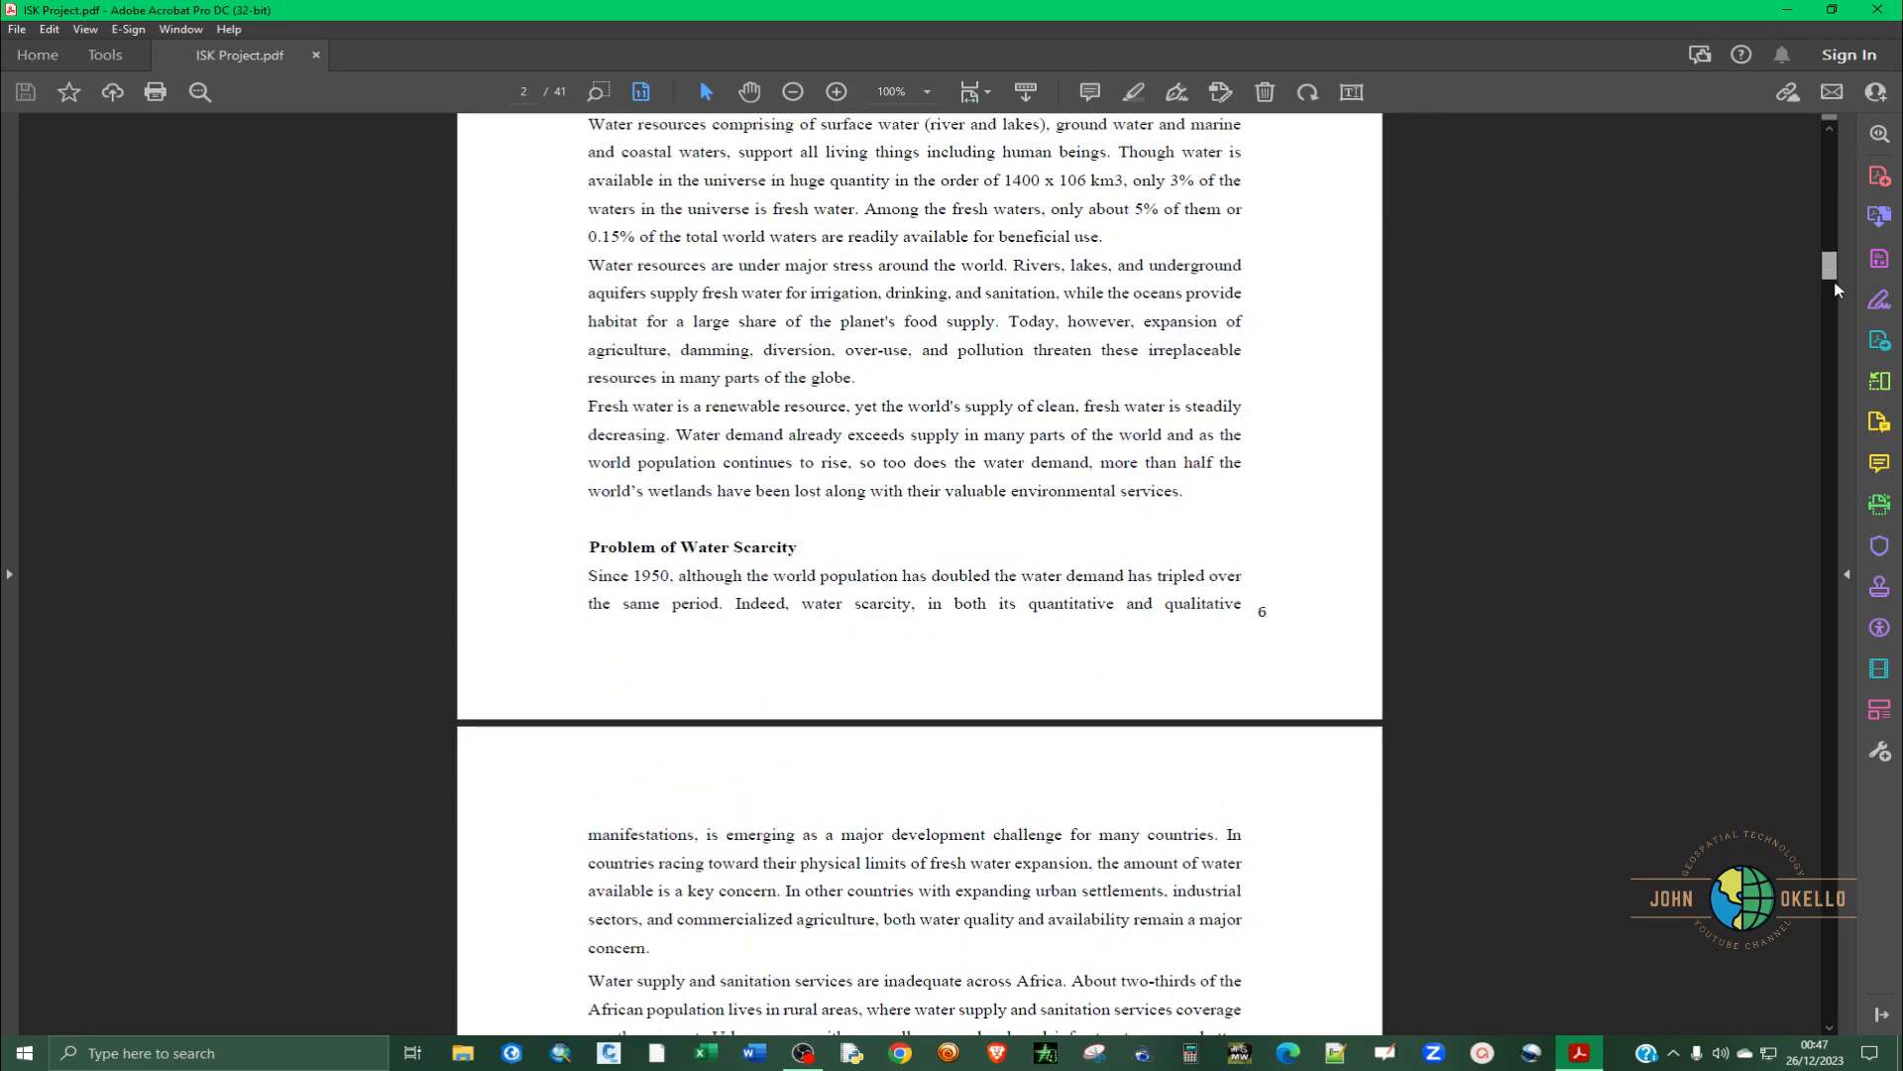
scroll(down, 3)
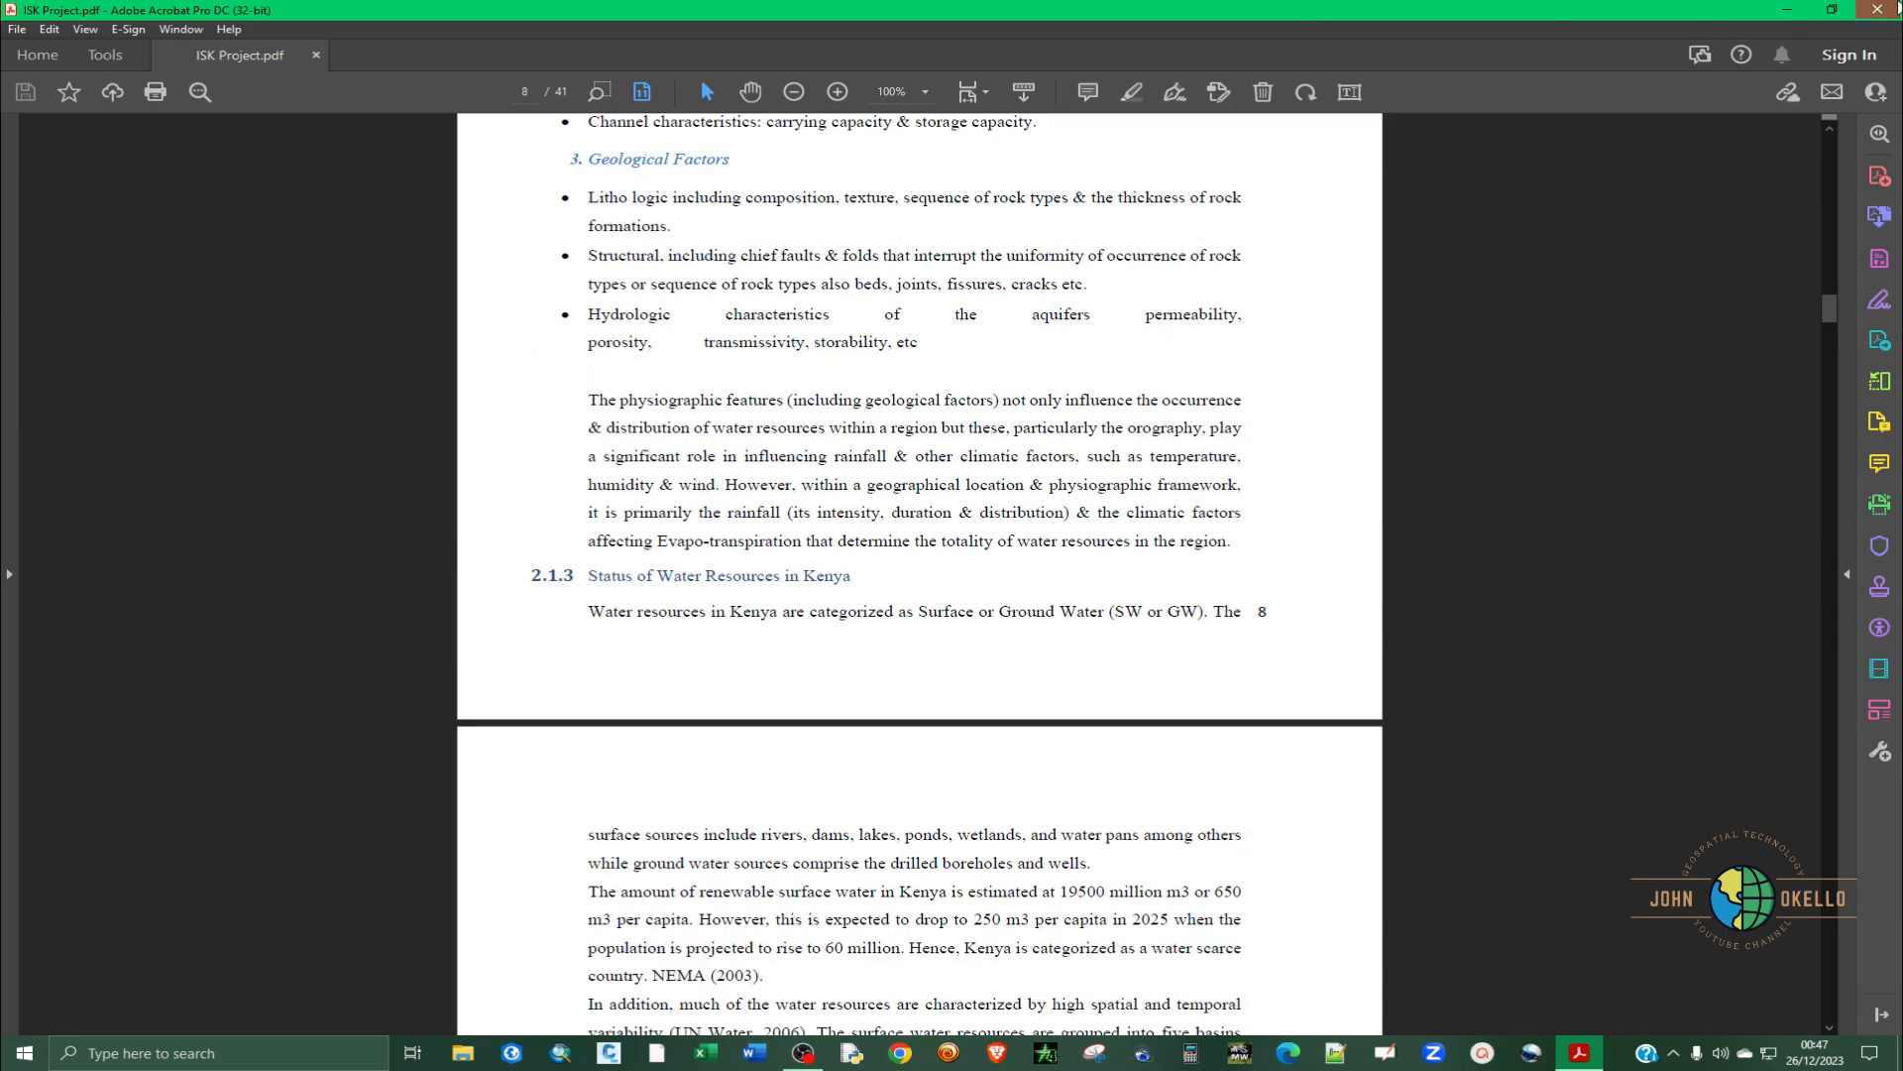
- Open ISK Project.pdf from the Desktop with Google Chrome via Open with
right_click(38, 109)
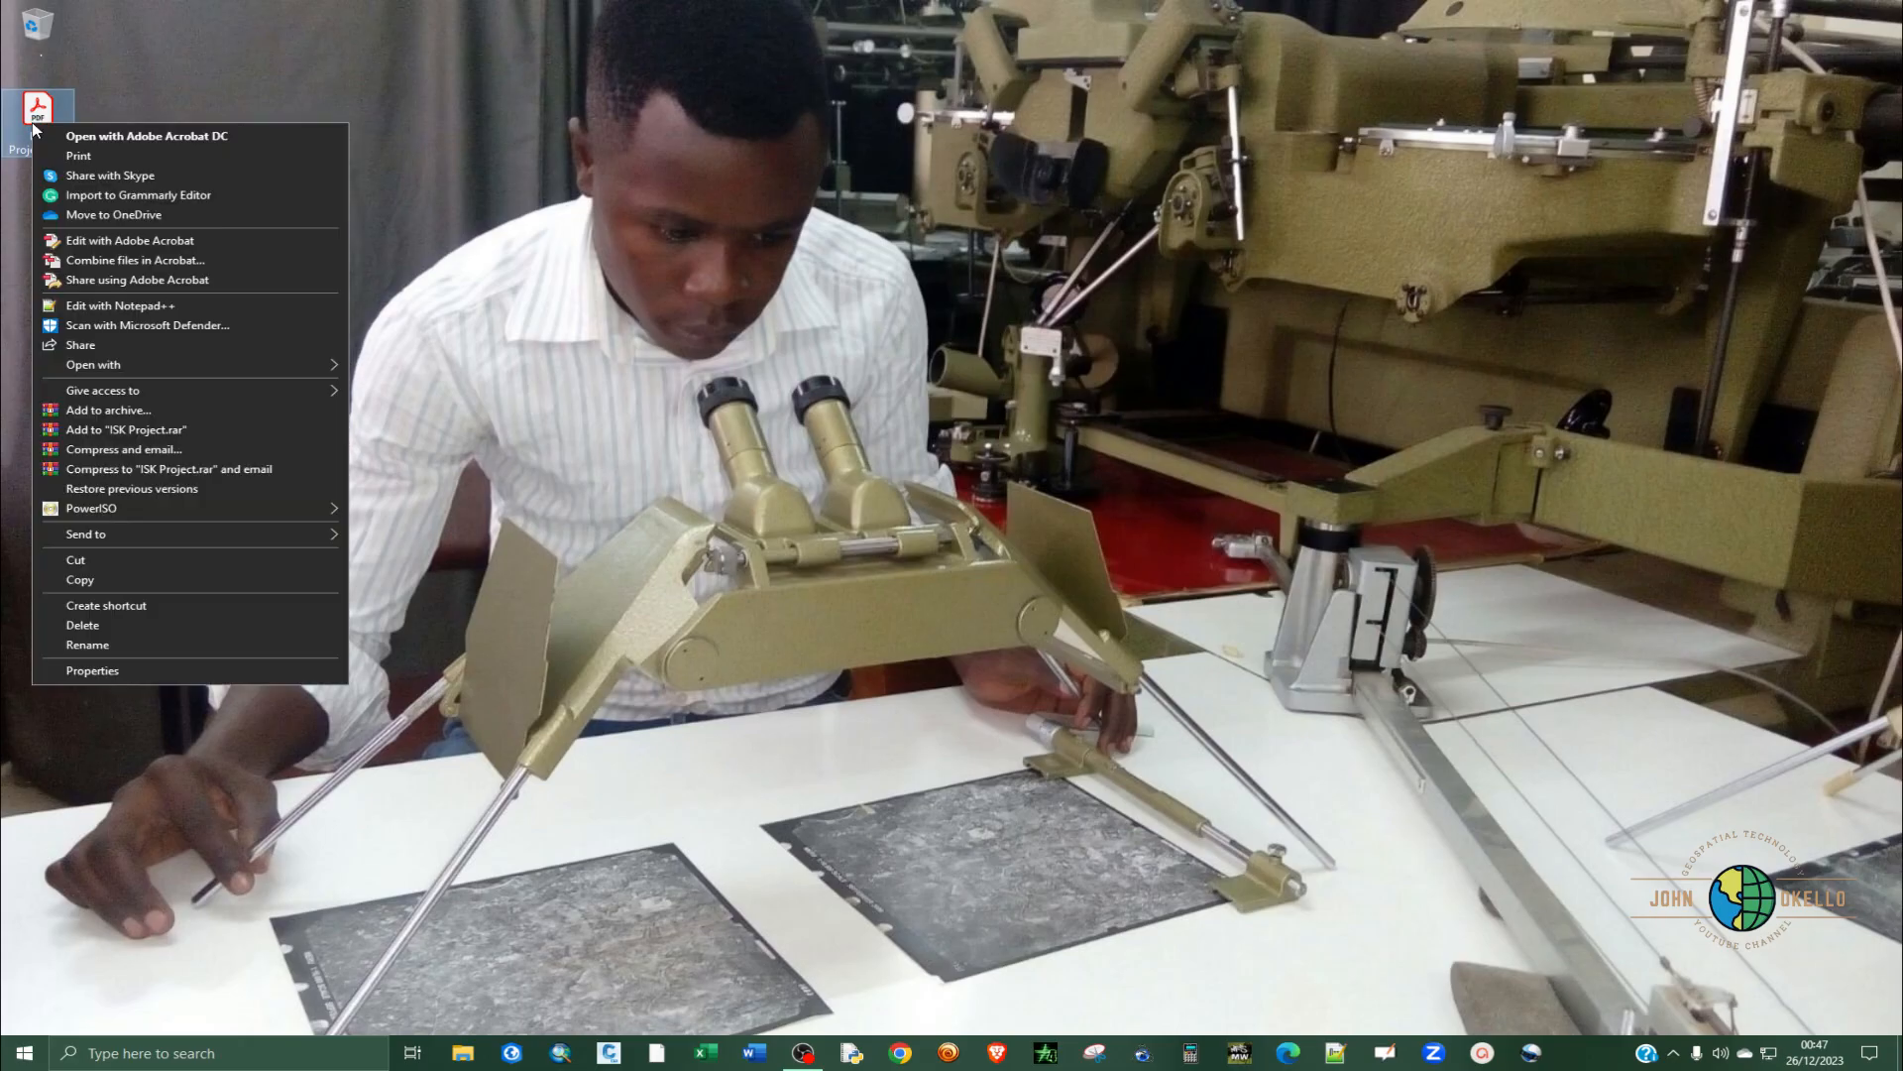
click(93, 365)
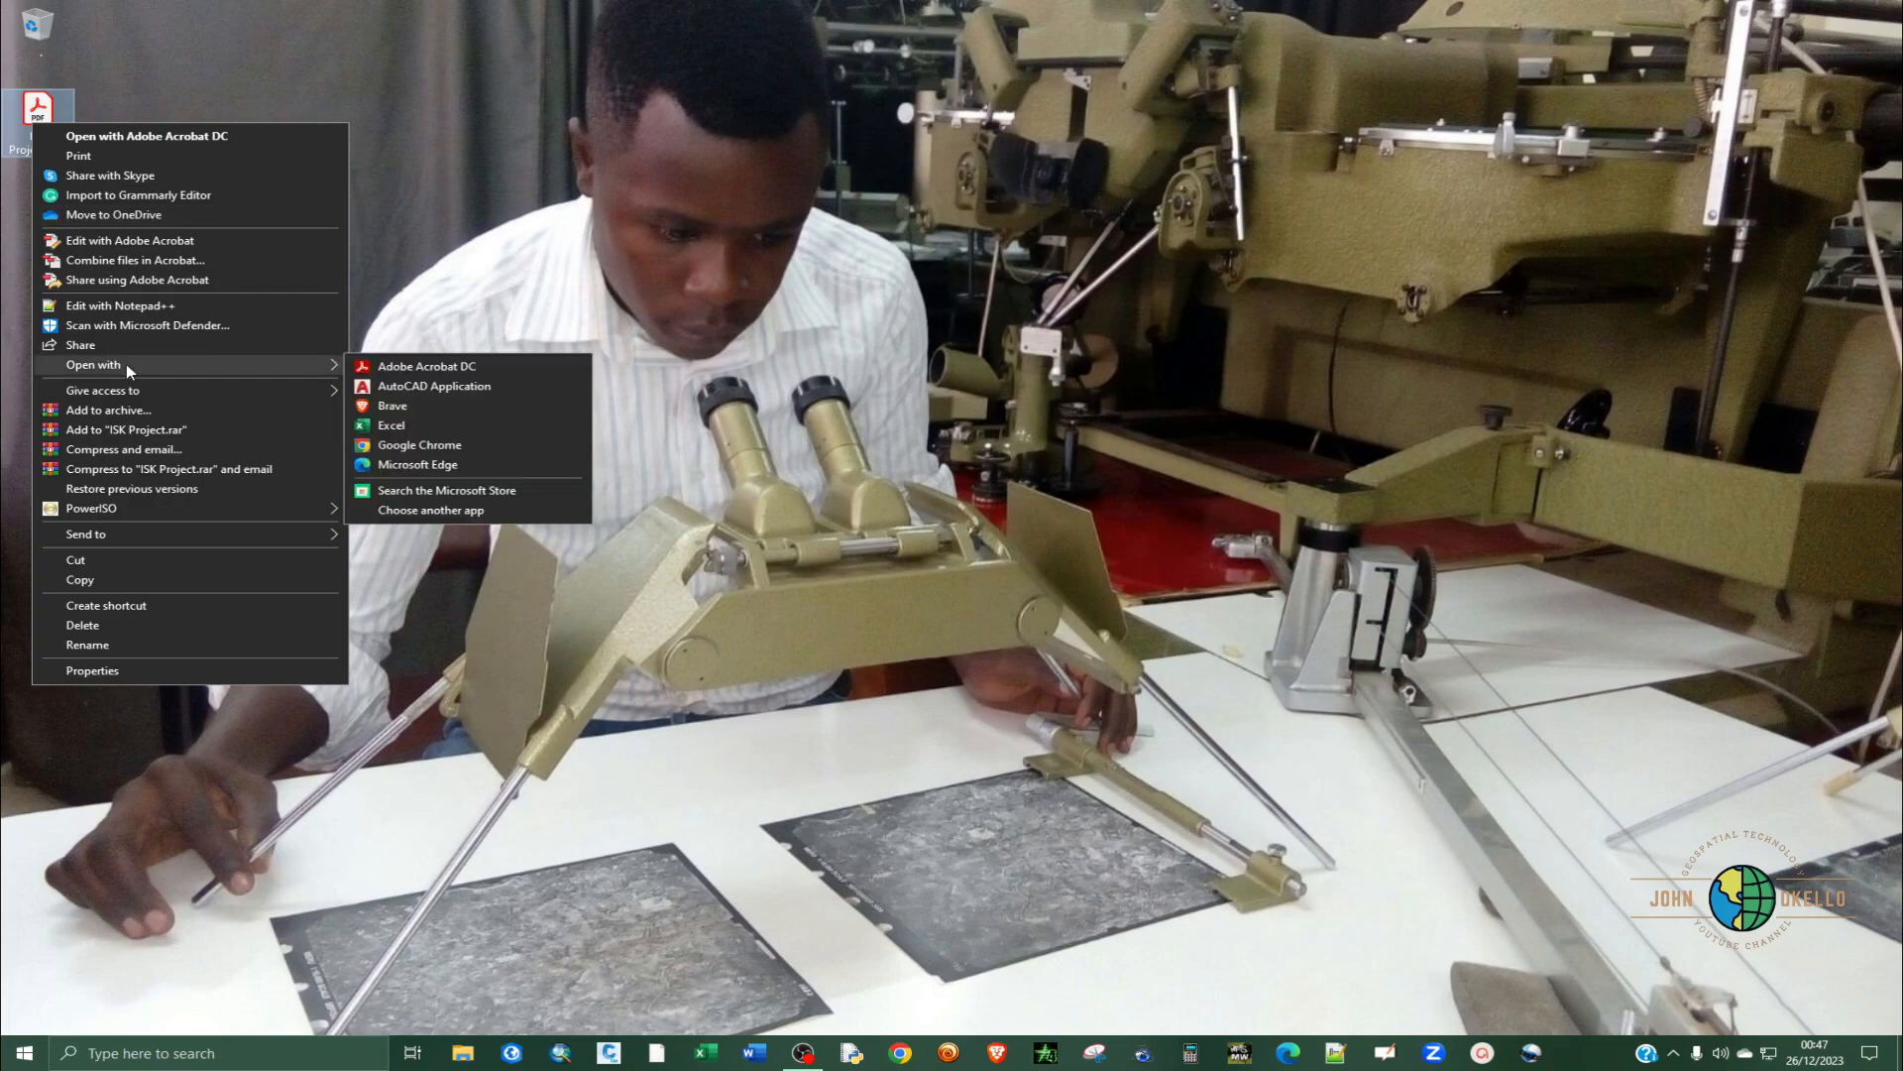
mouse_move(283, 373)
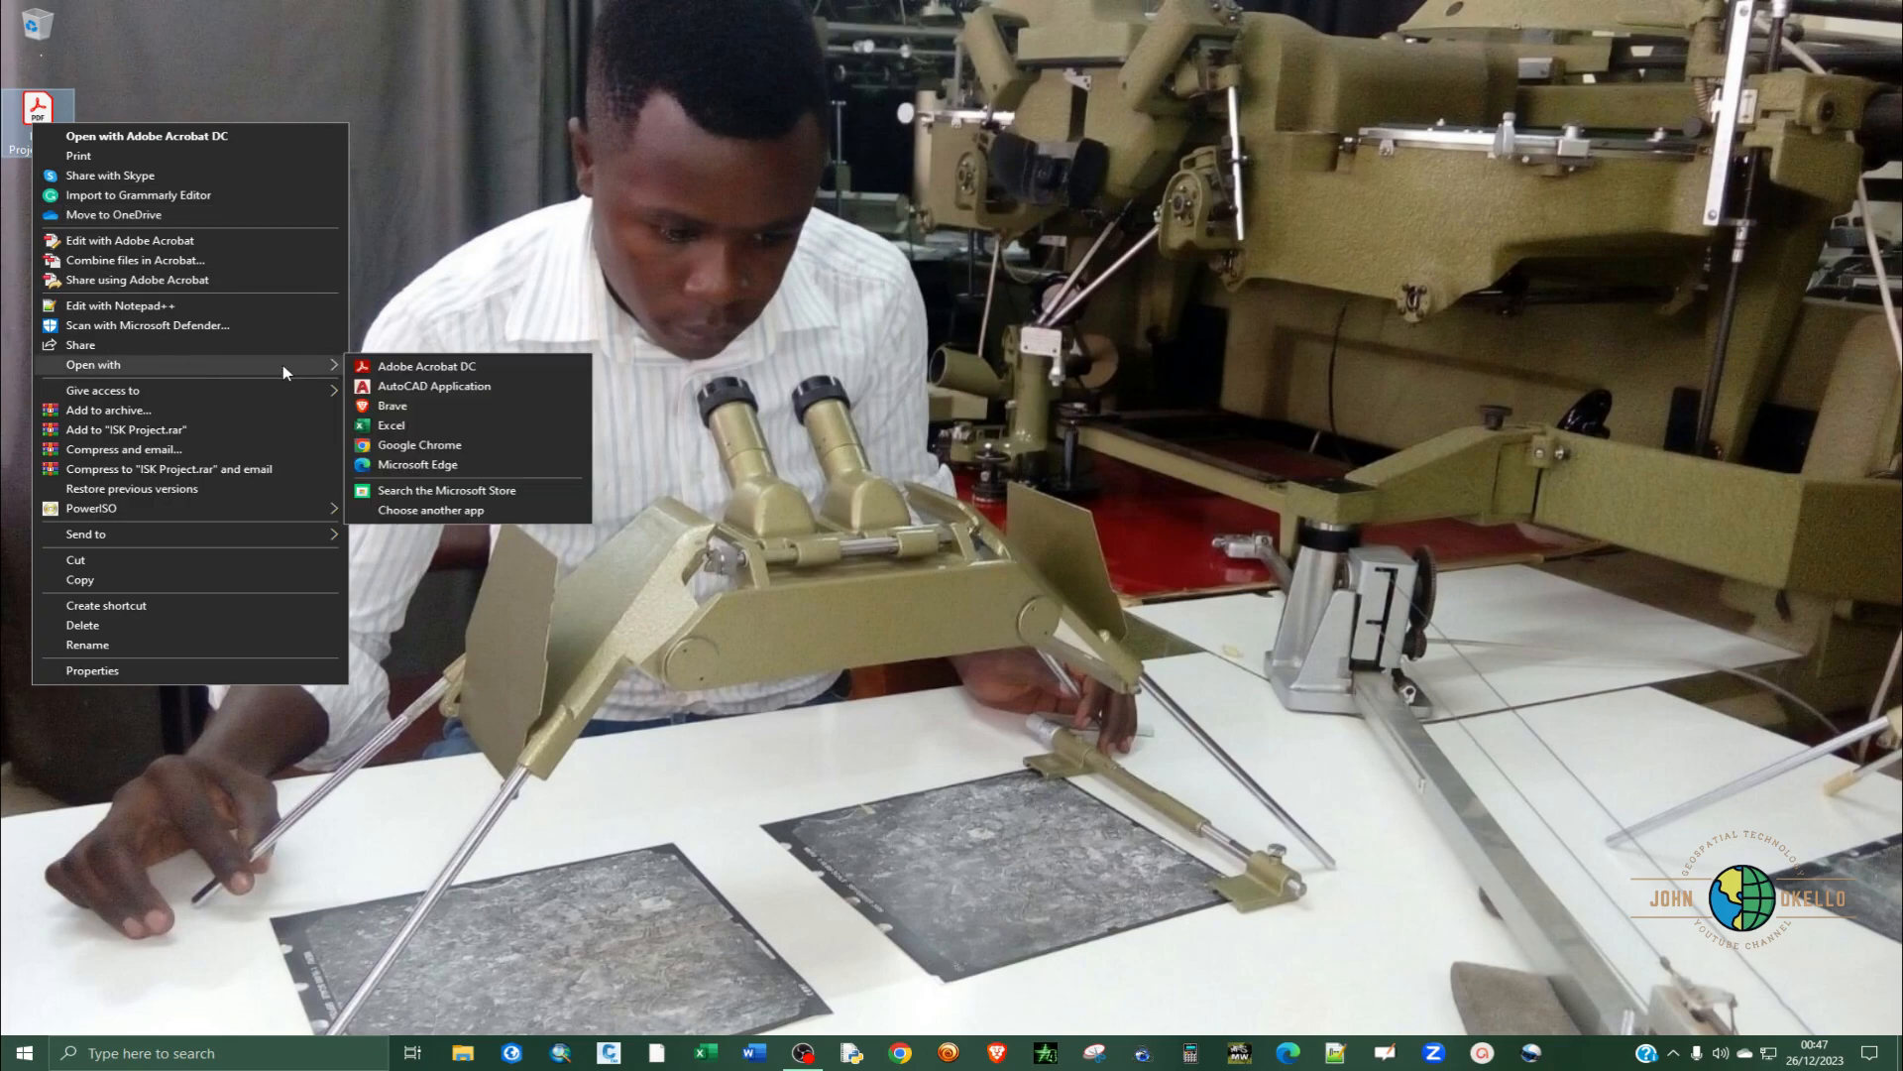
mouse_move(419, 444)
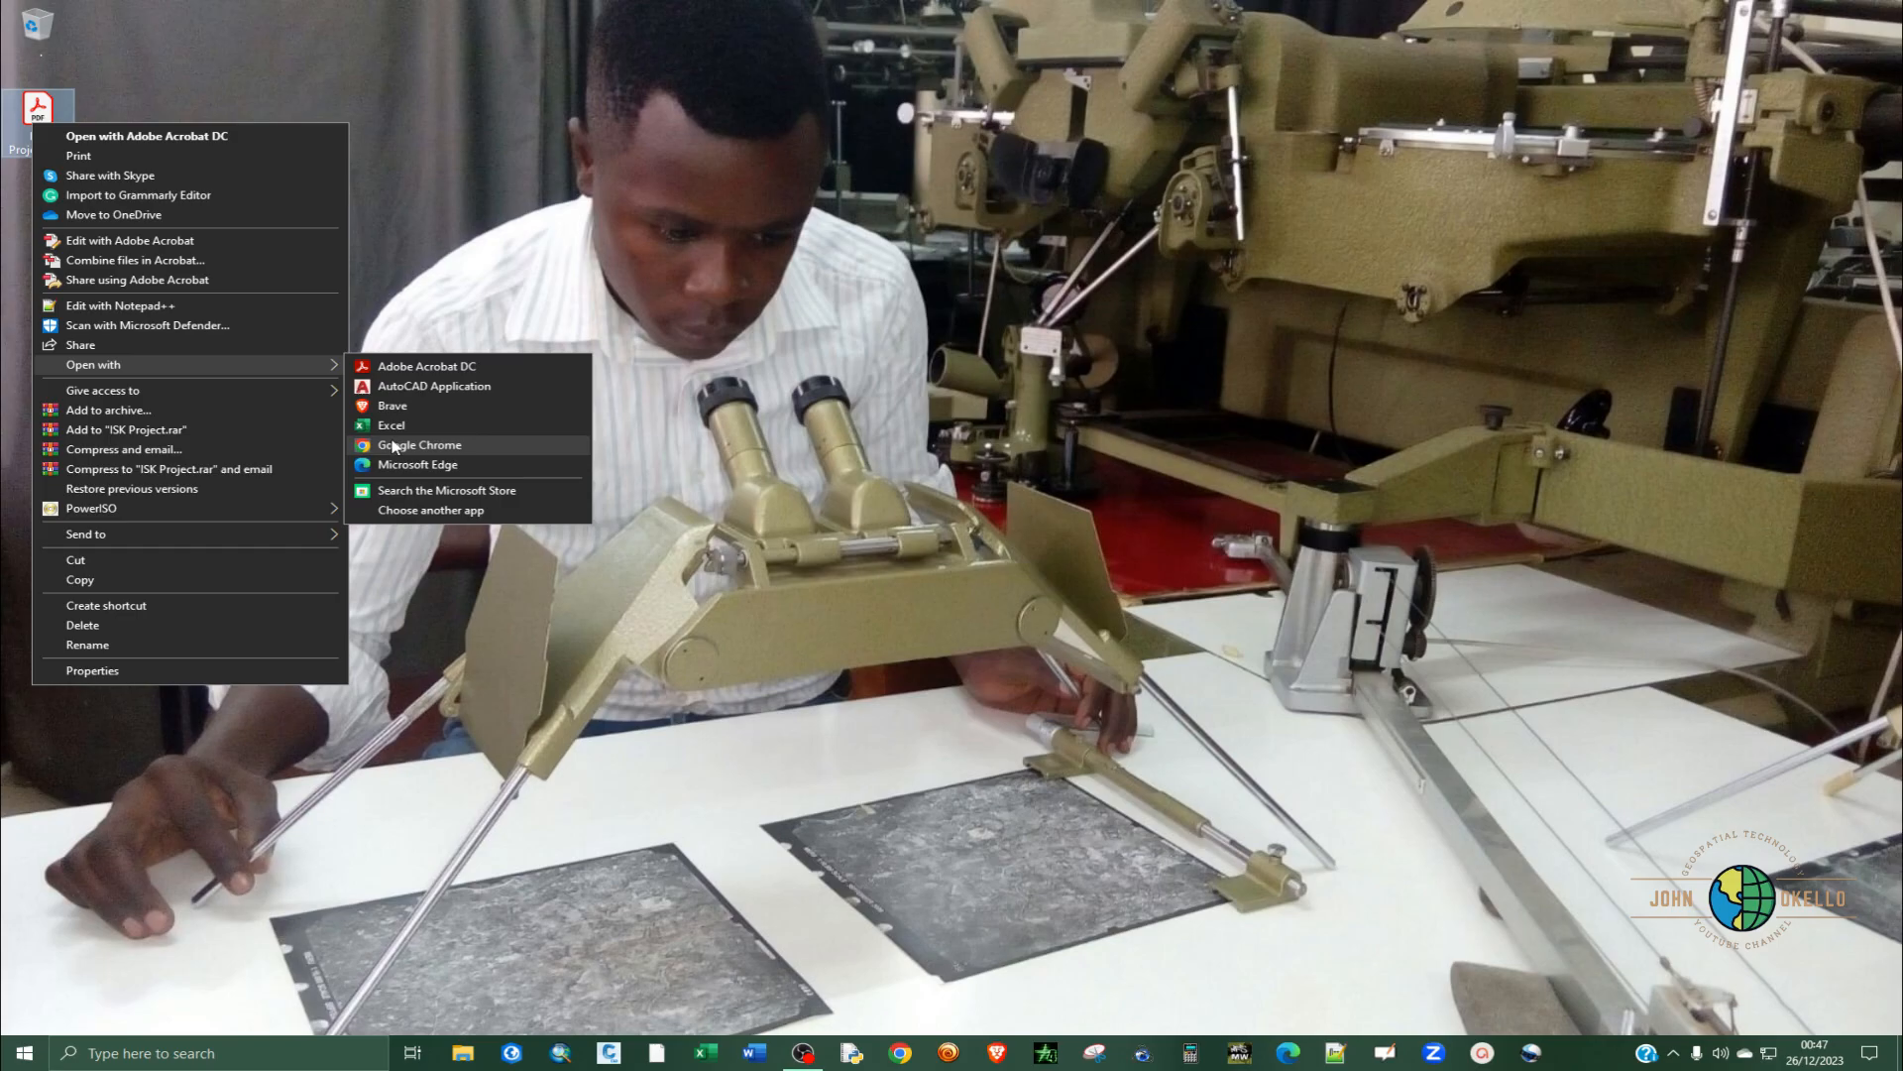
click(418, 444)
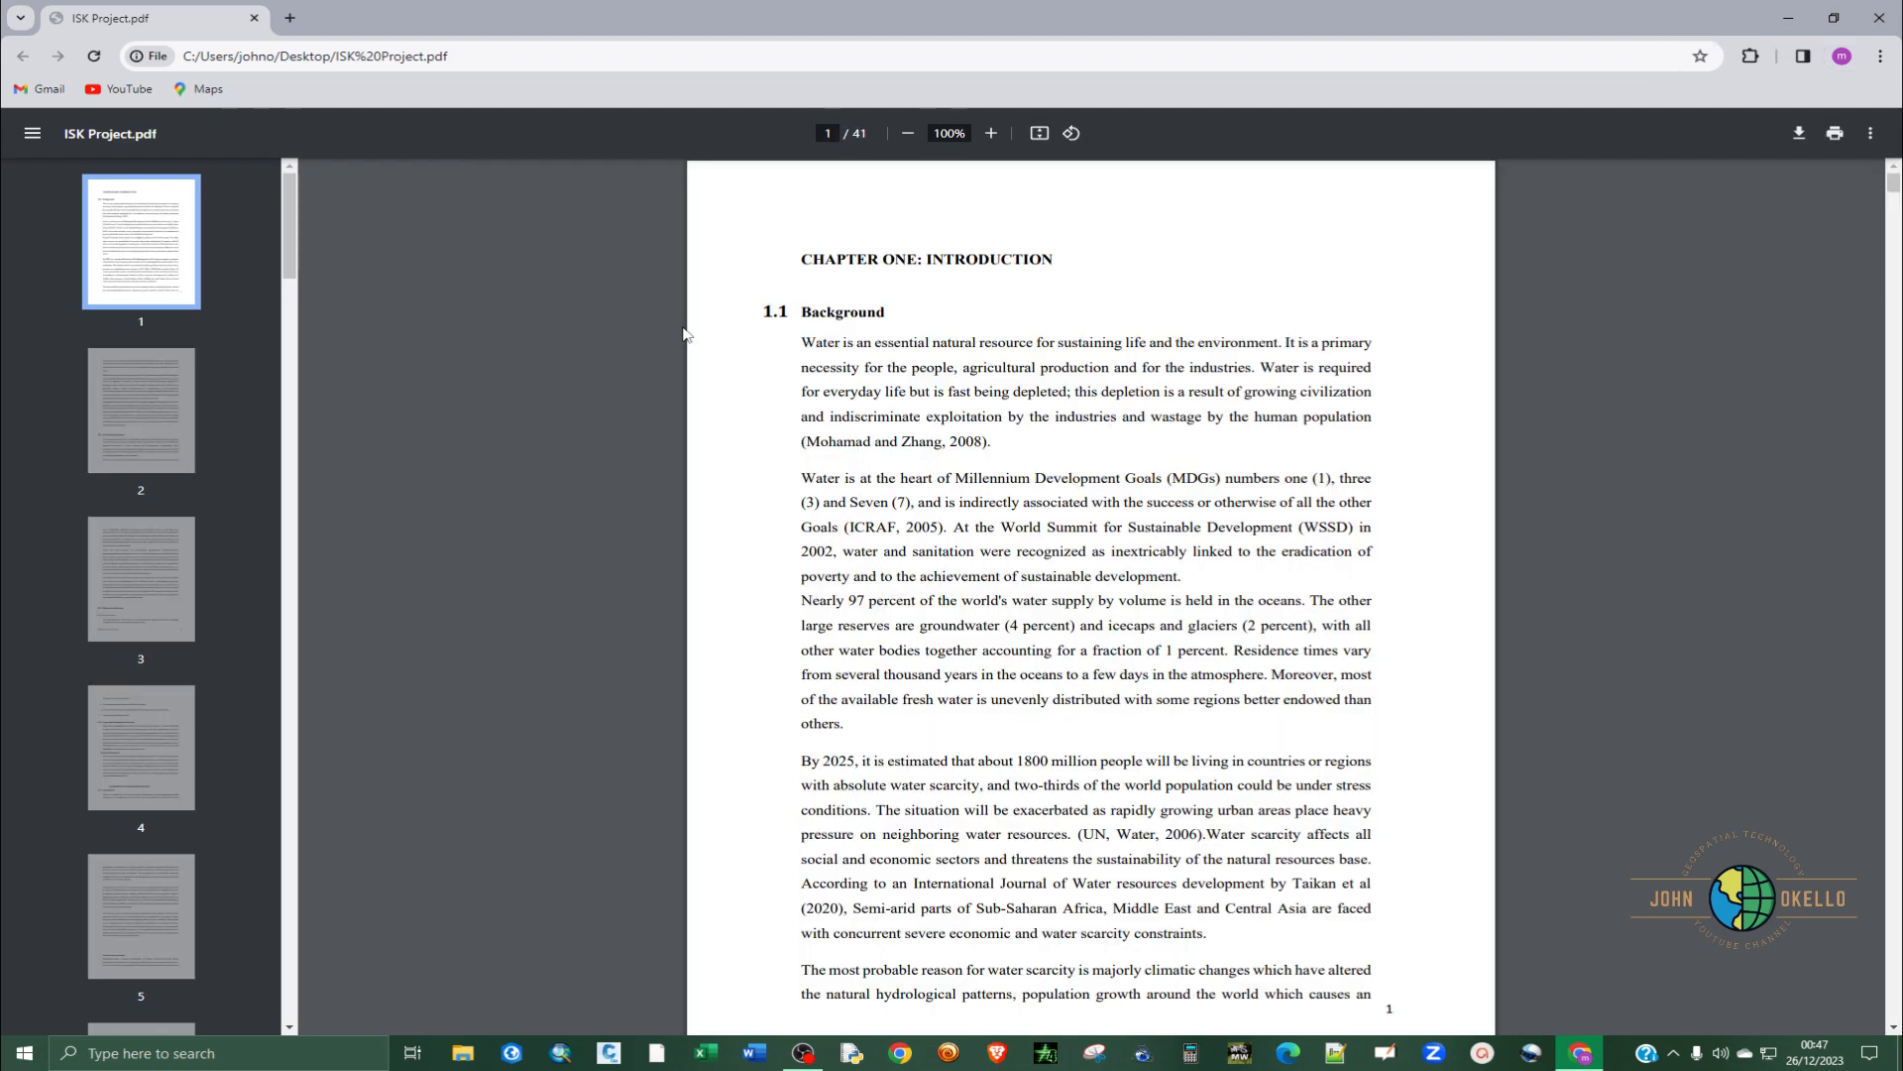
- Start printing to Microsoft Print to PDF with a custom page range of 10-15
scroll(down, 3)
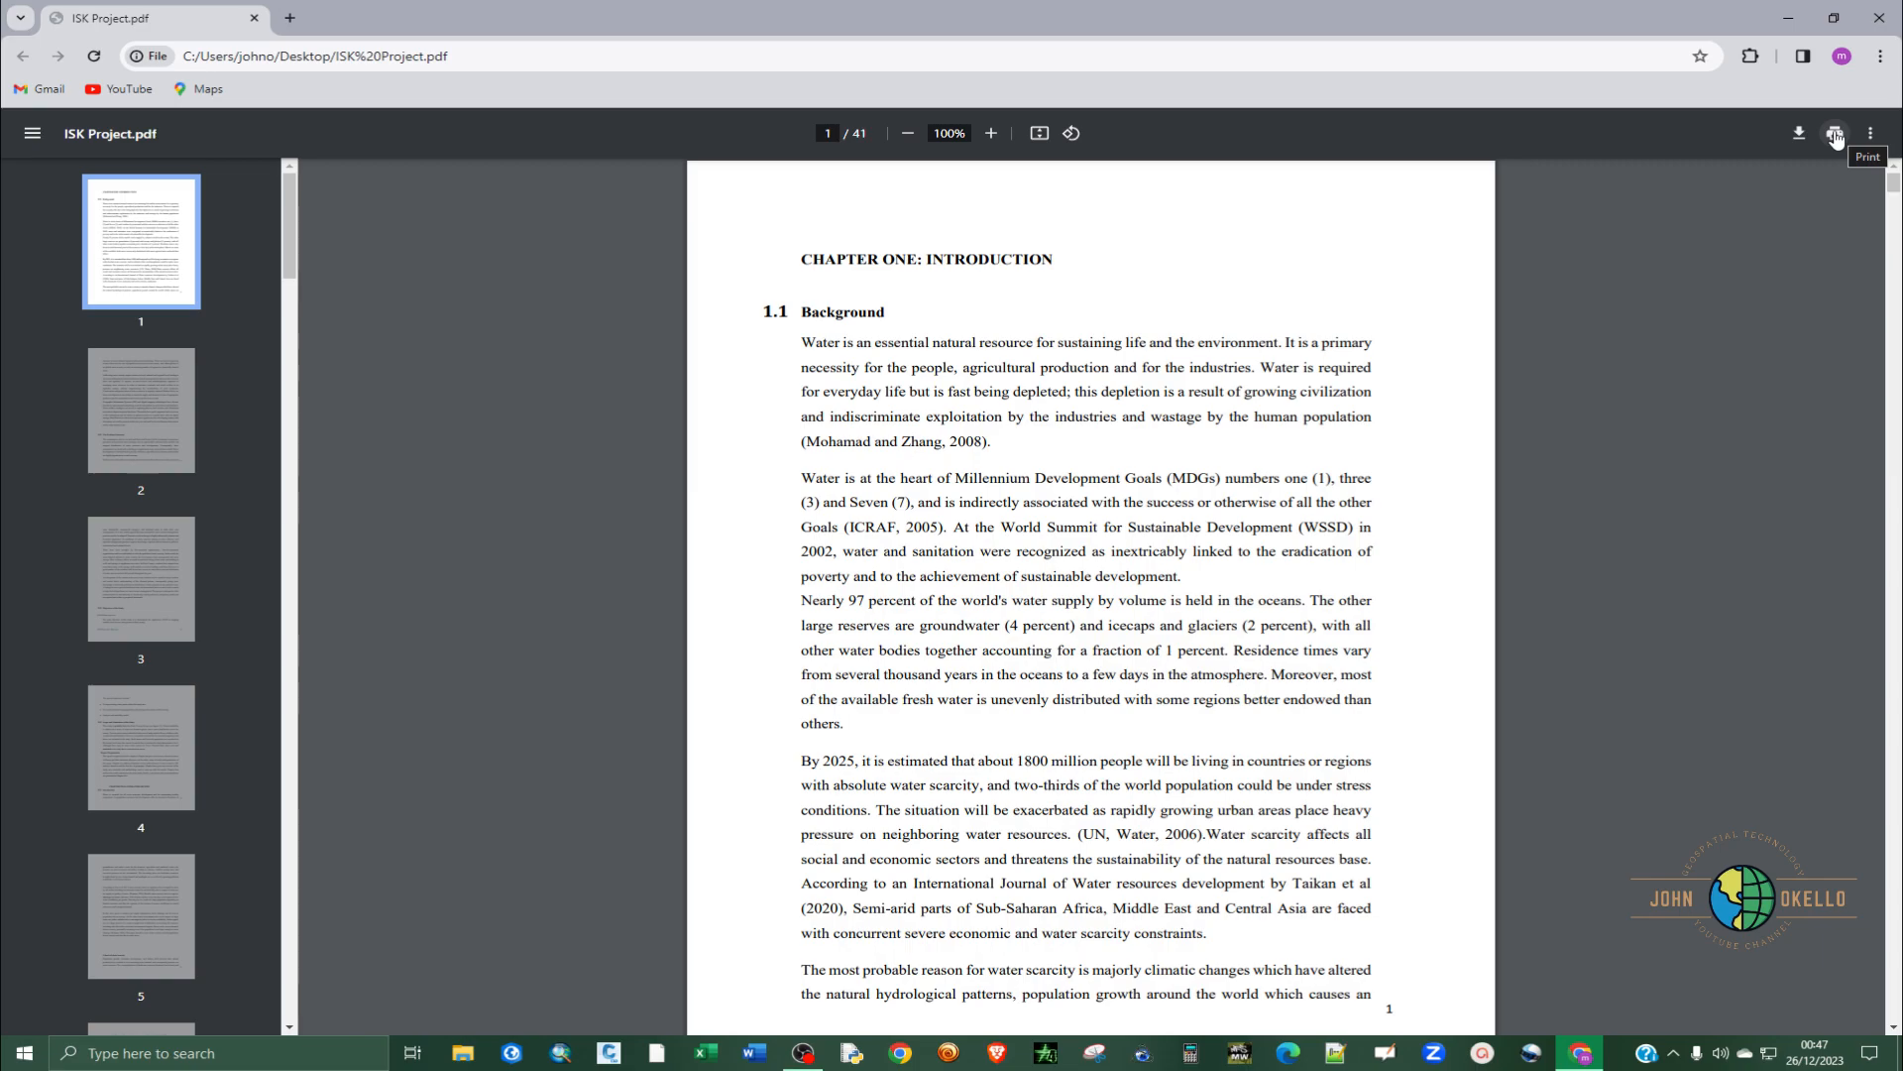
click(1834, 133)
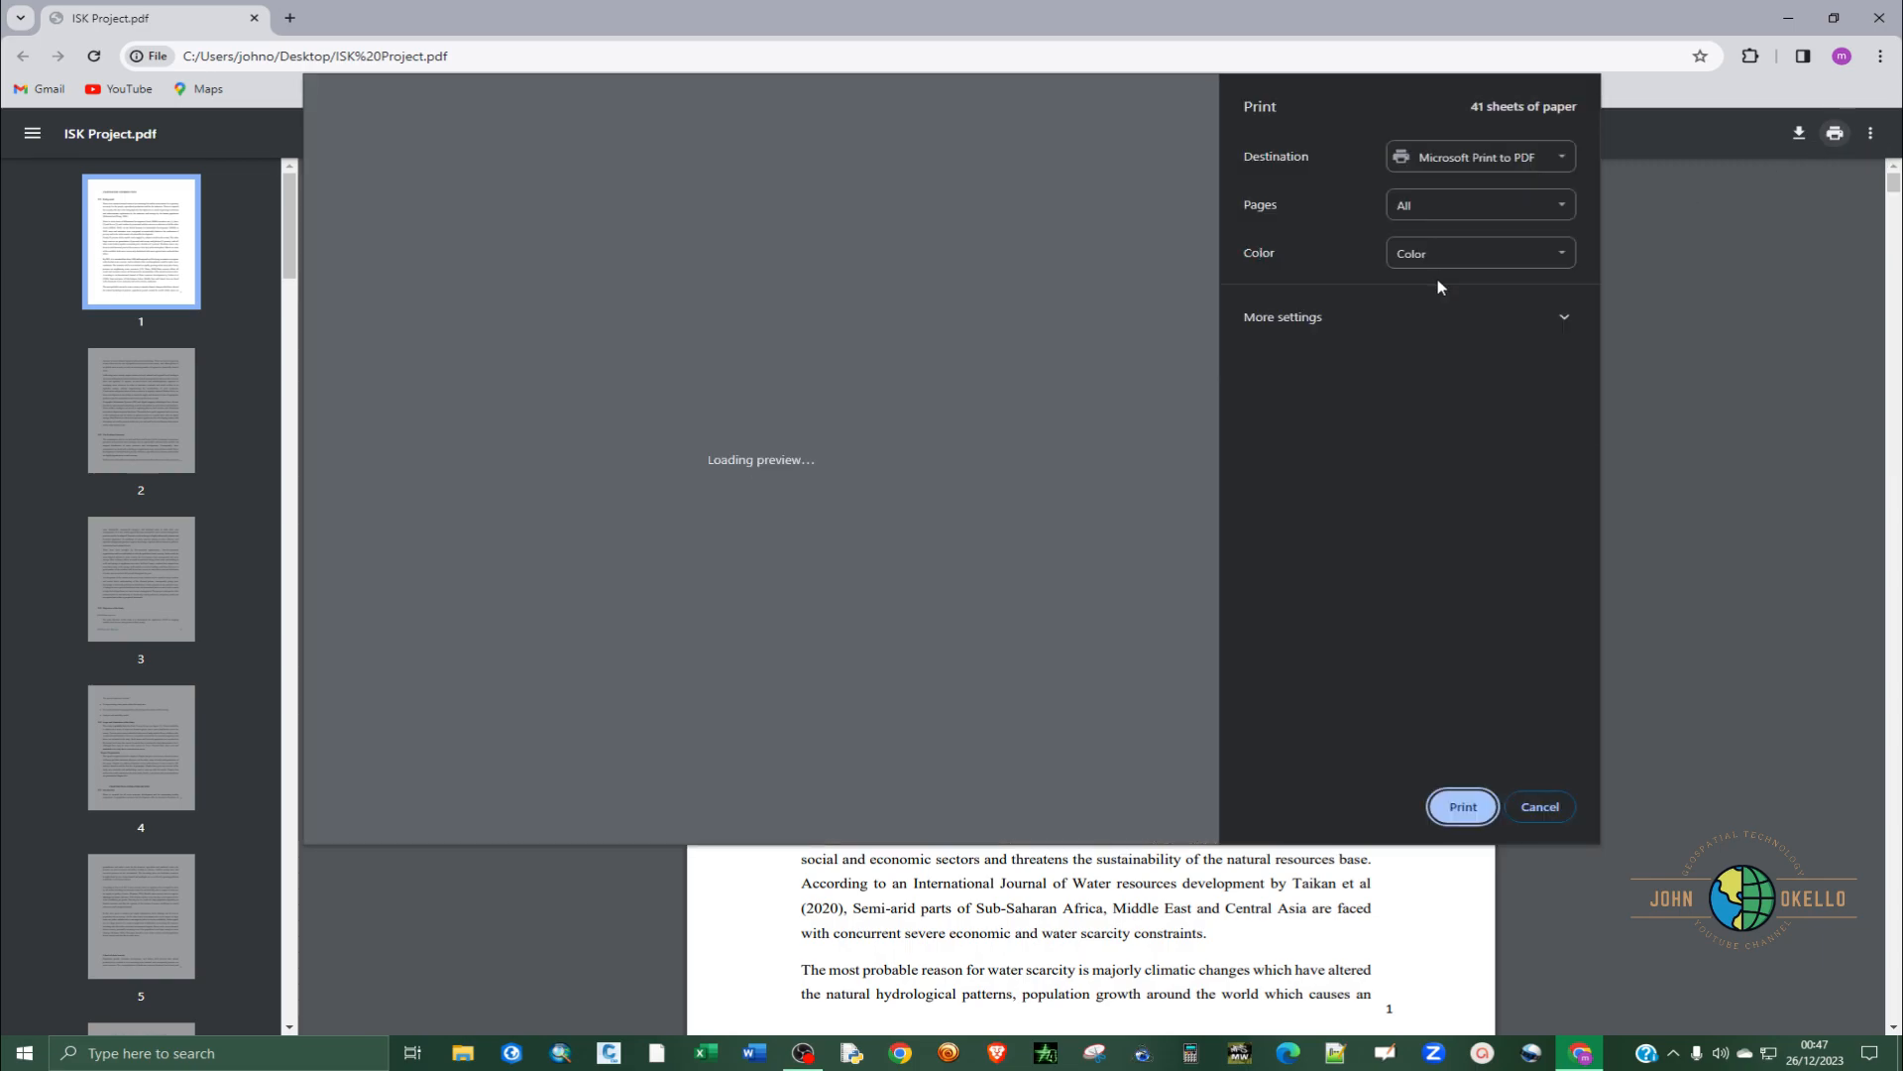
mouse_move(1275, 167)
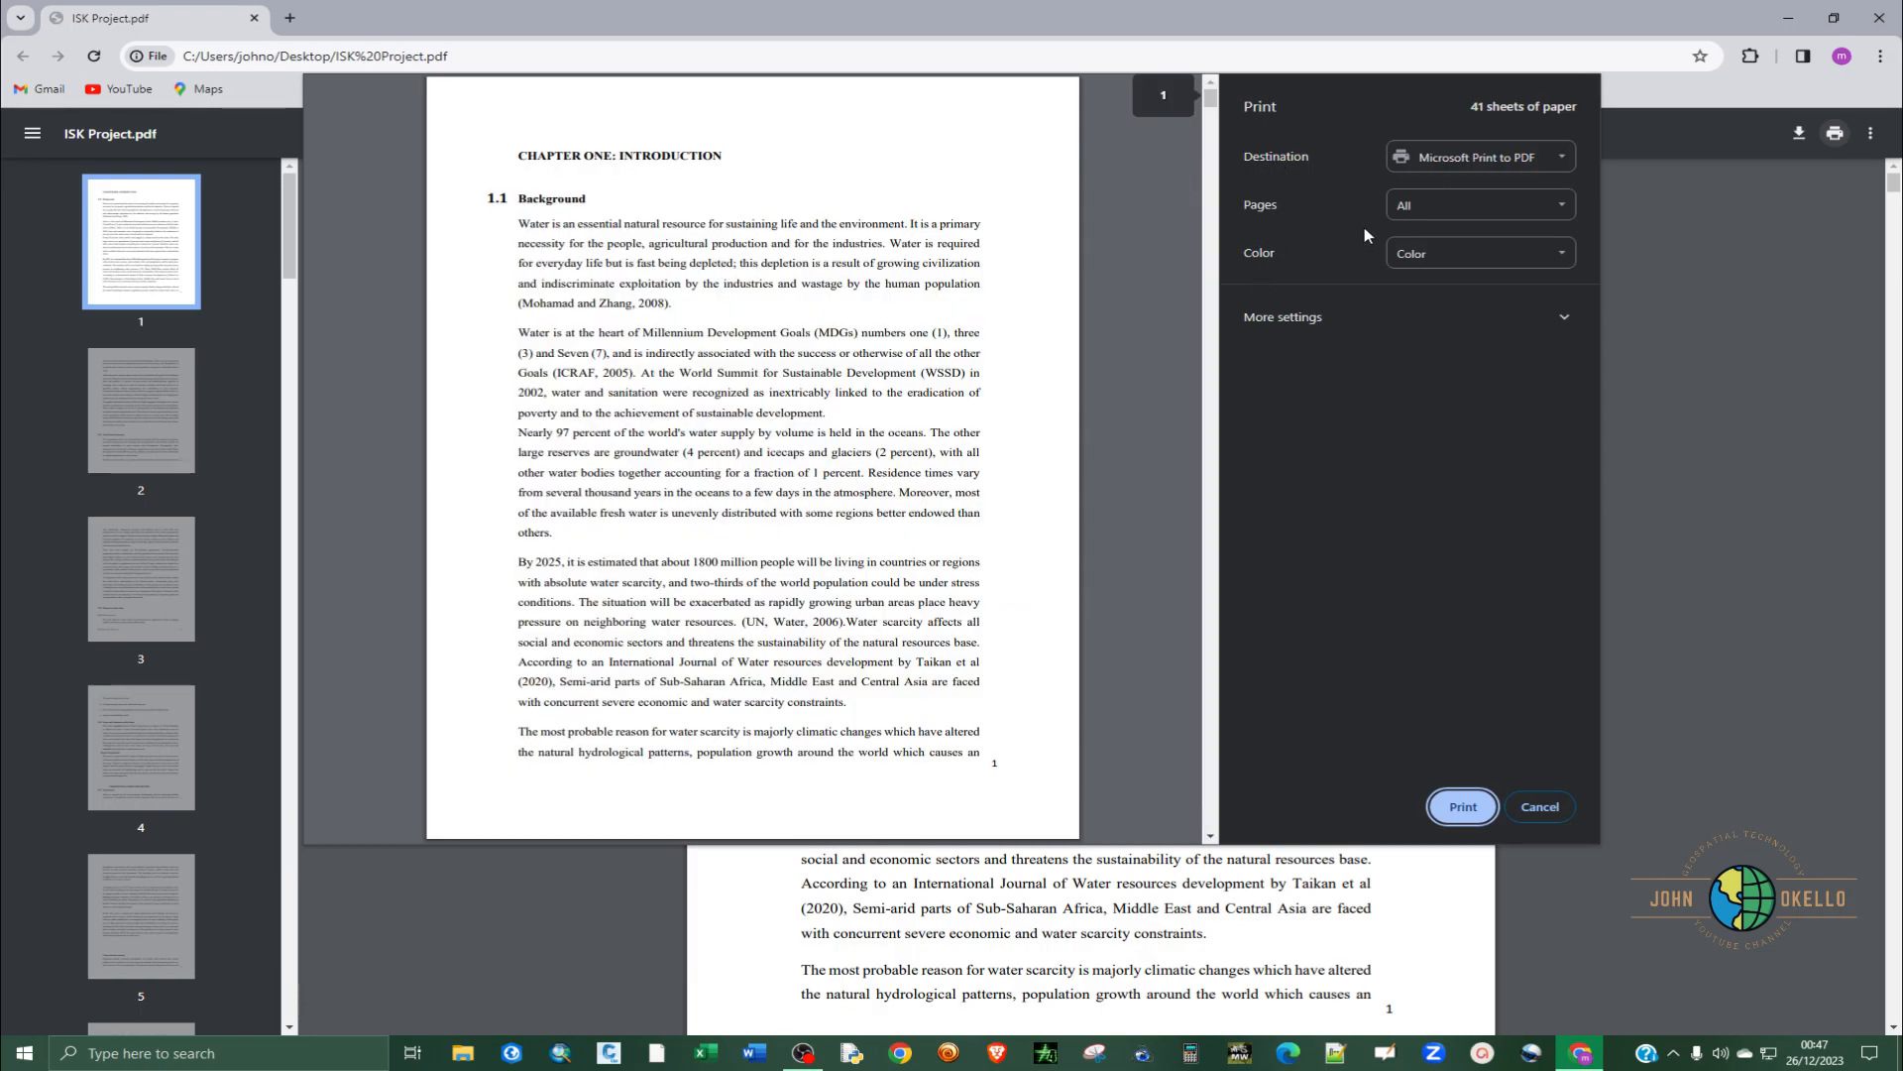
click(1479, 205)
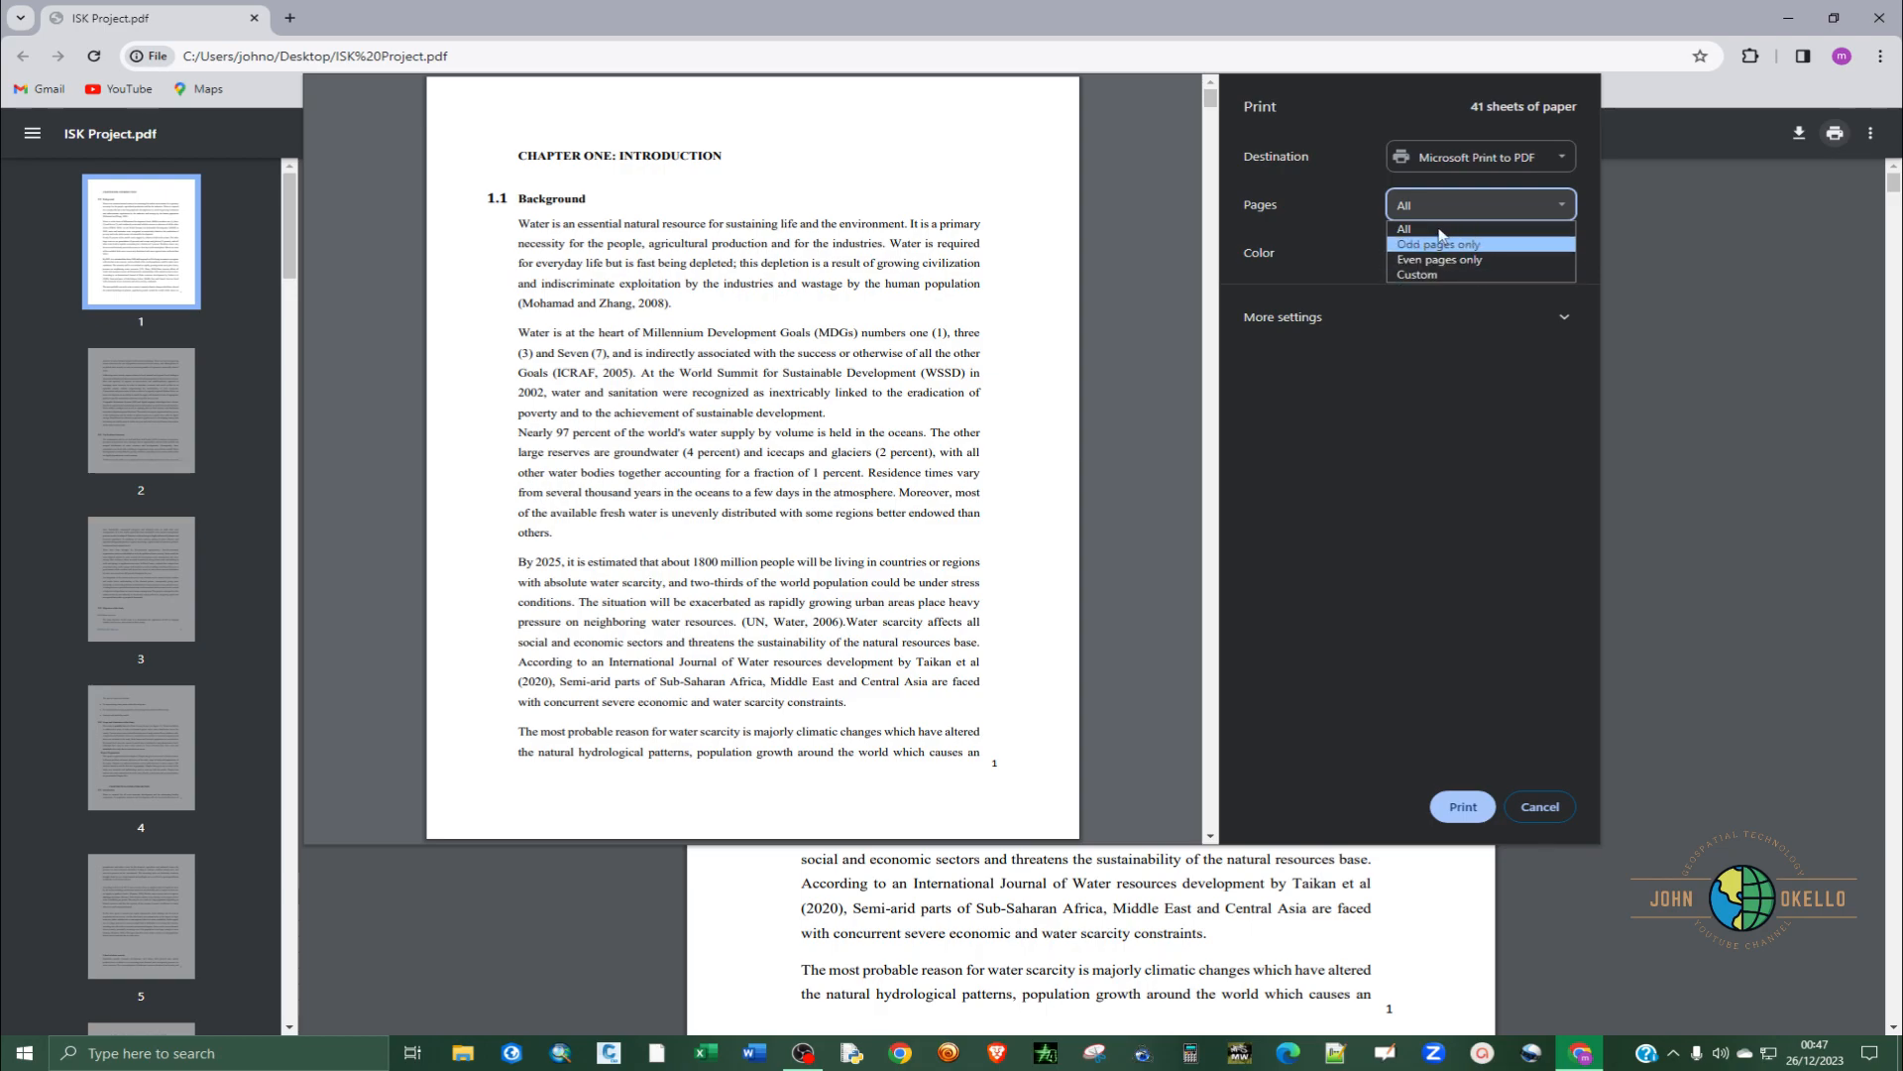
mouse_move(1463, 246)
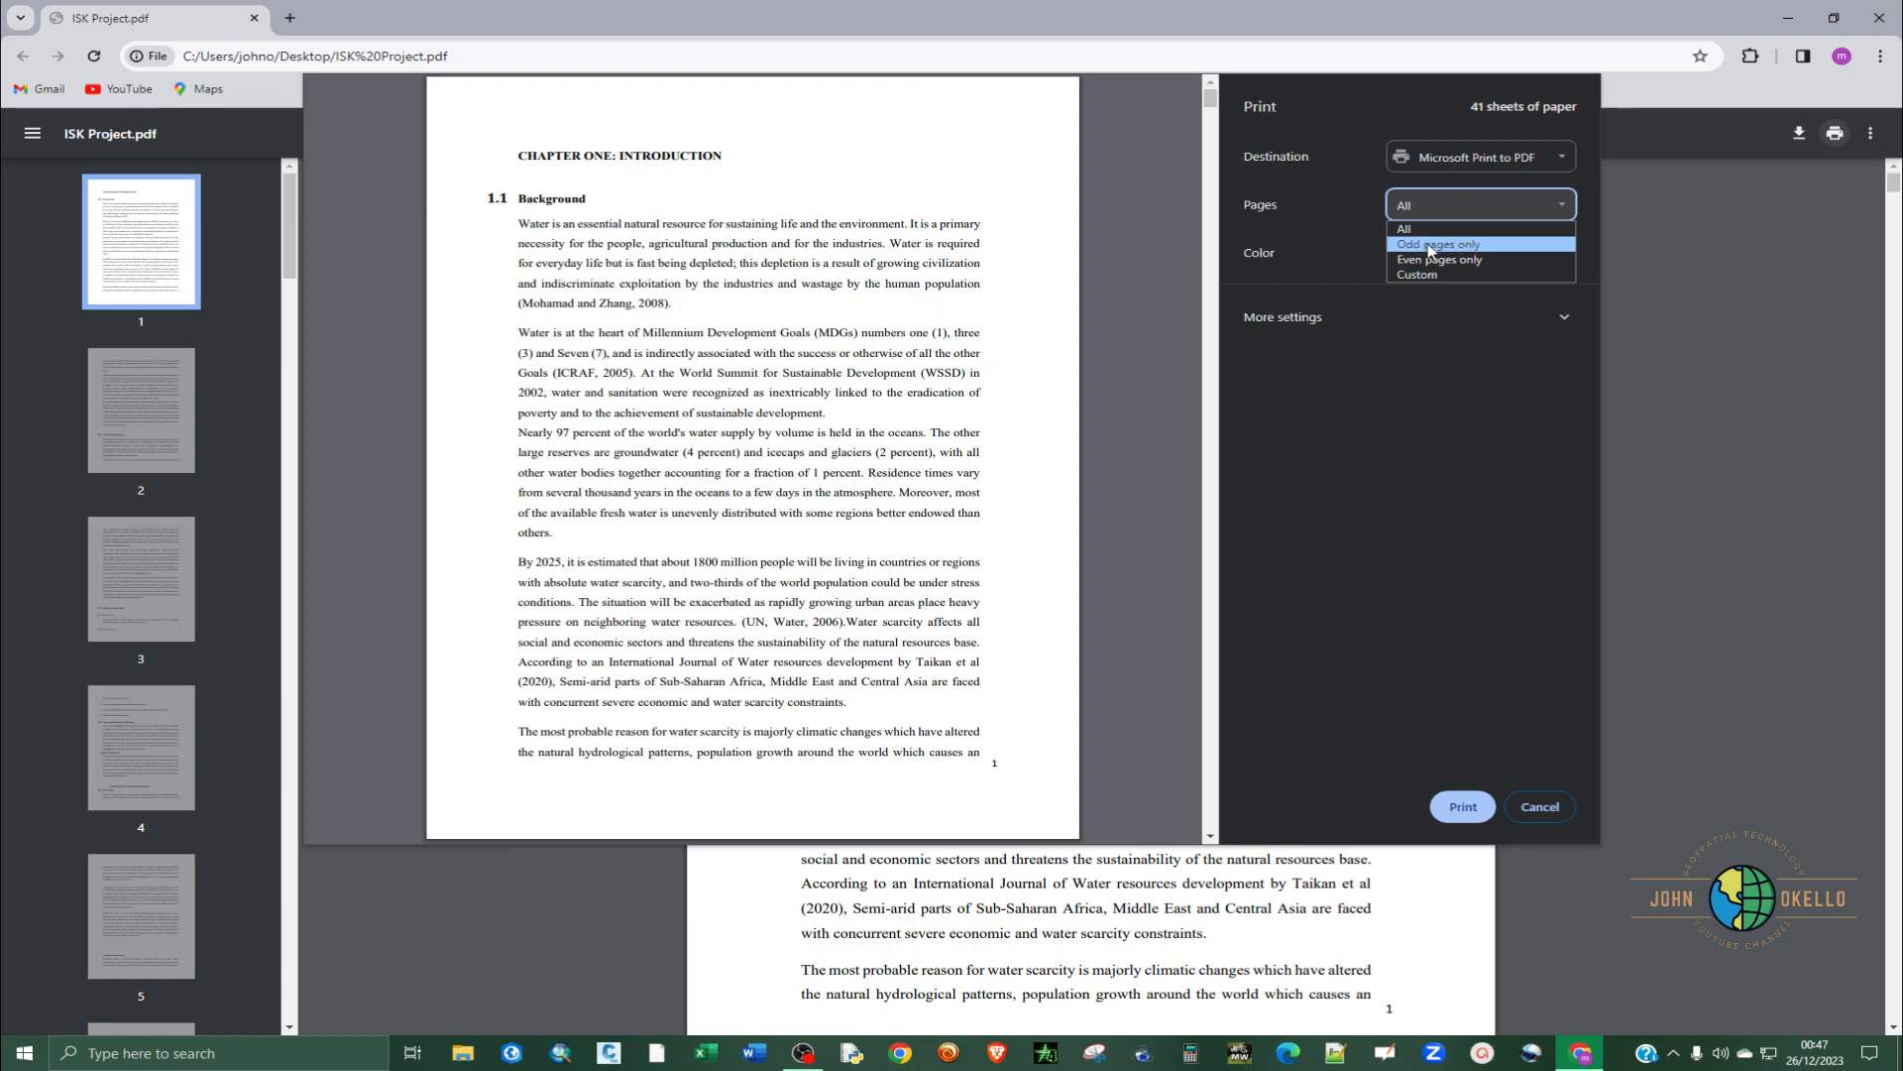
mouse_move(1469, 259)
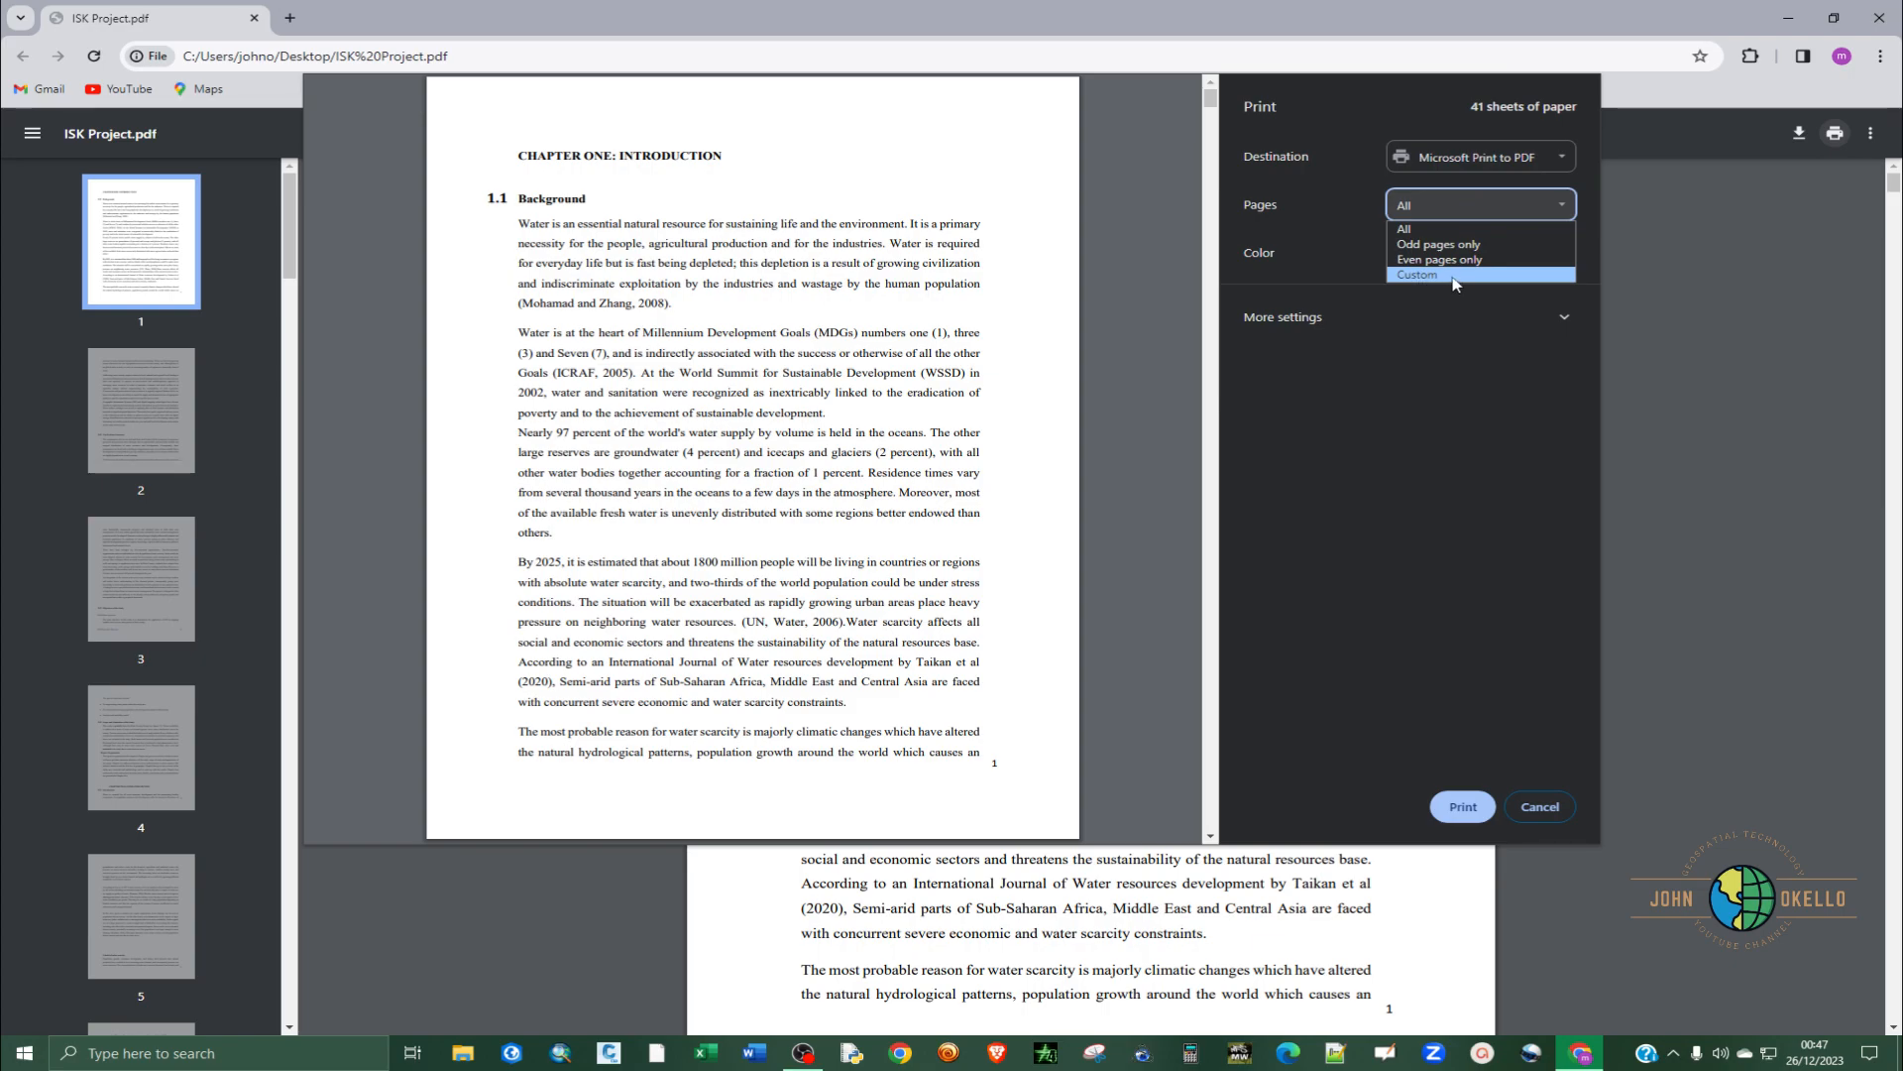
mouse_move(1454, 282)
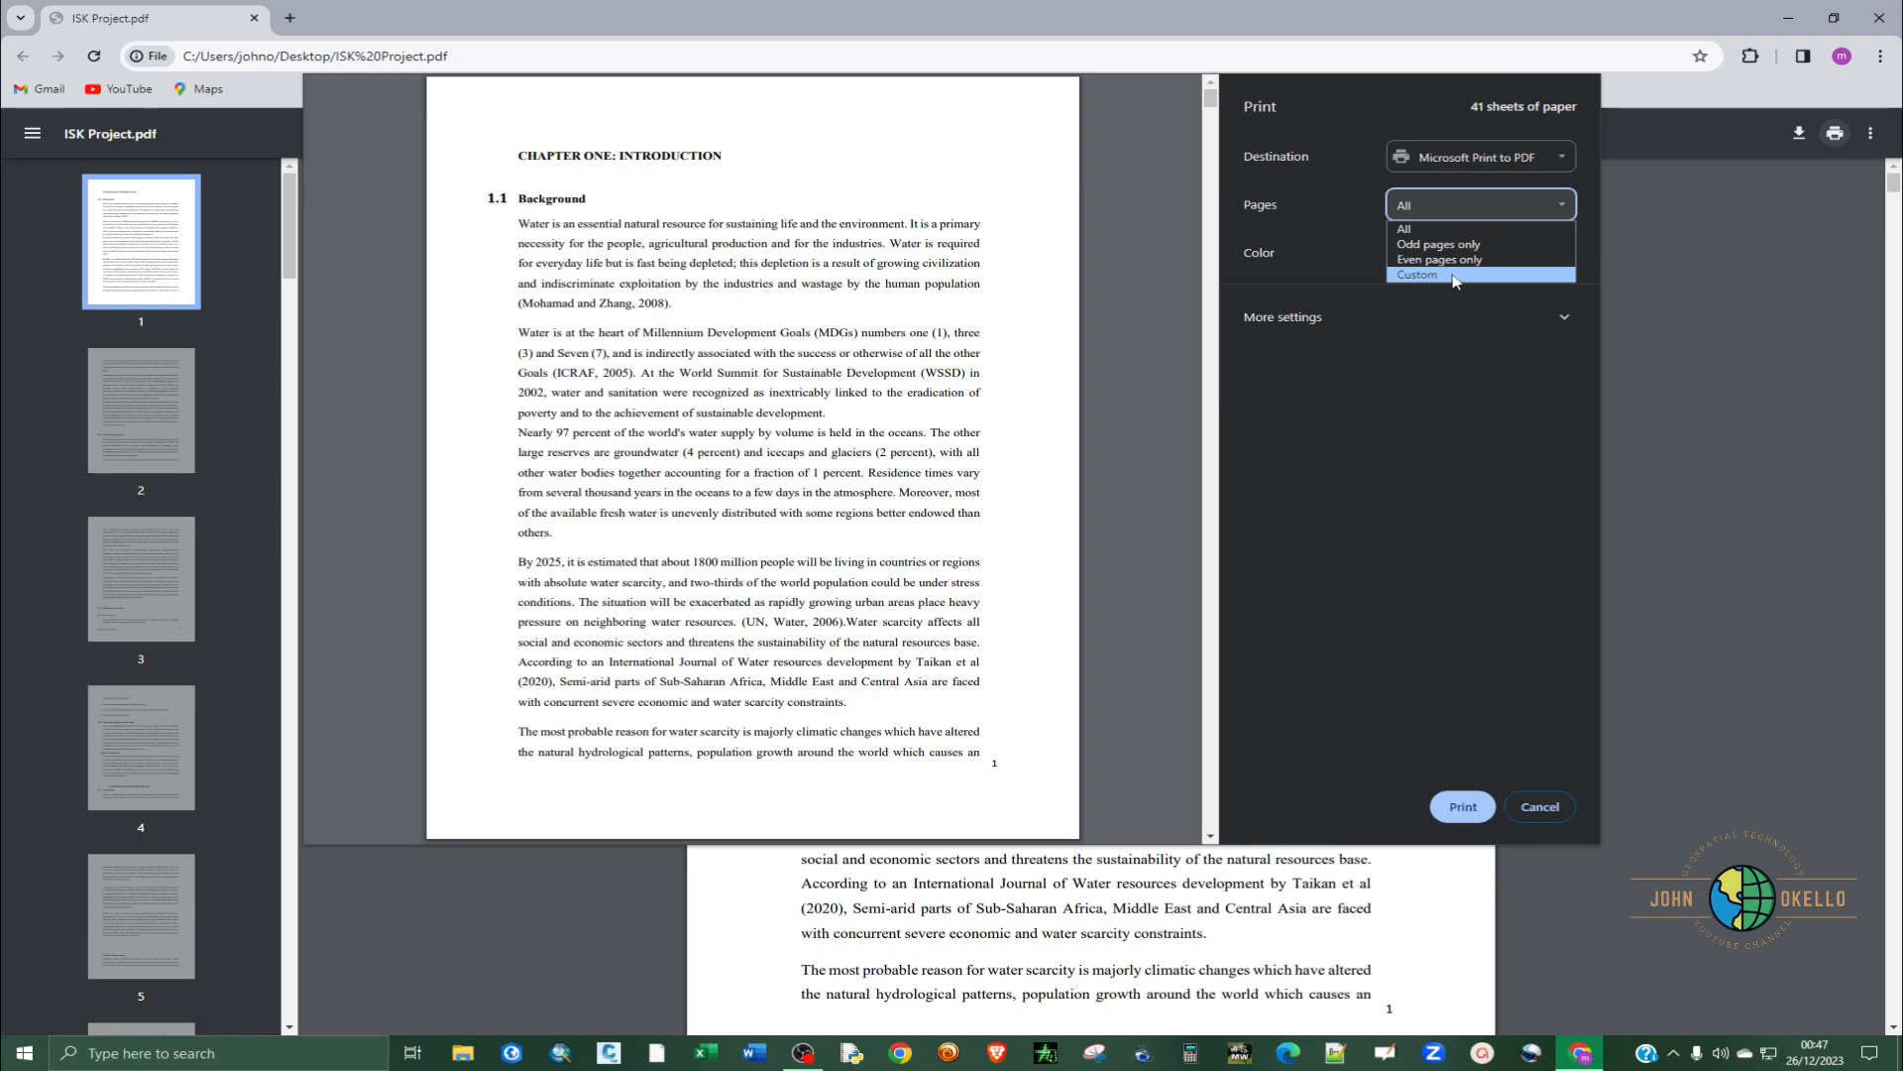
click(1416, 274)
text(10-15)
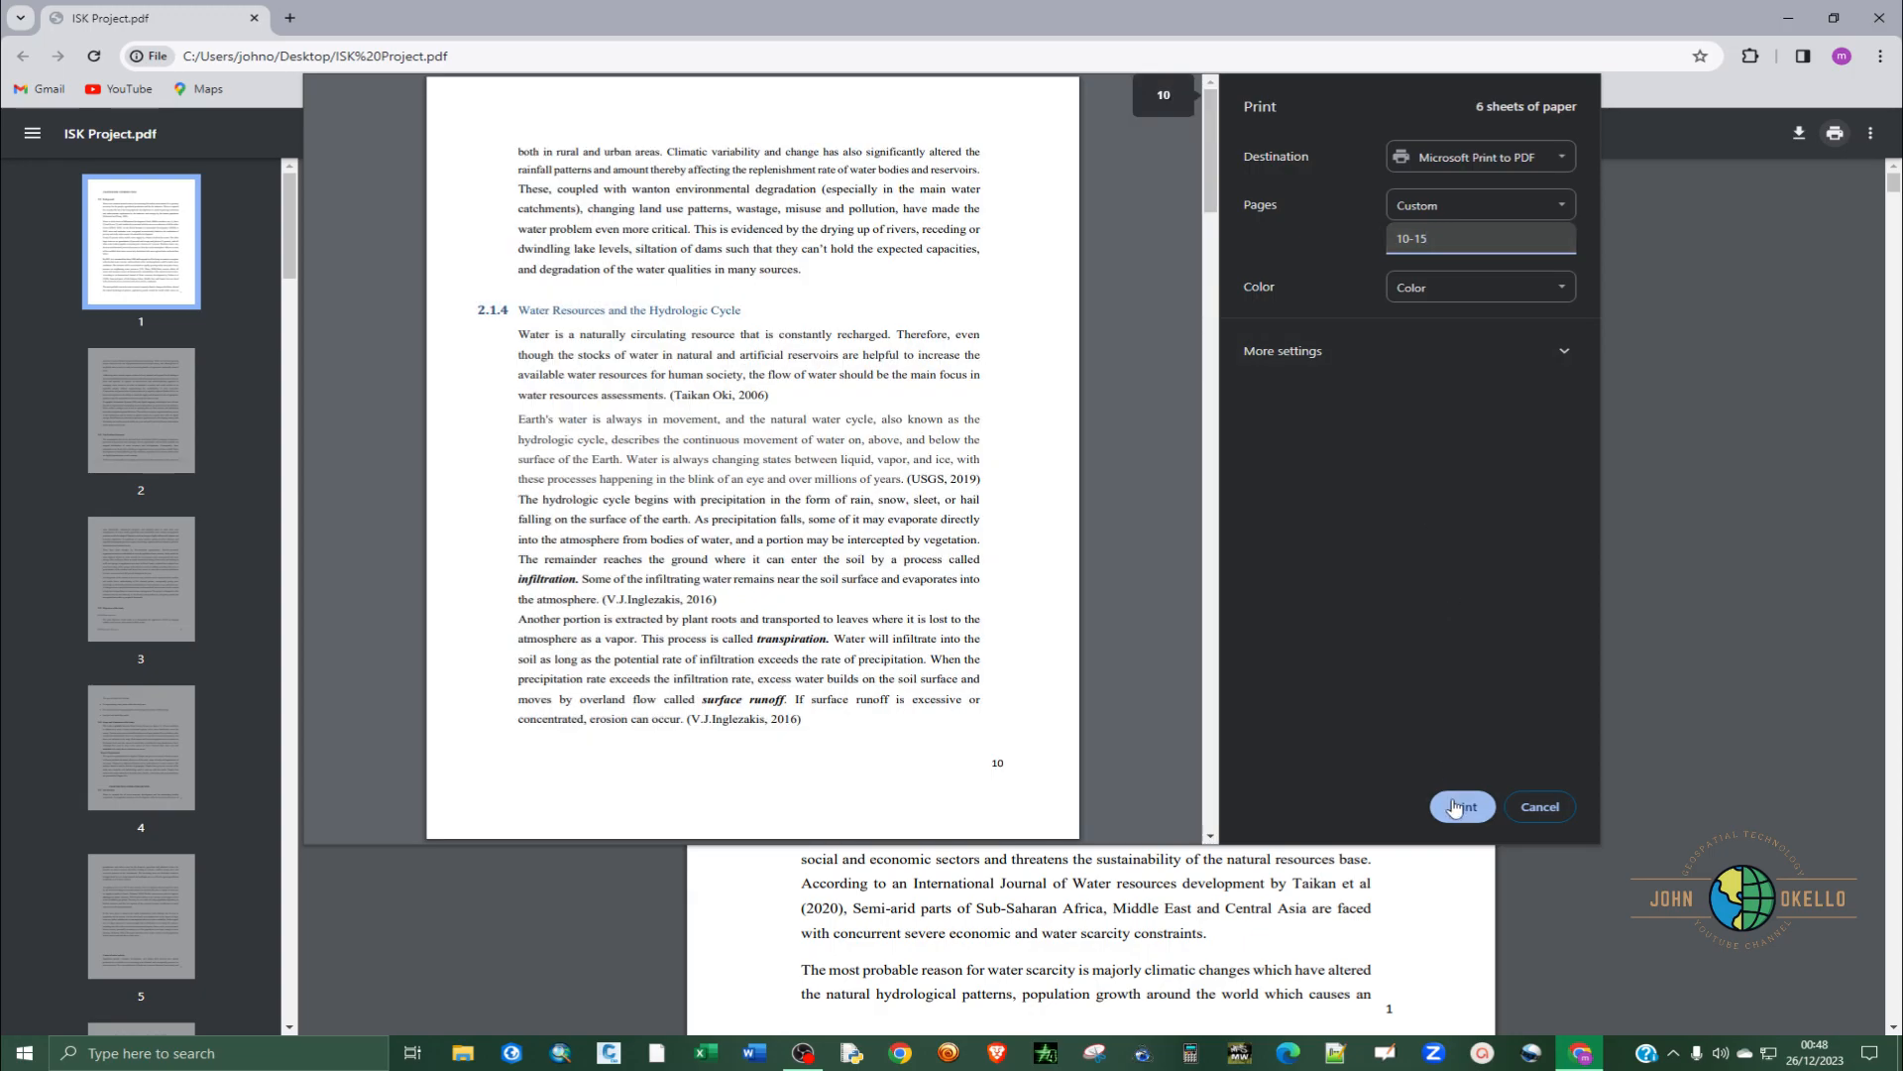
- Print pages 10–15 to the Desktop as a PDF named 'Pages 10-15 From Chrome'
click(1463, 807)
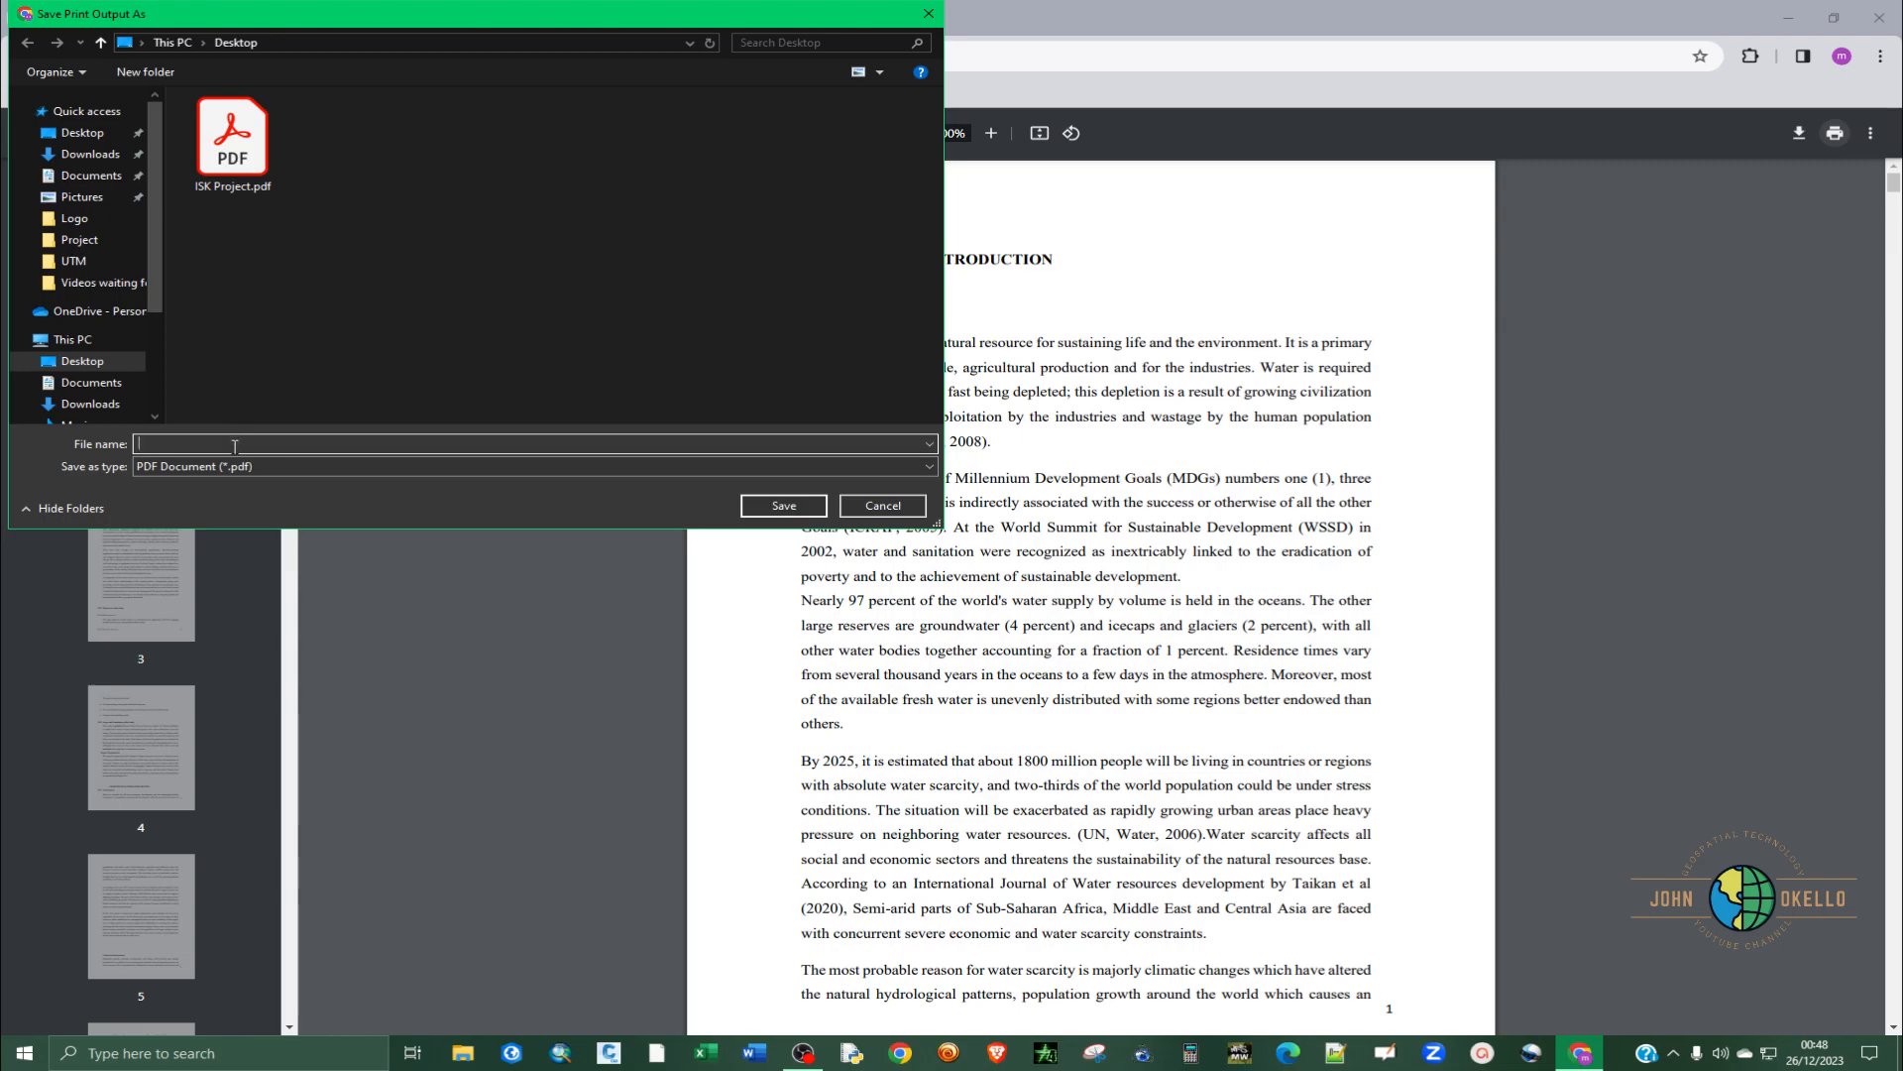
text(Pages 10-15 From)
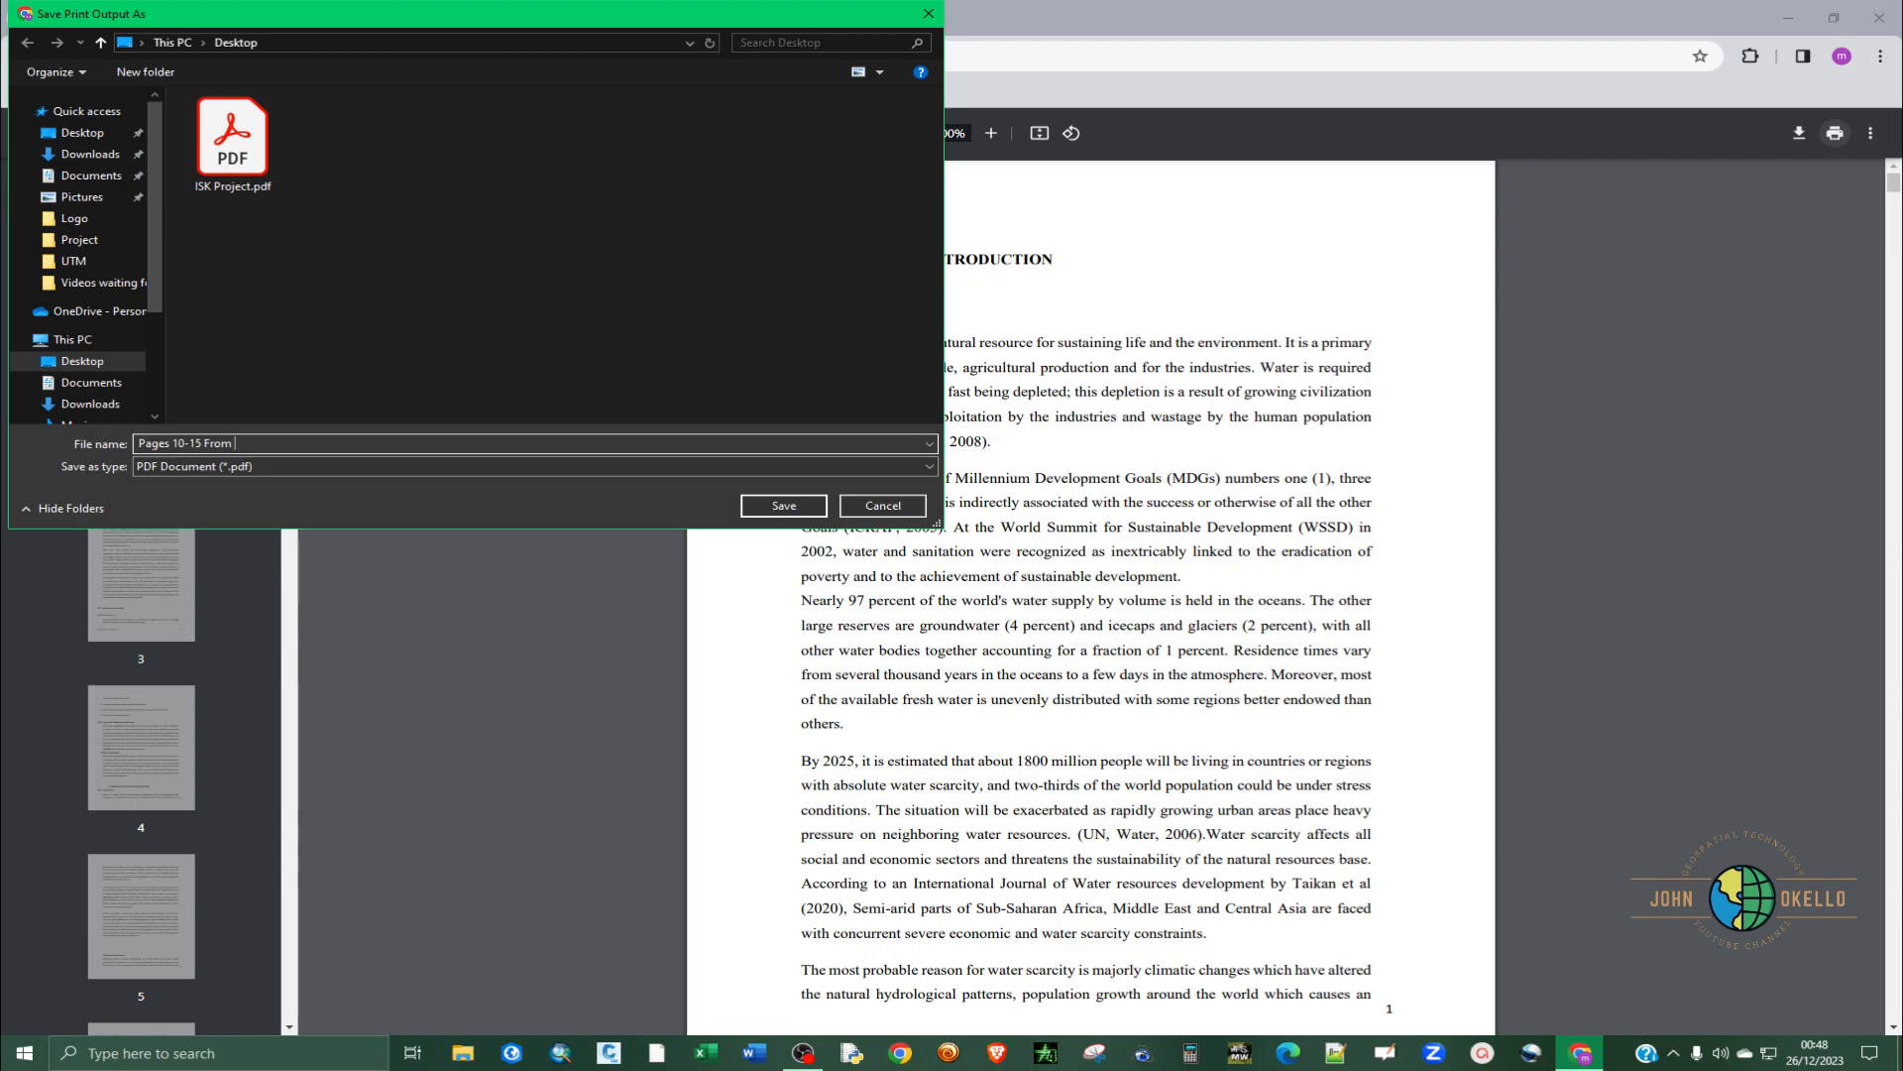
text(Chrom)
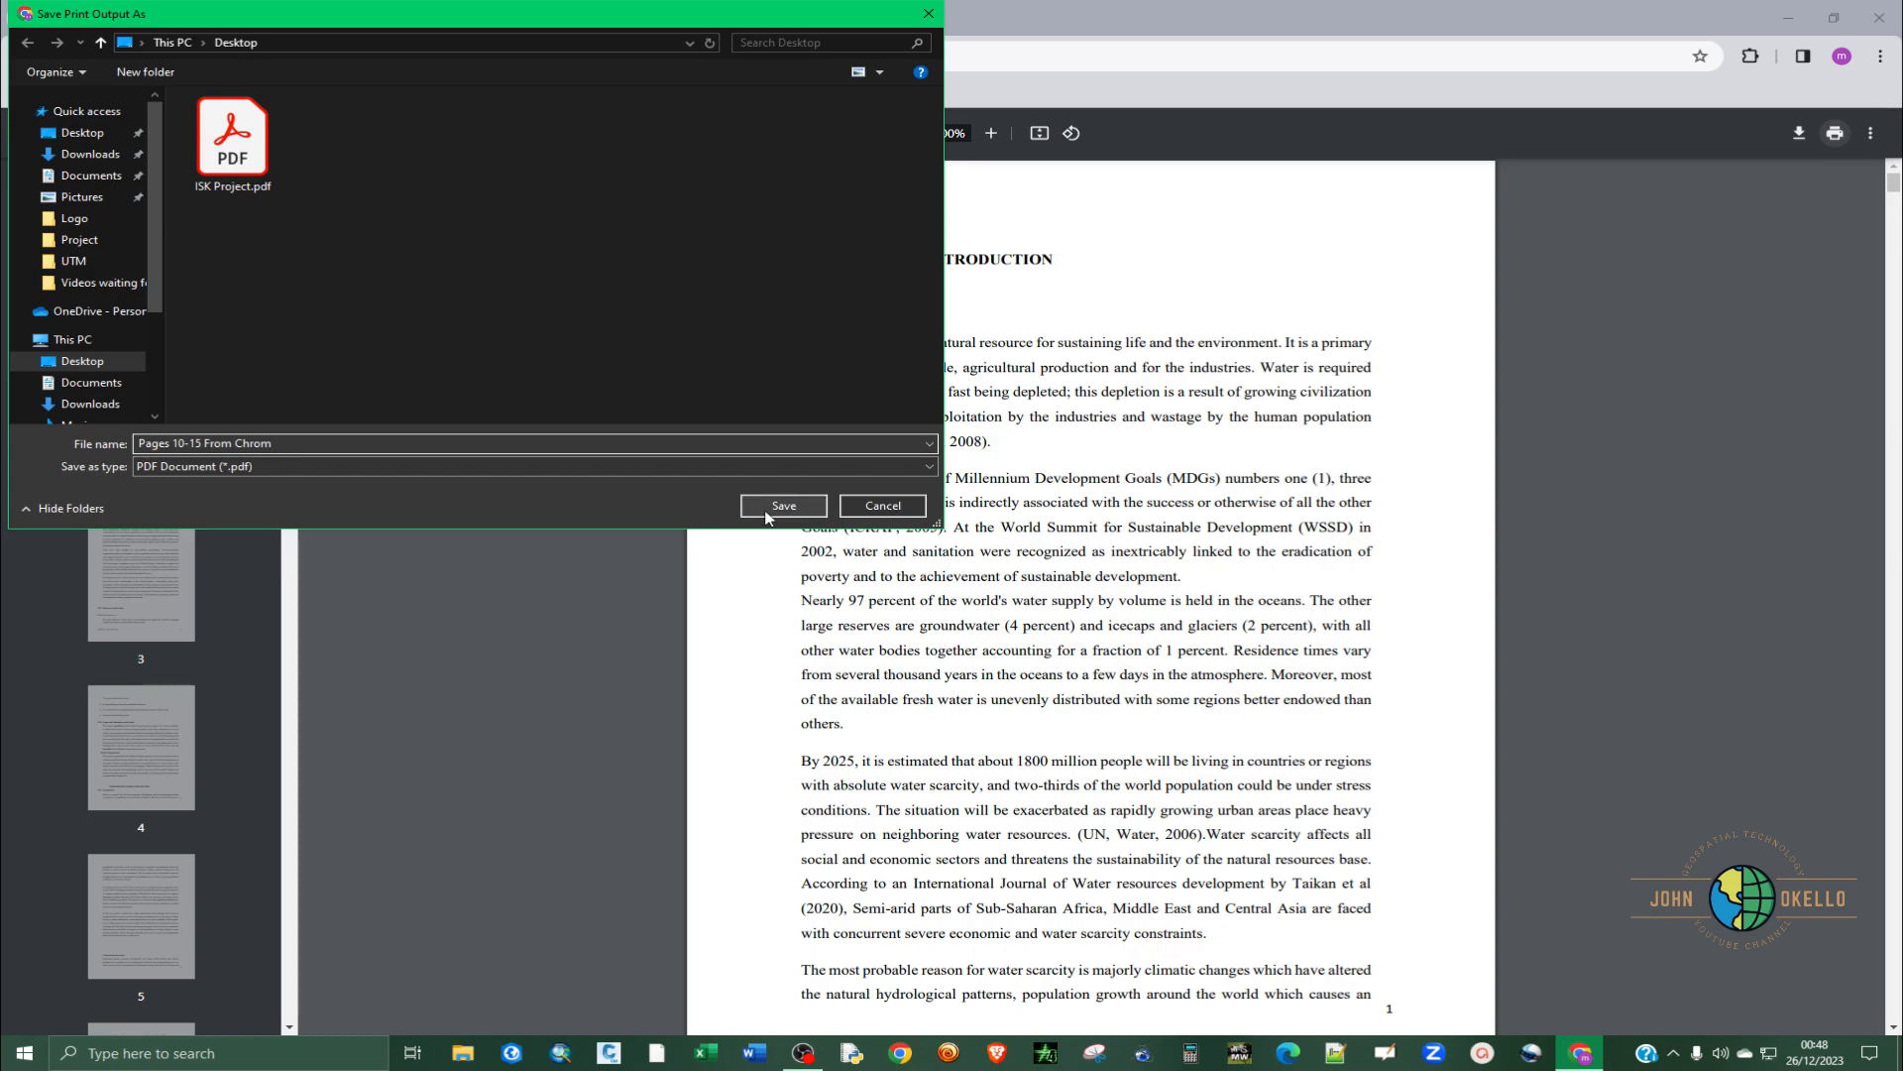
text(e)
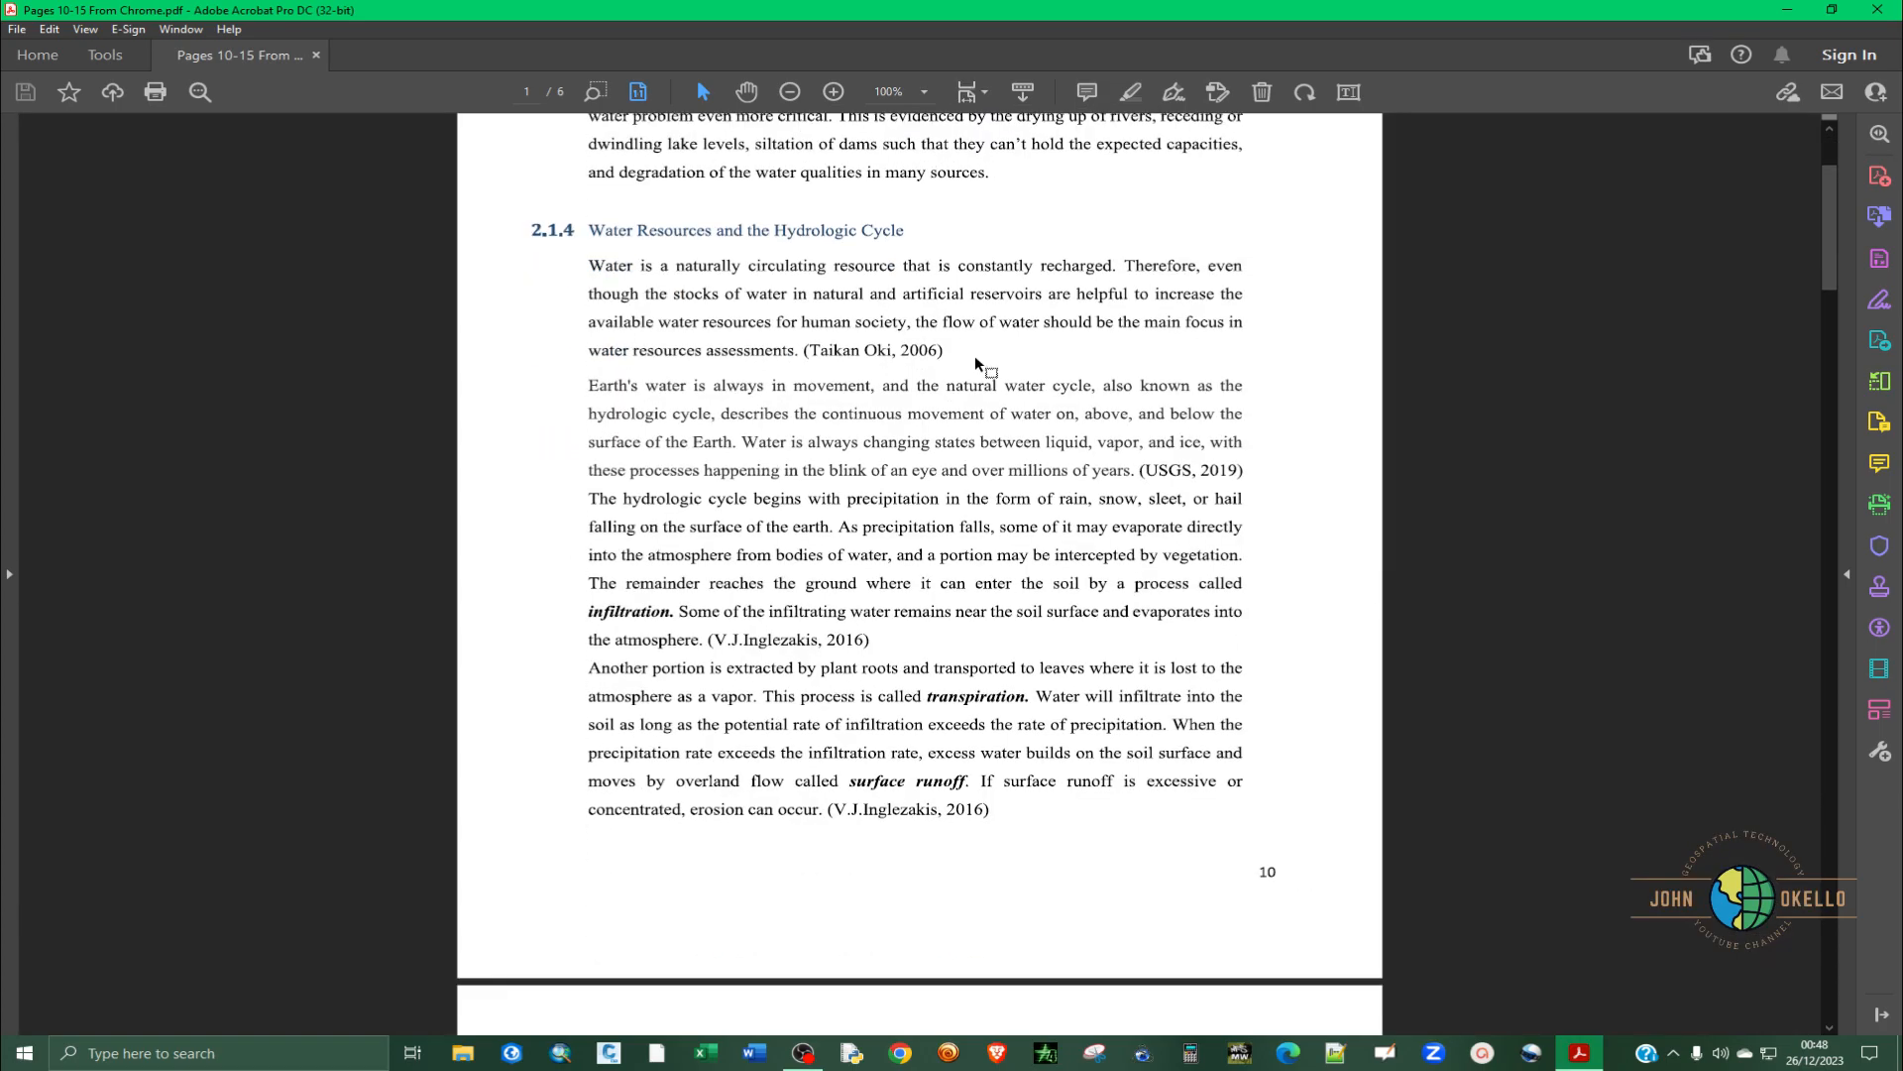
- Scroll the six-page extract to its last page, page 15's flowchart
scroll(down, 3)
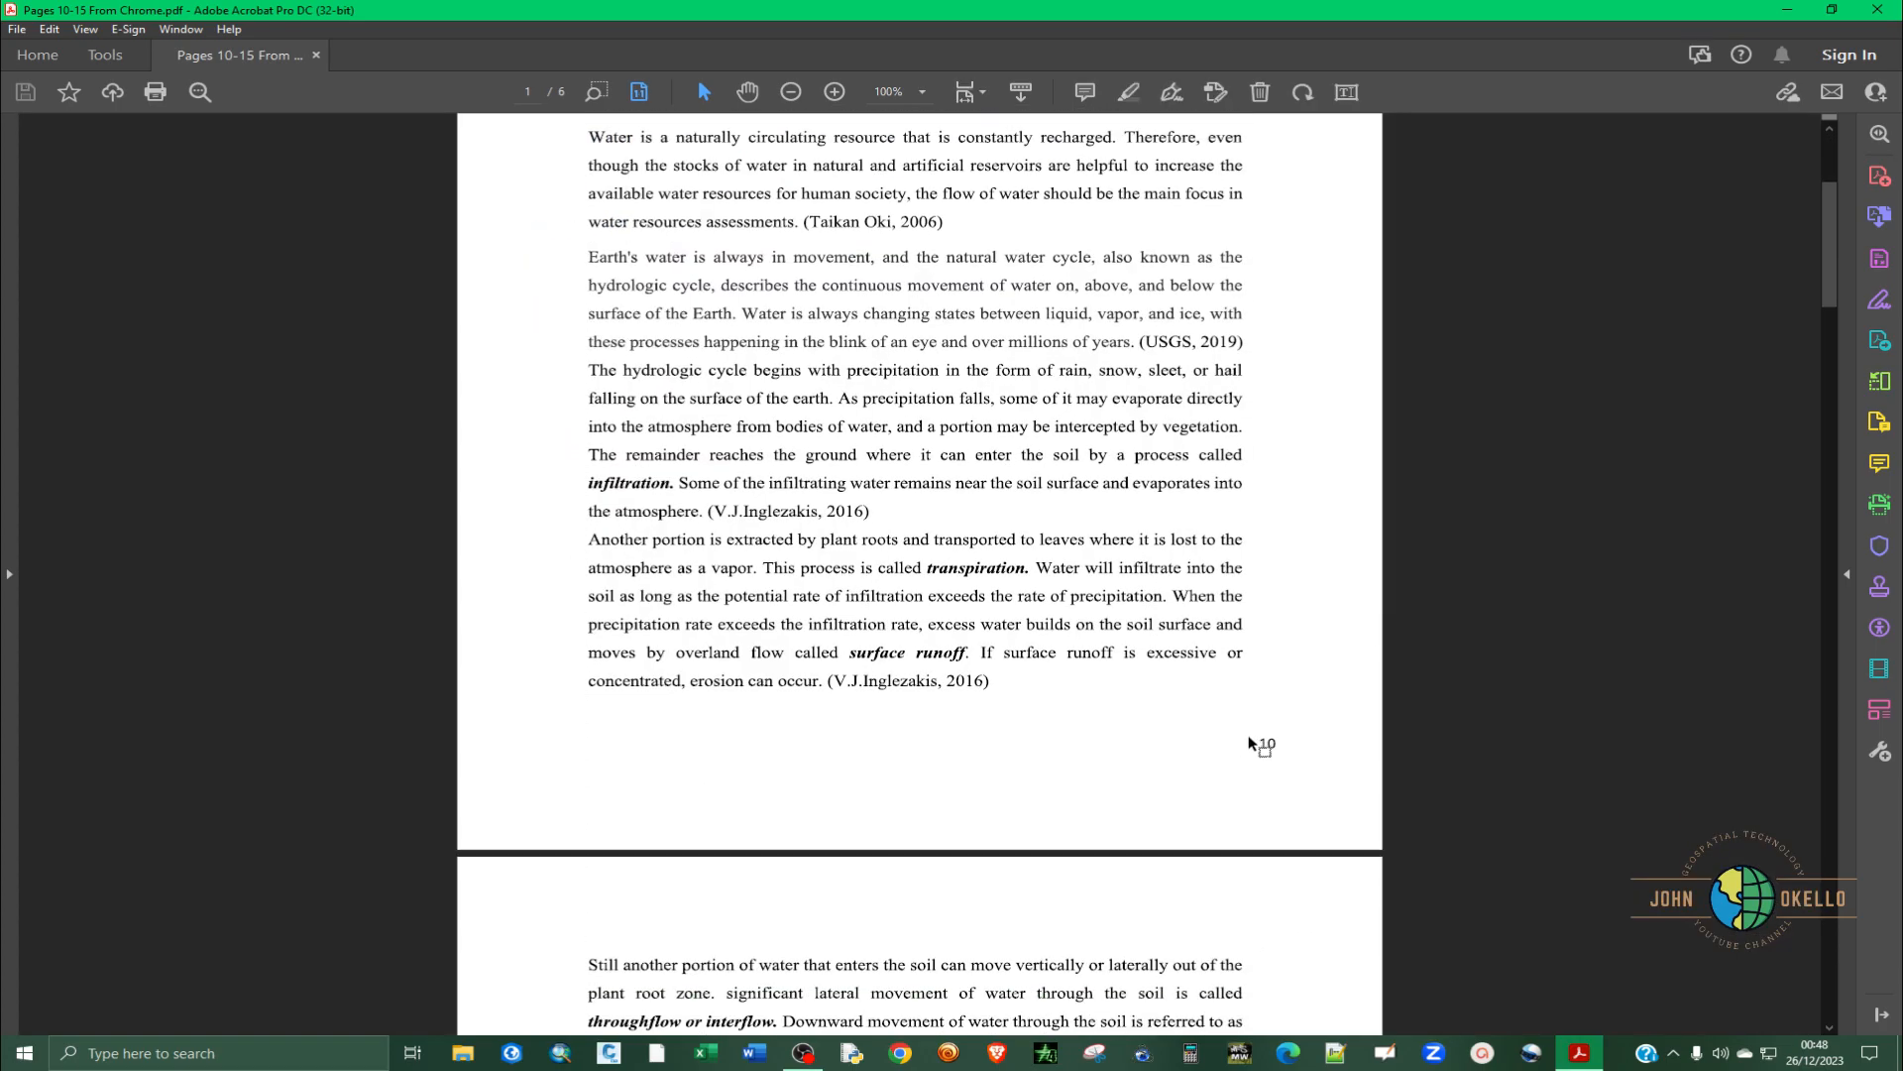
scroll(down, 3)
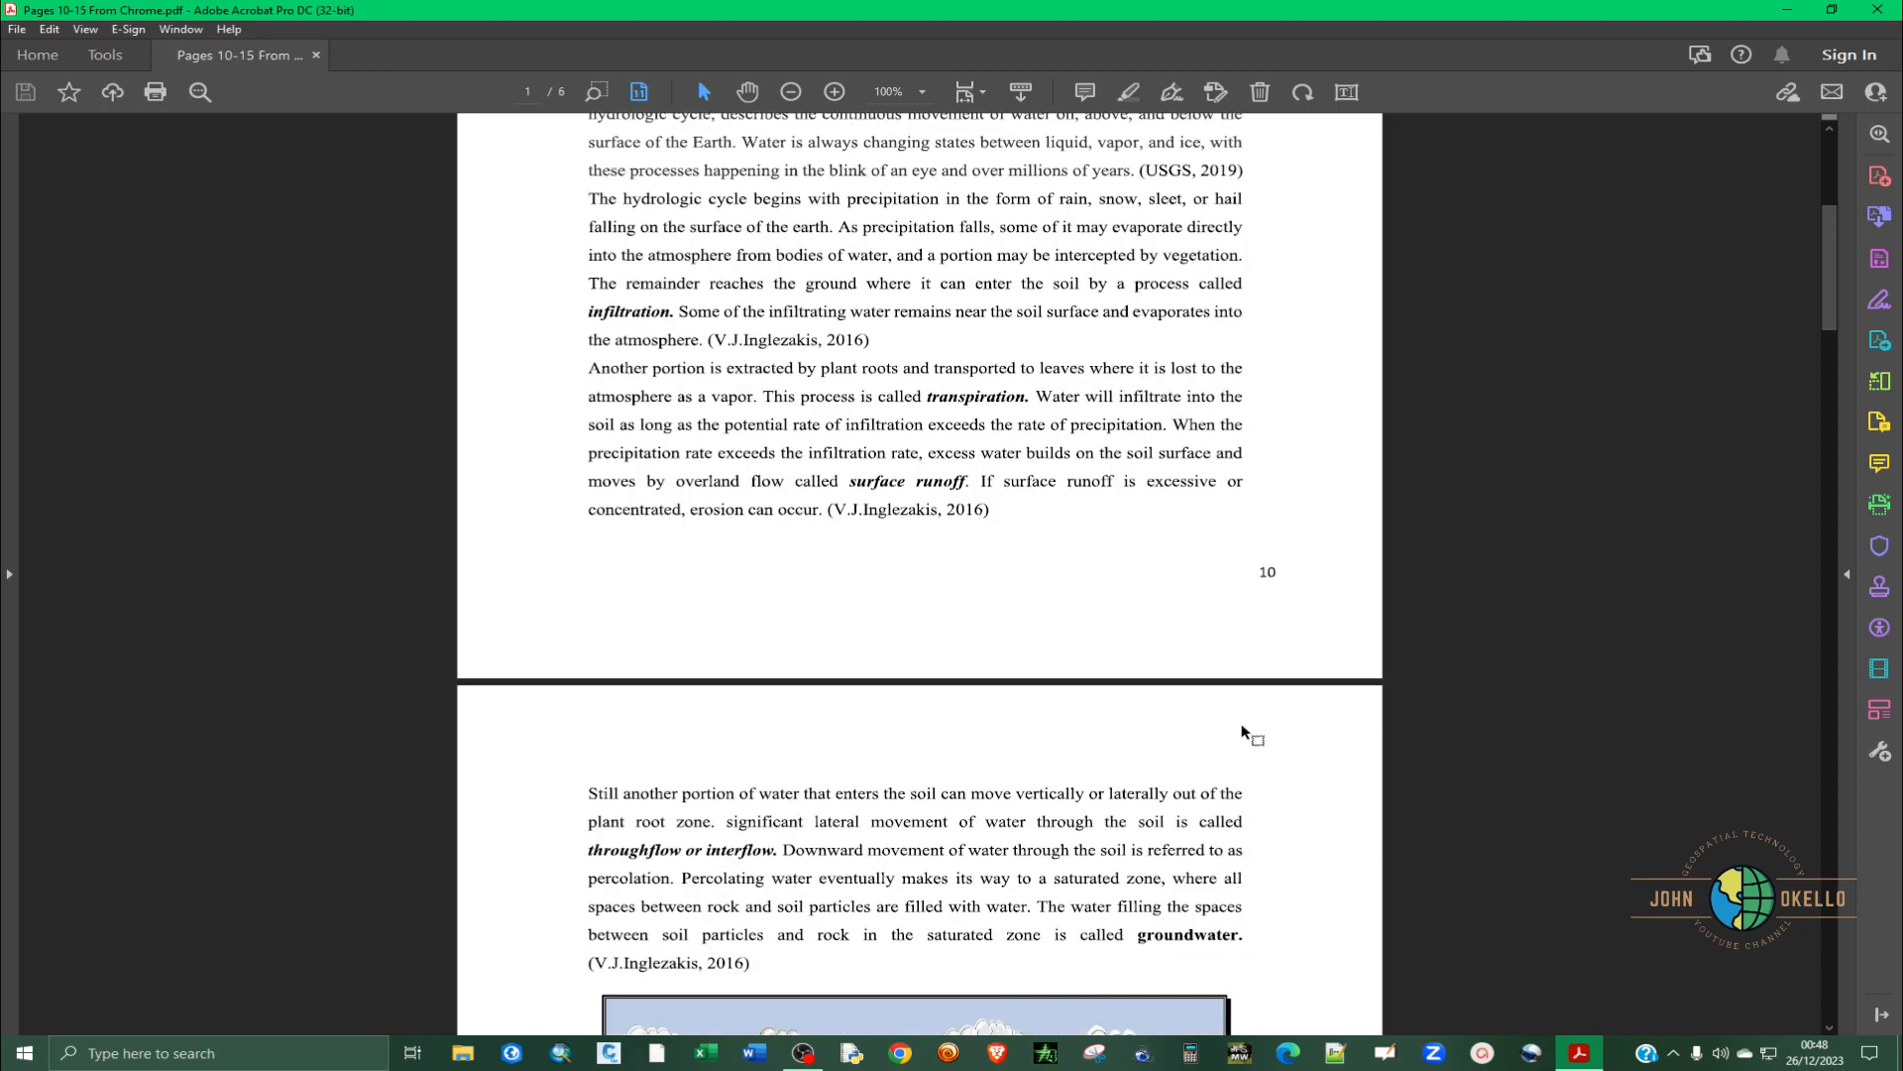
scroll(down, 3)
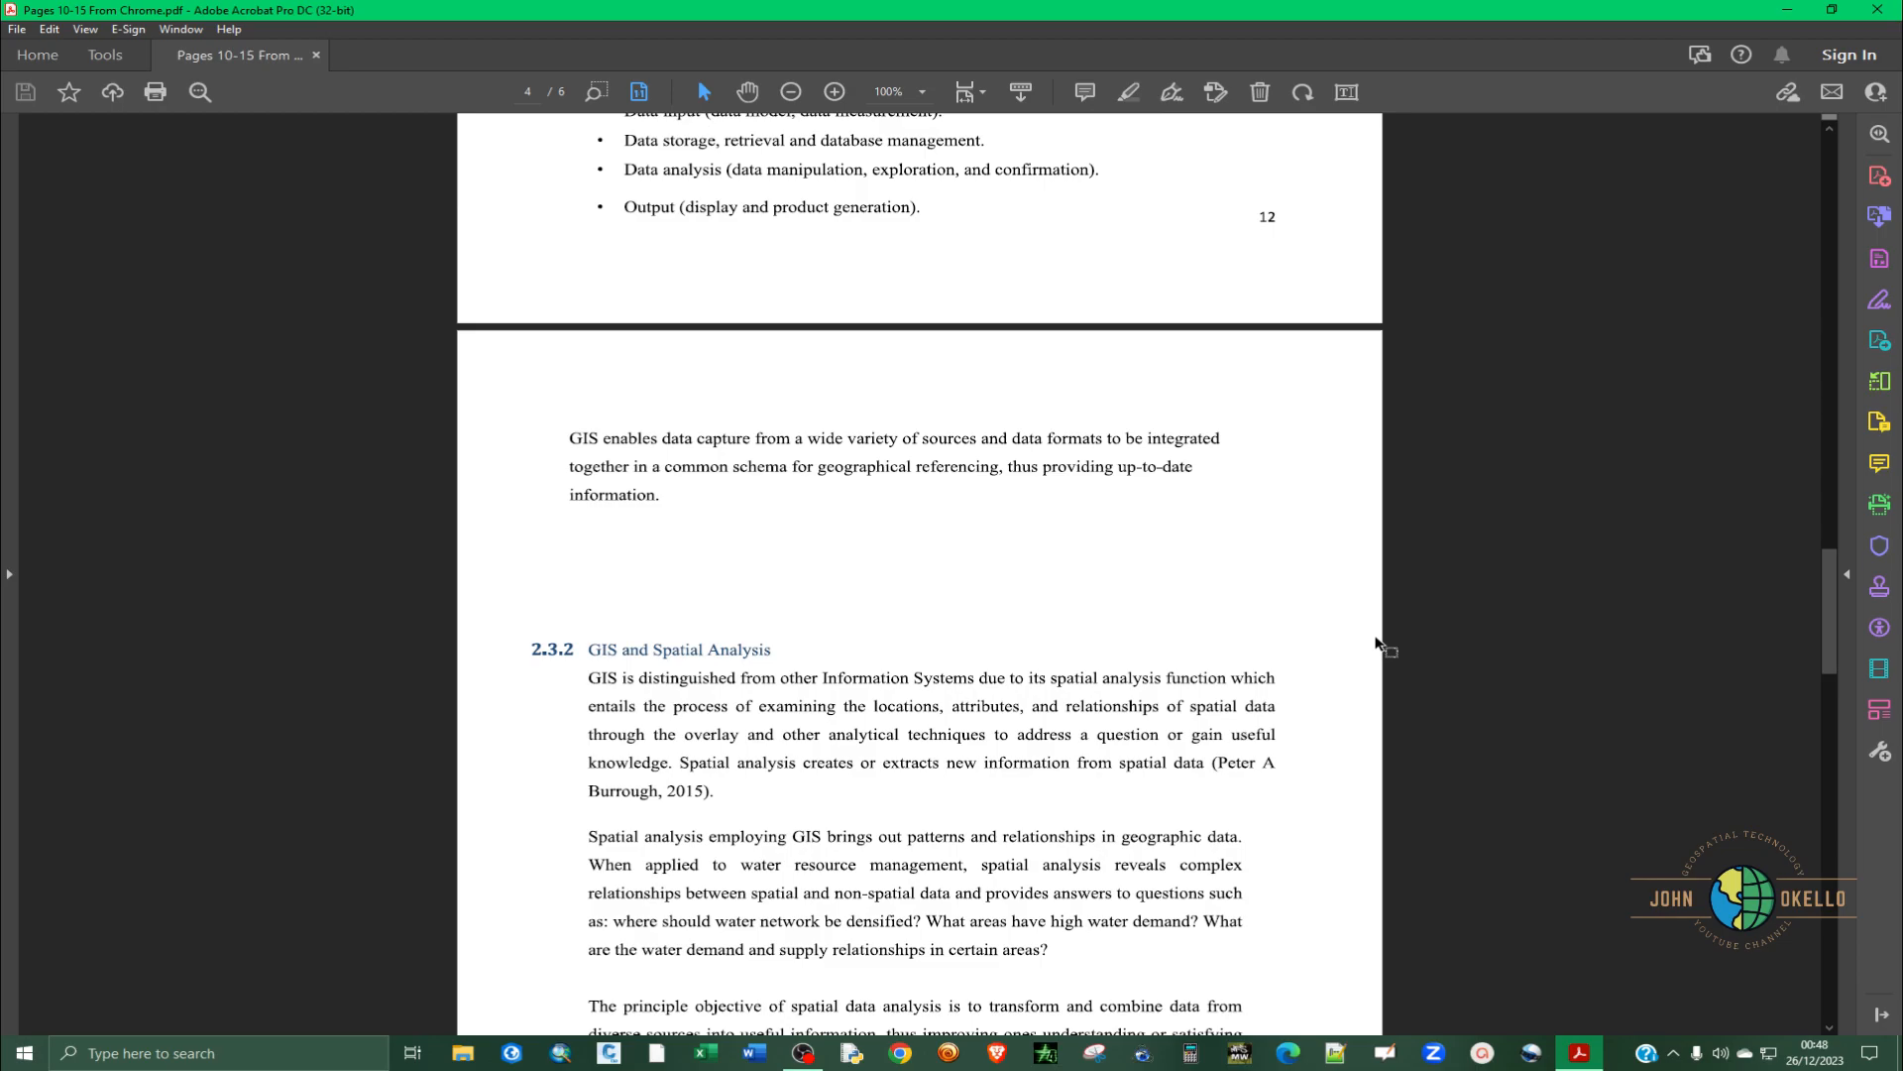
scroll(down, 3)
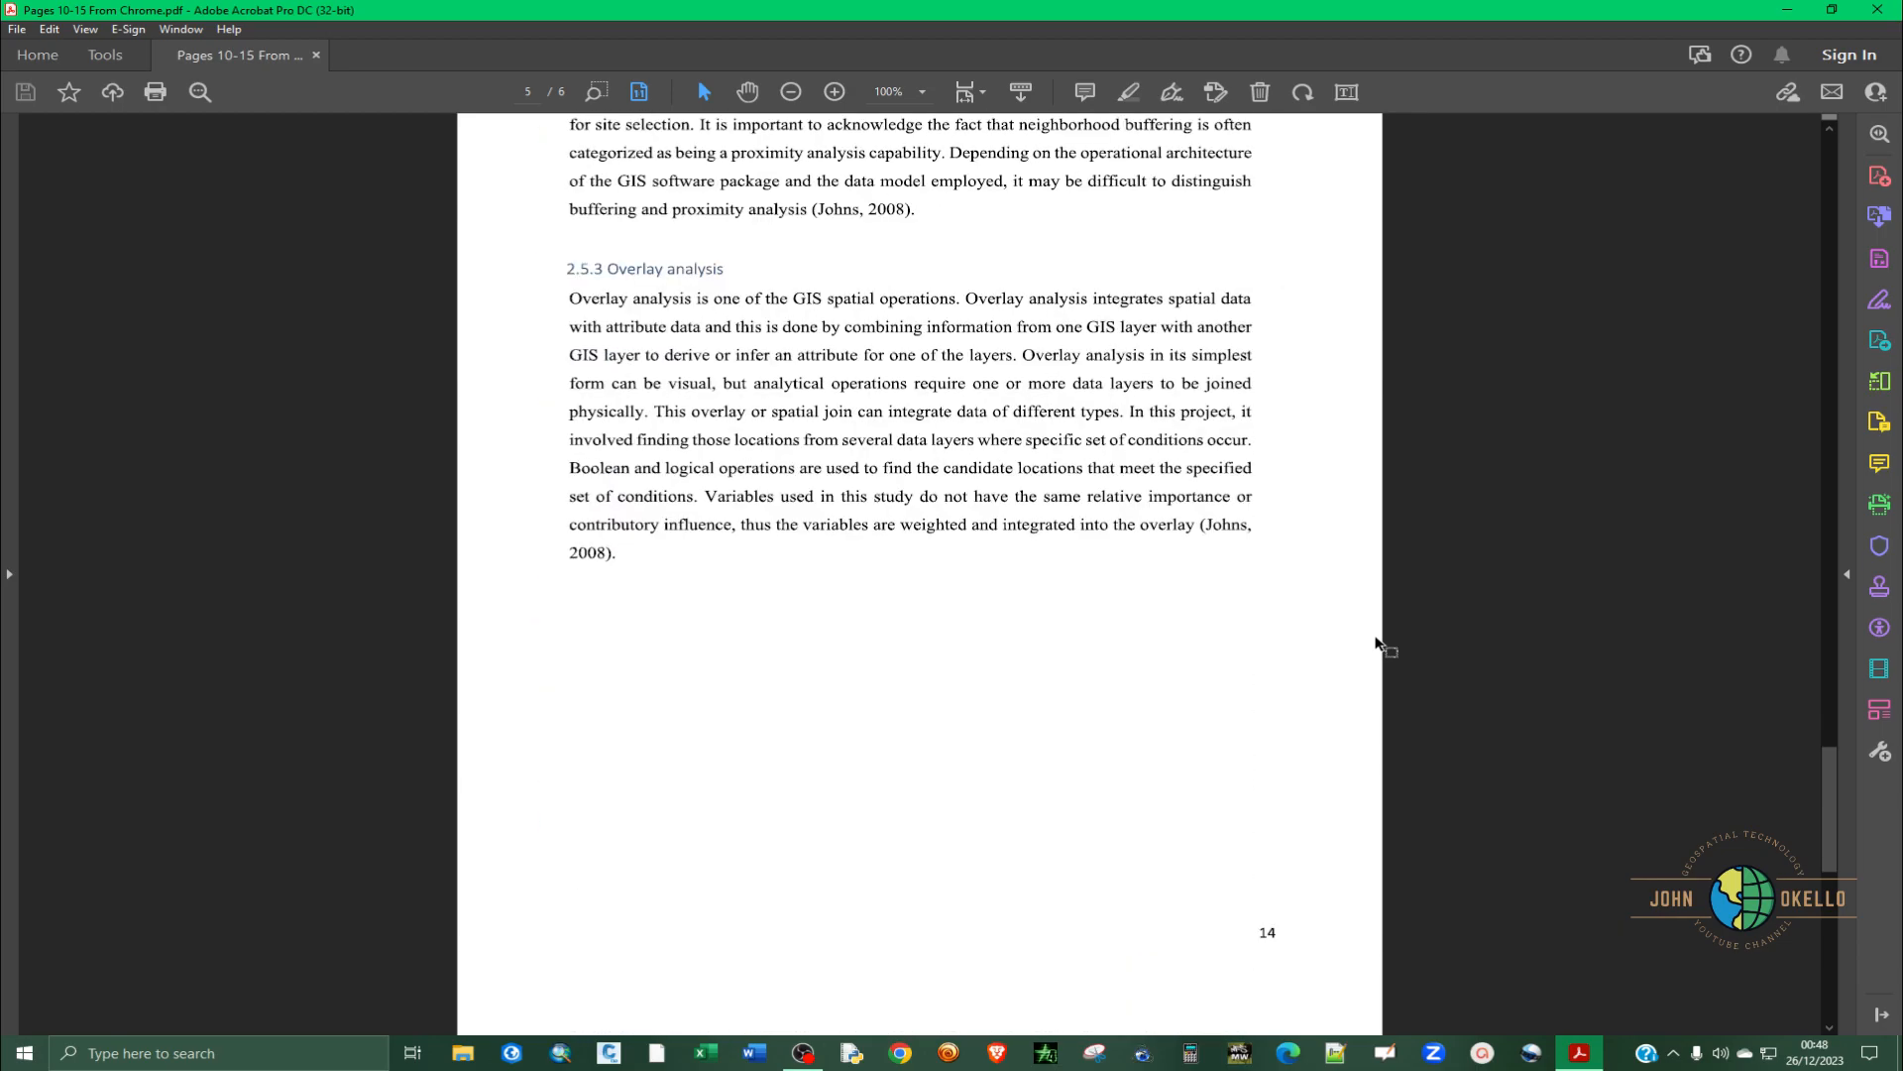
scroll(down, 3)
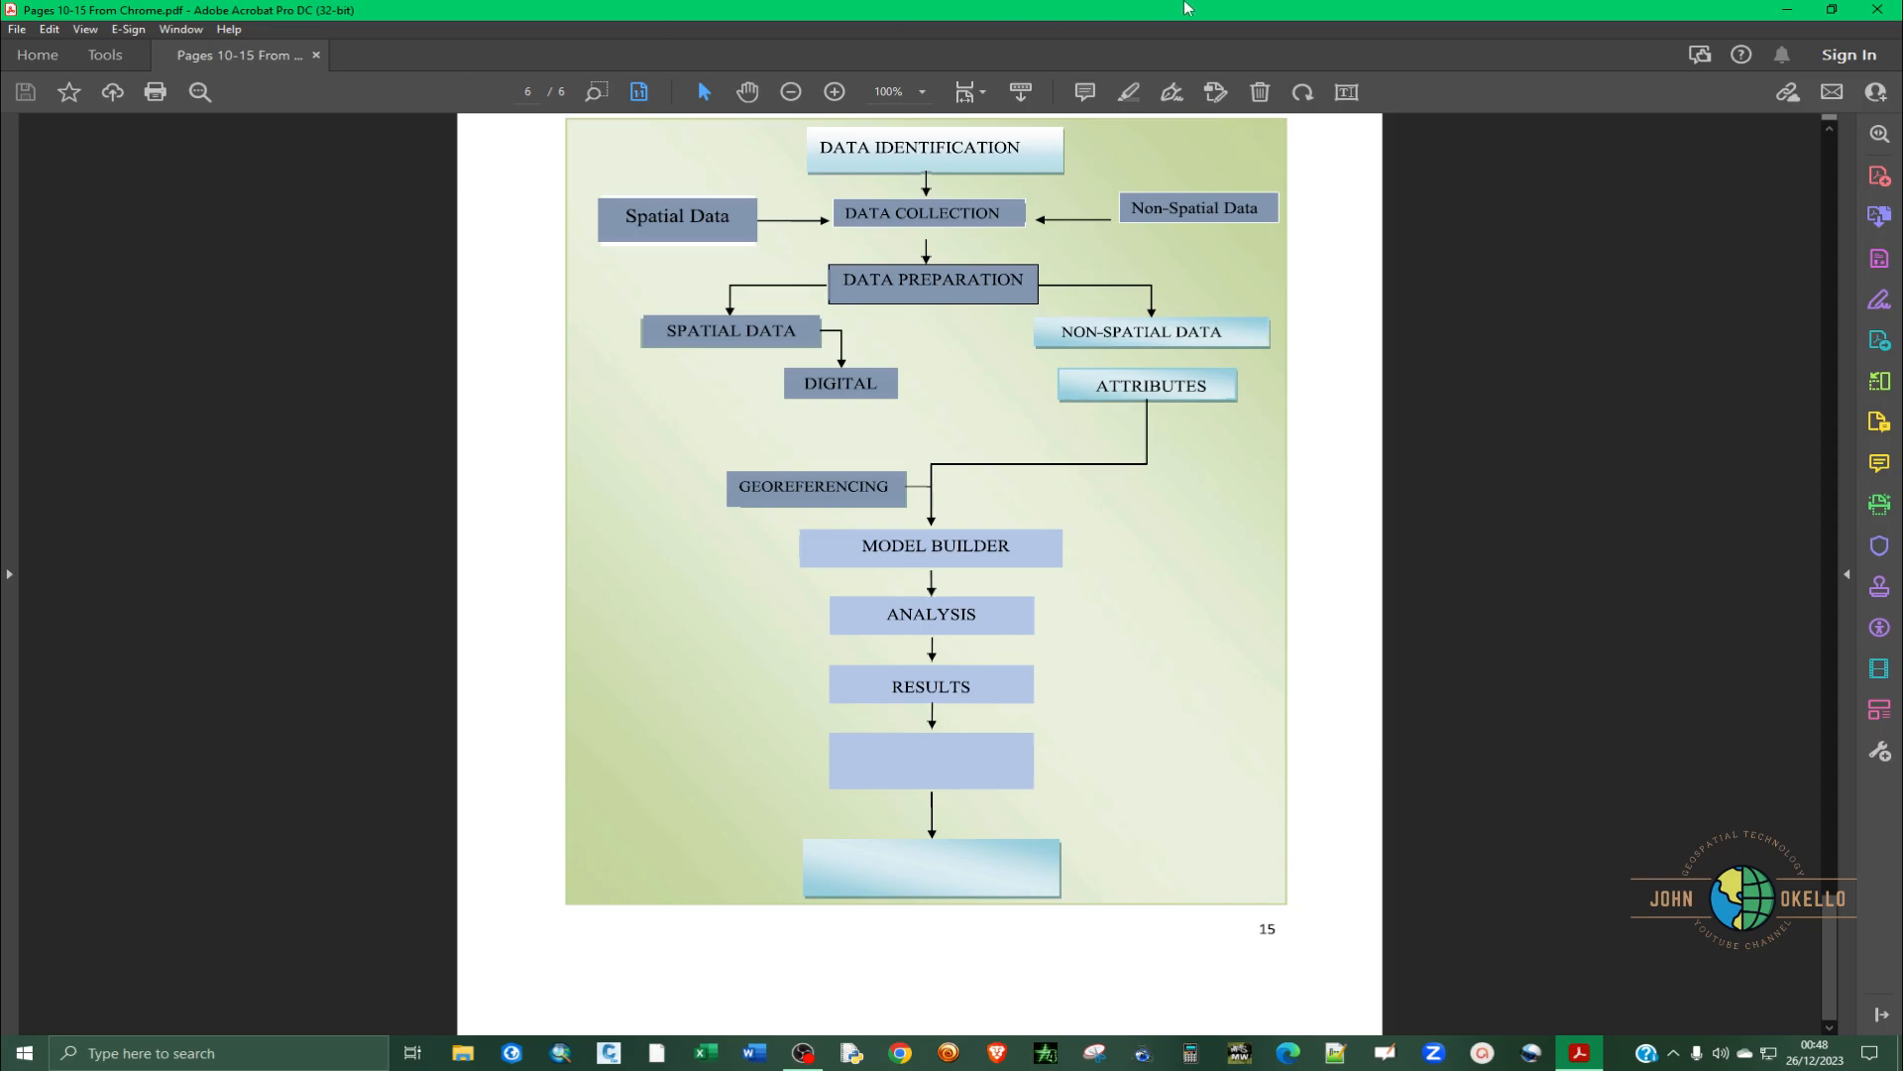
- Close the Pages 10-15 document and reopen ISK Project.pdf from the Desktop
click(22, 1053)
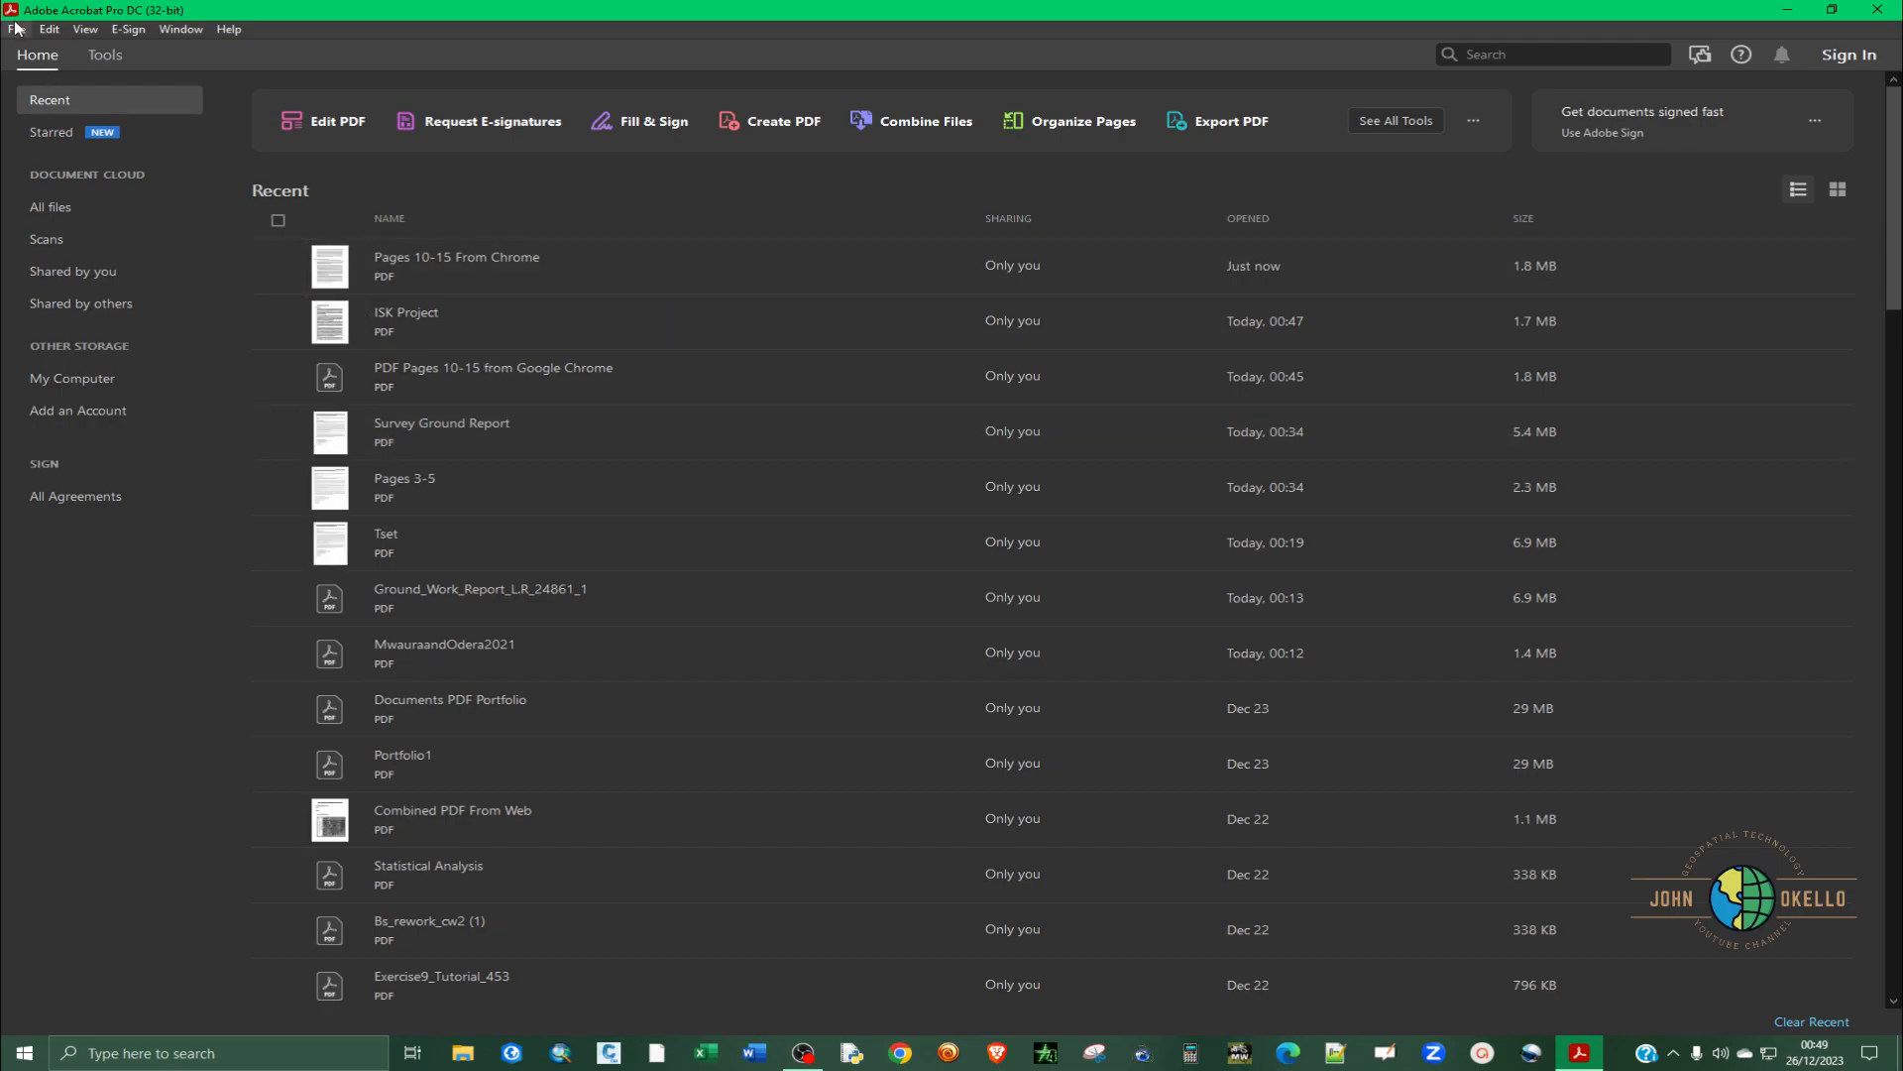
click(18, 30)
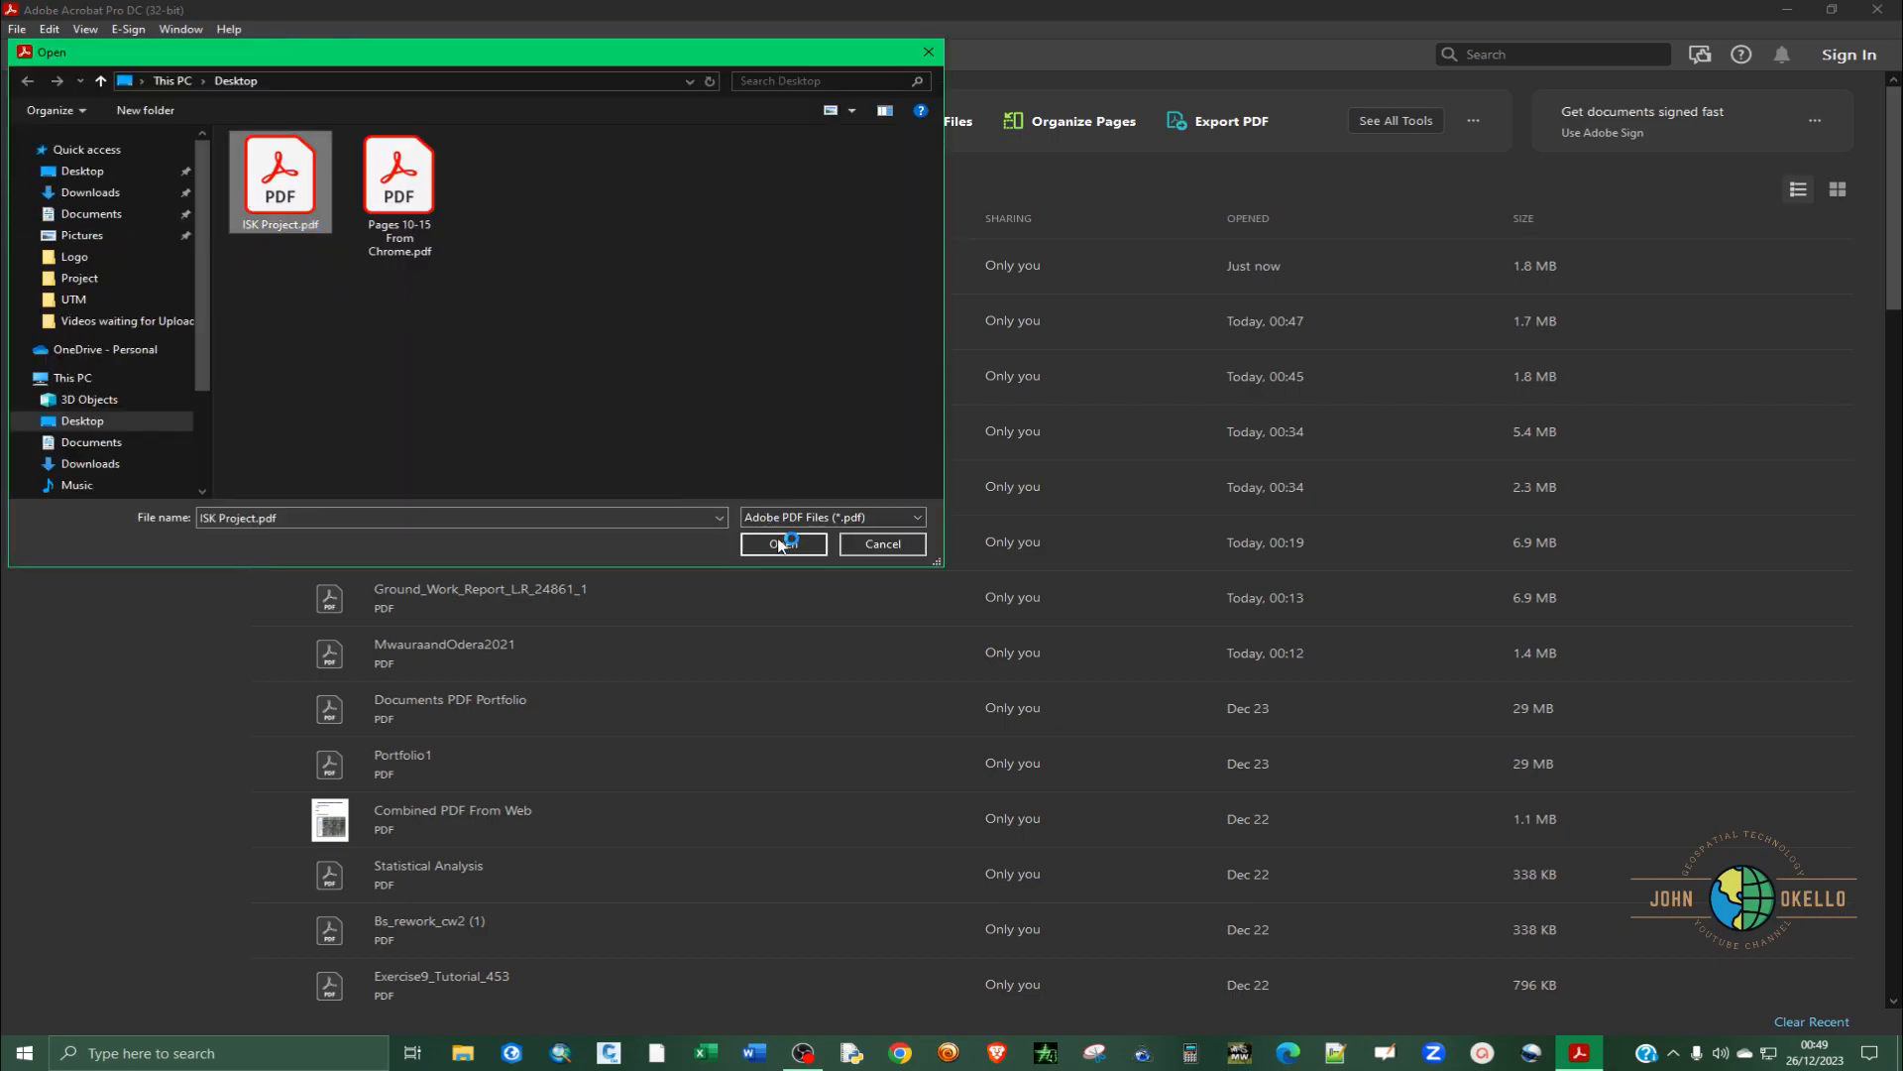
click(781, 543)
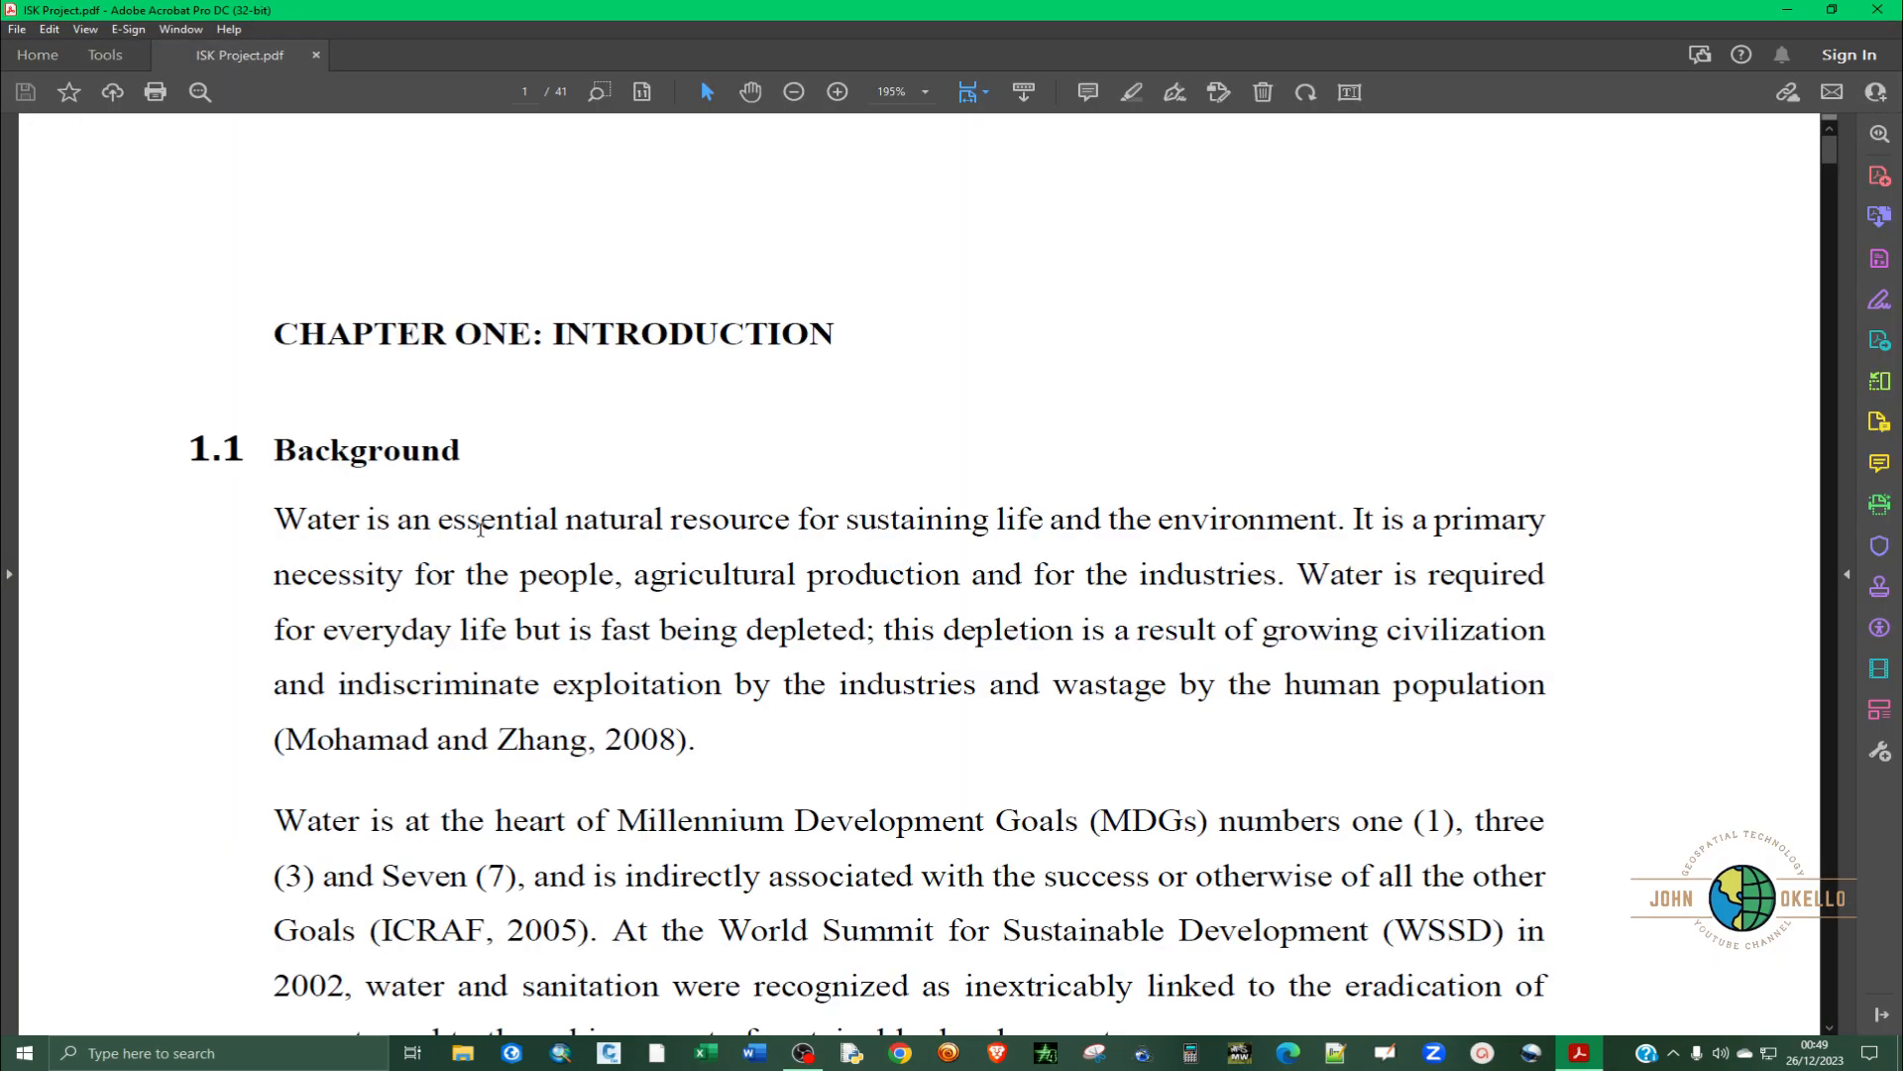
mouse_move(101, 583)
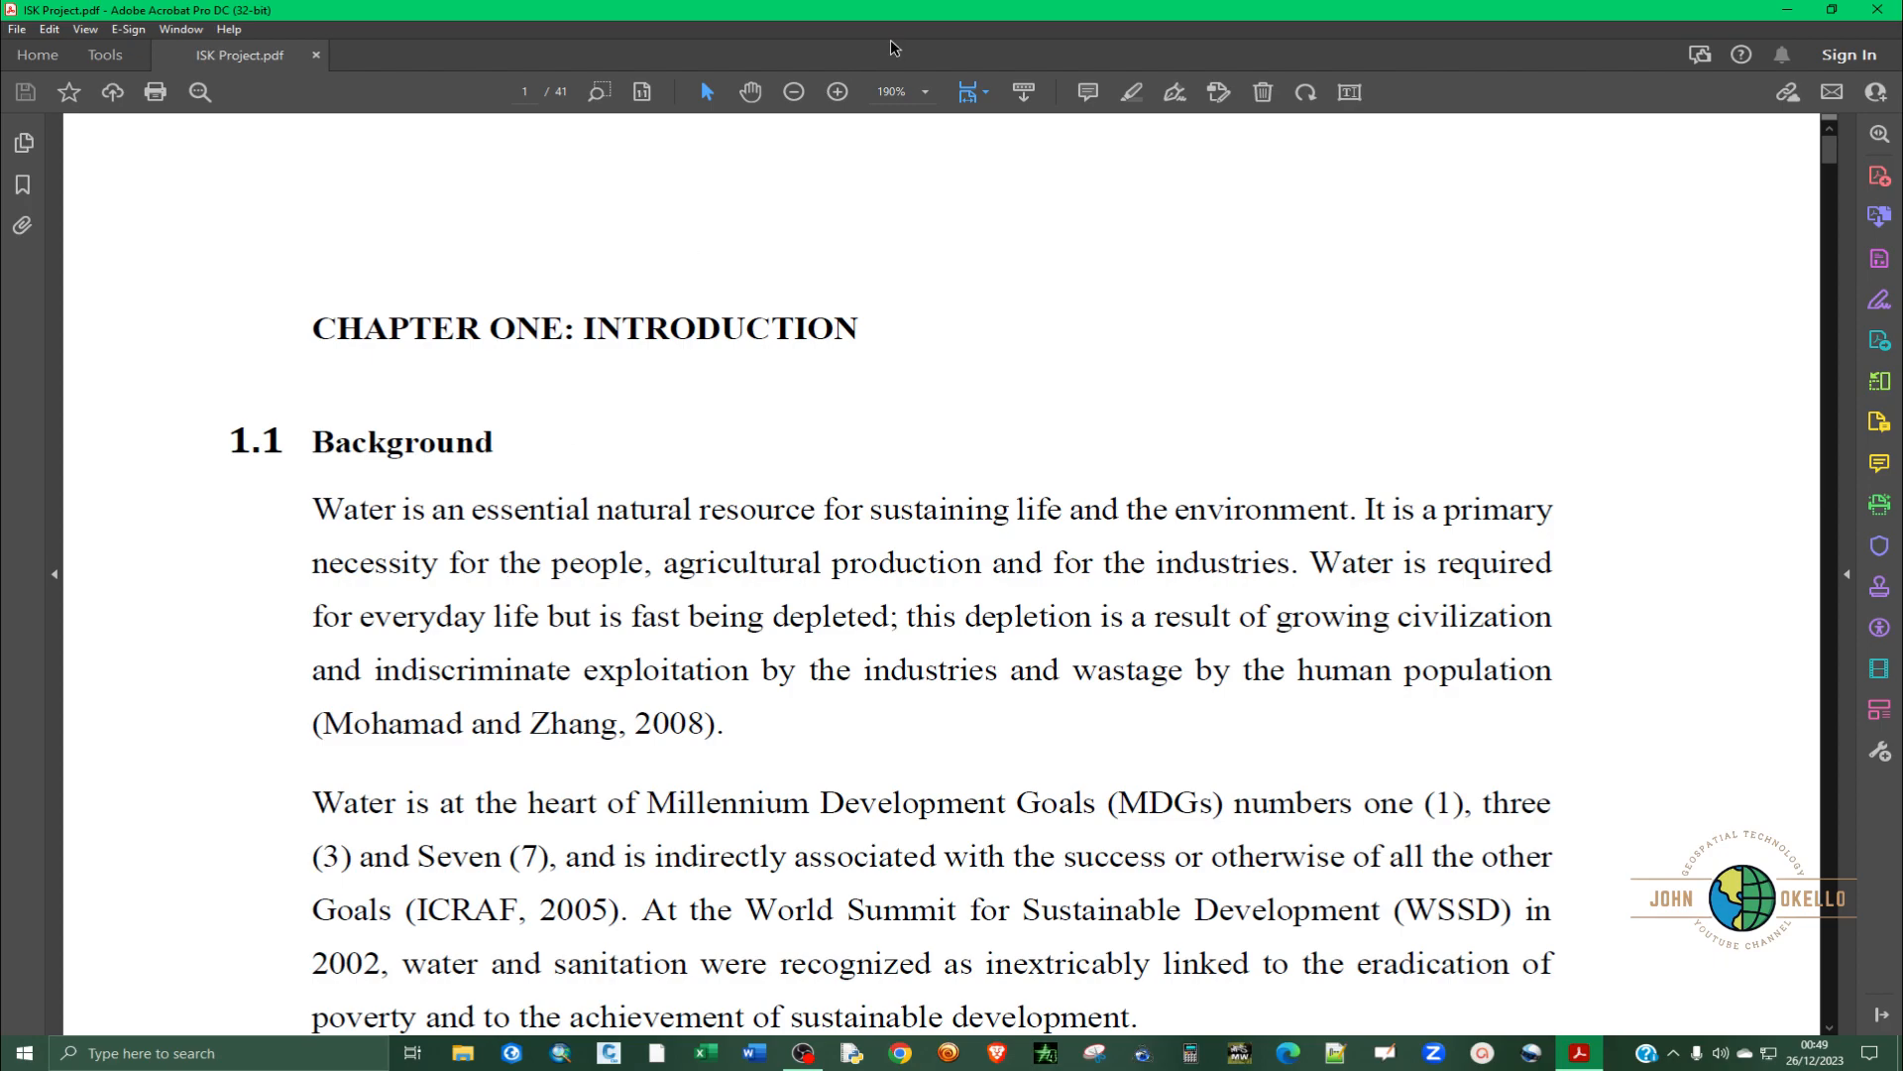
- Zoom ISK Project to 100%, show its page thumbnails and bring up the thumbnail options menu
click(924, 93)
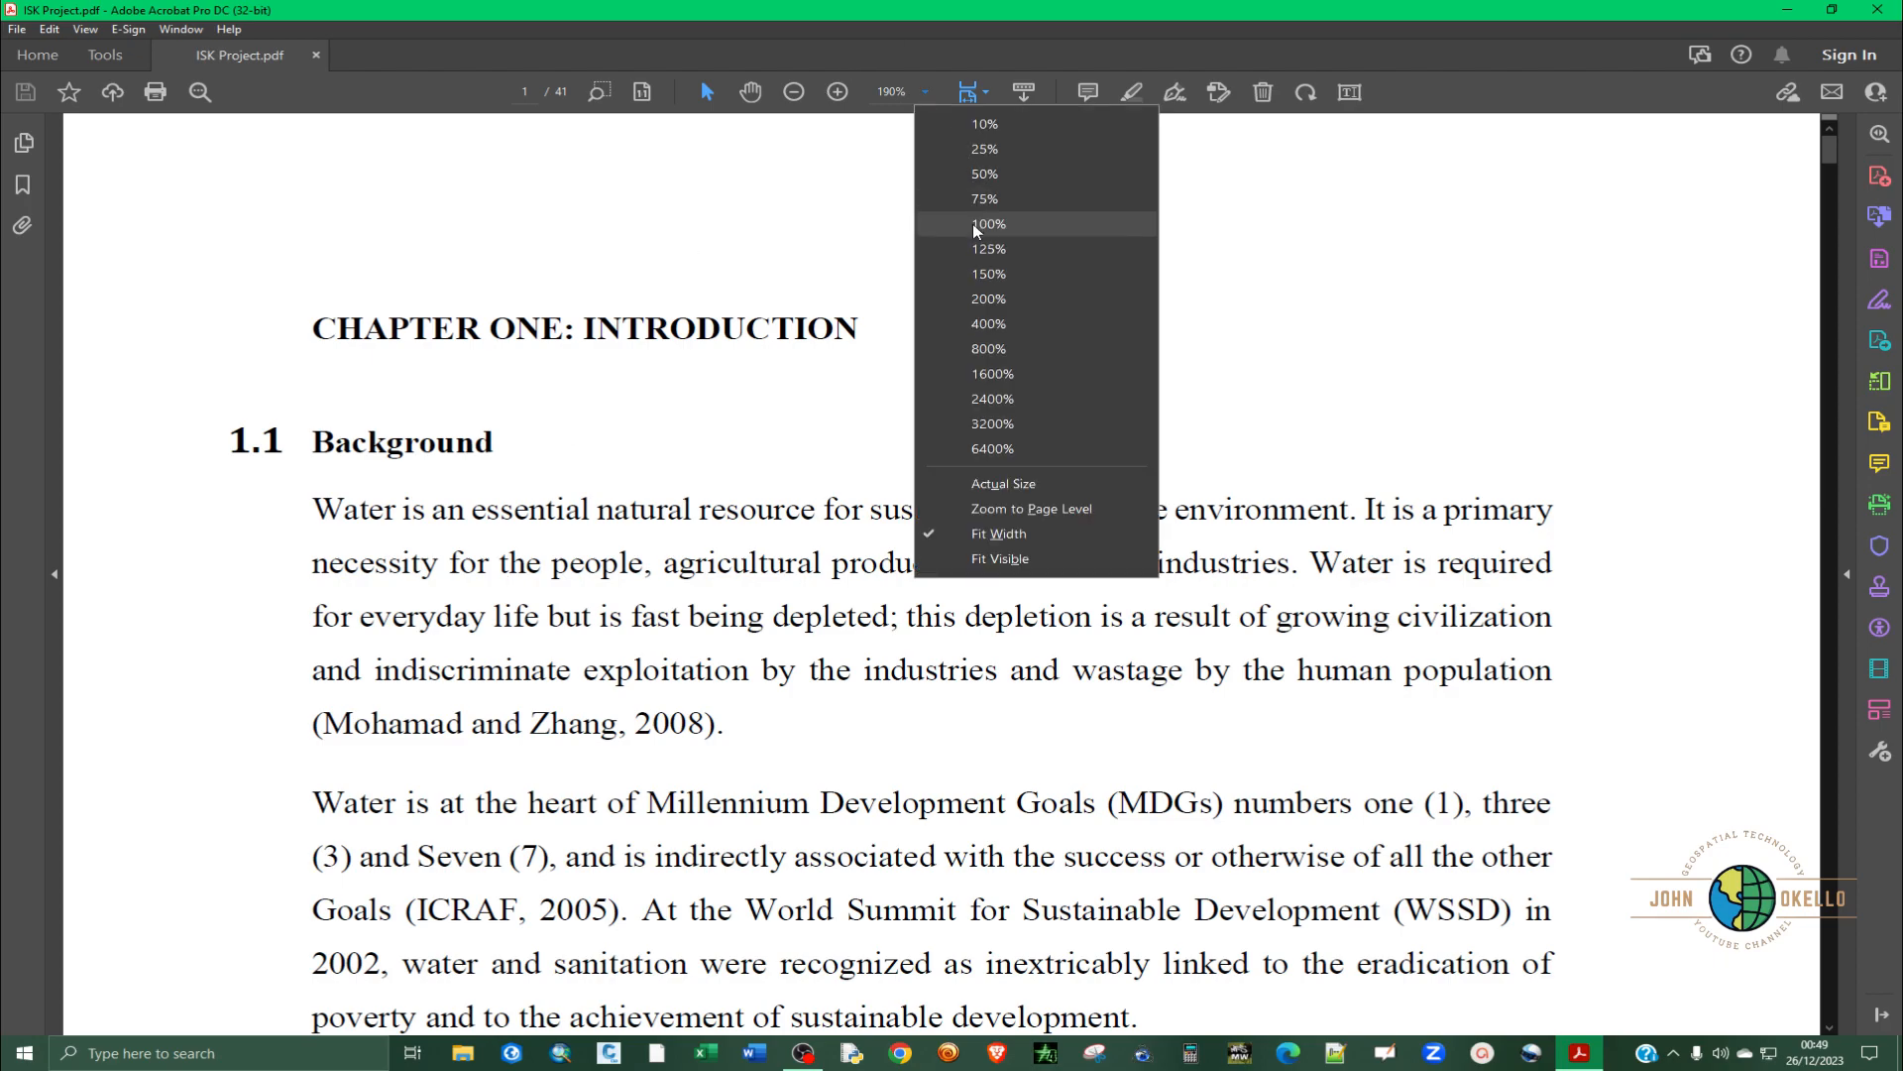
click(990, 224)
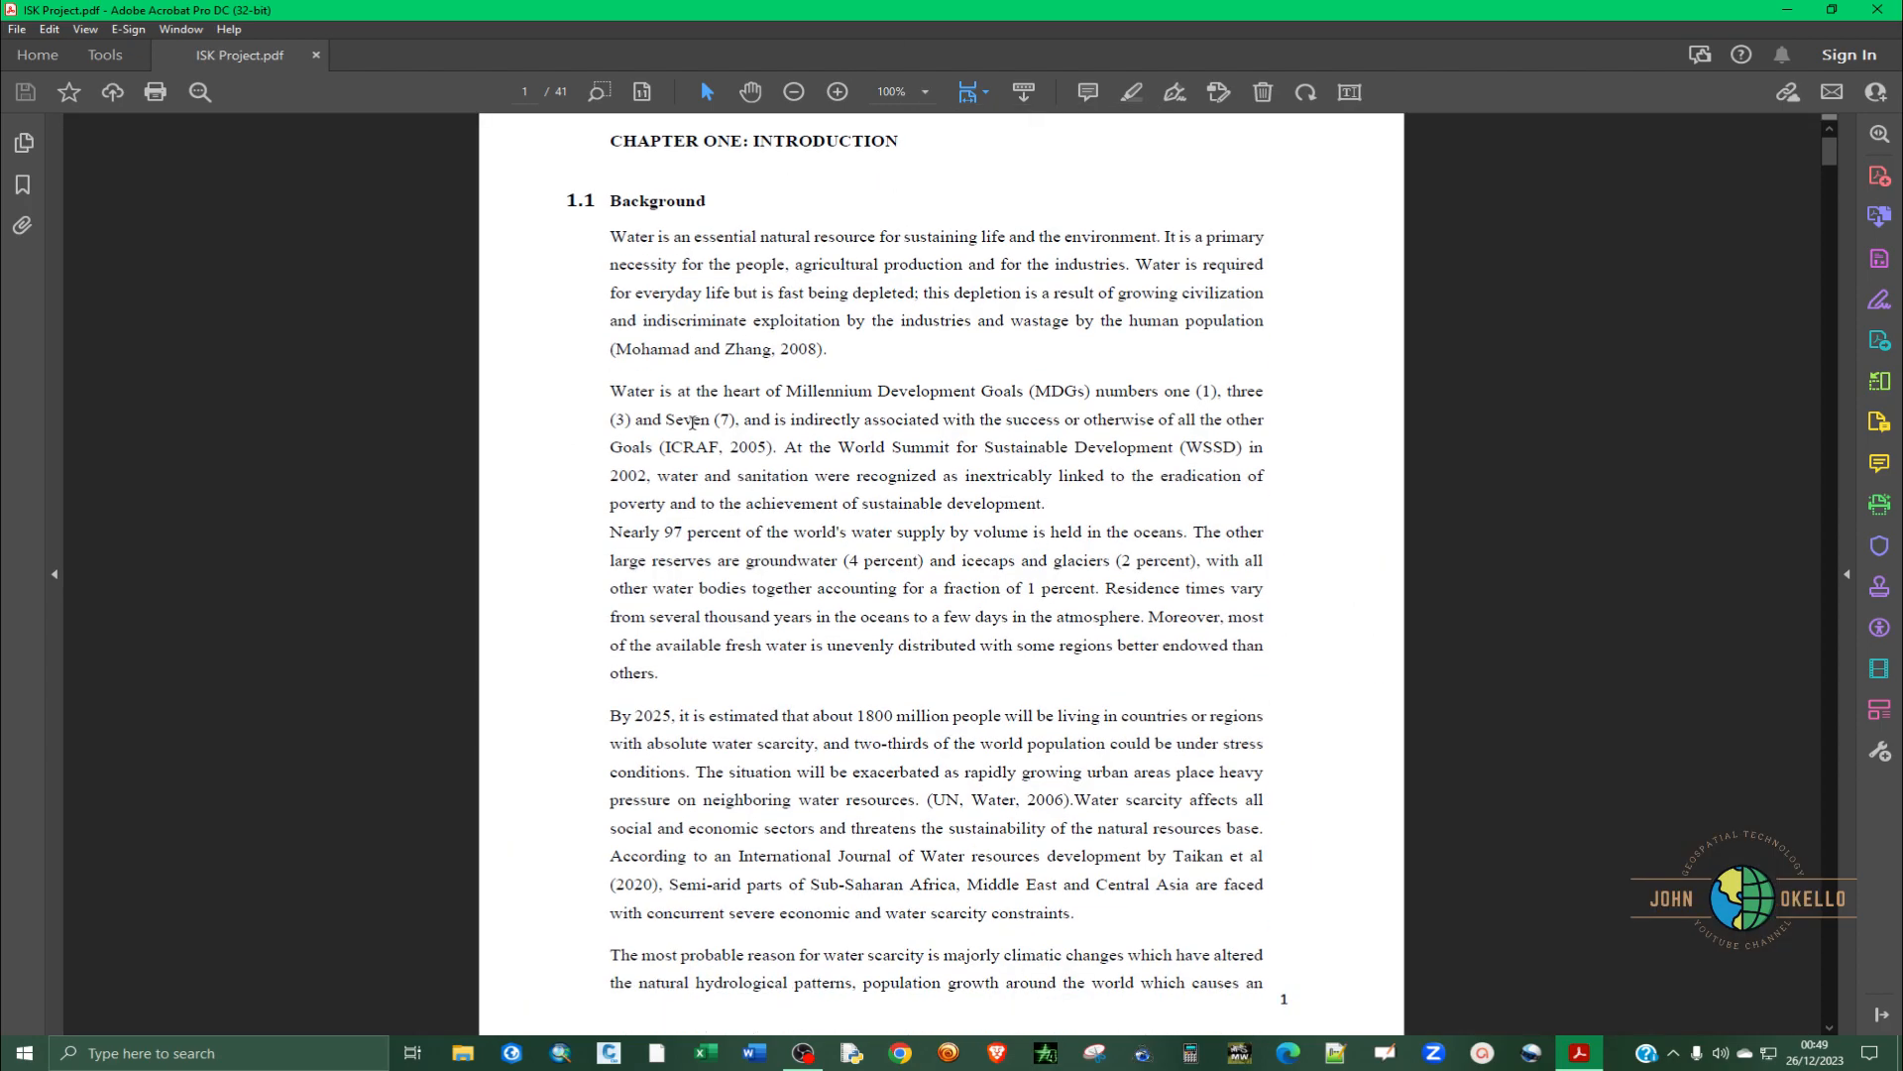
scroll(down, 3)
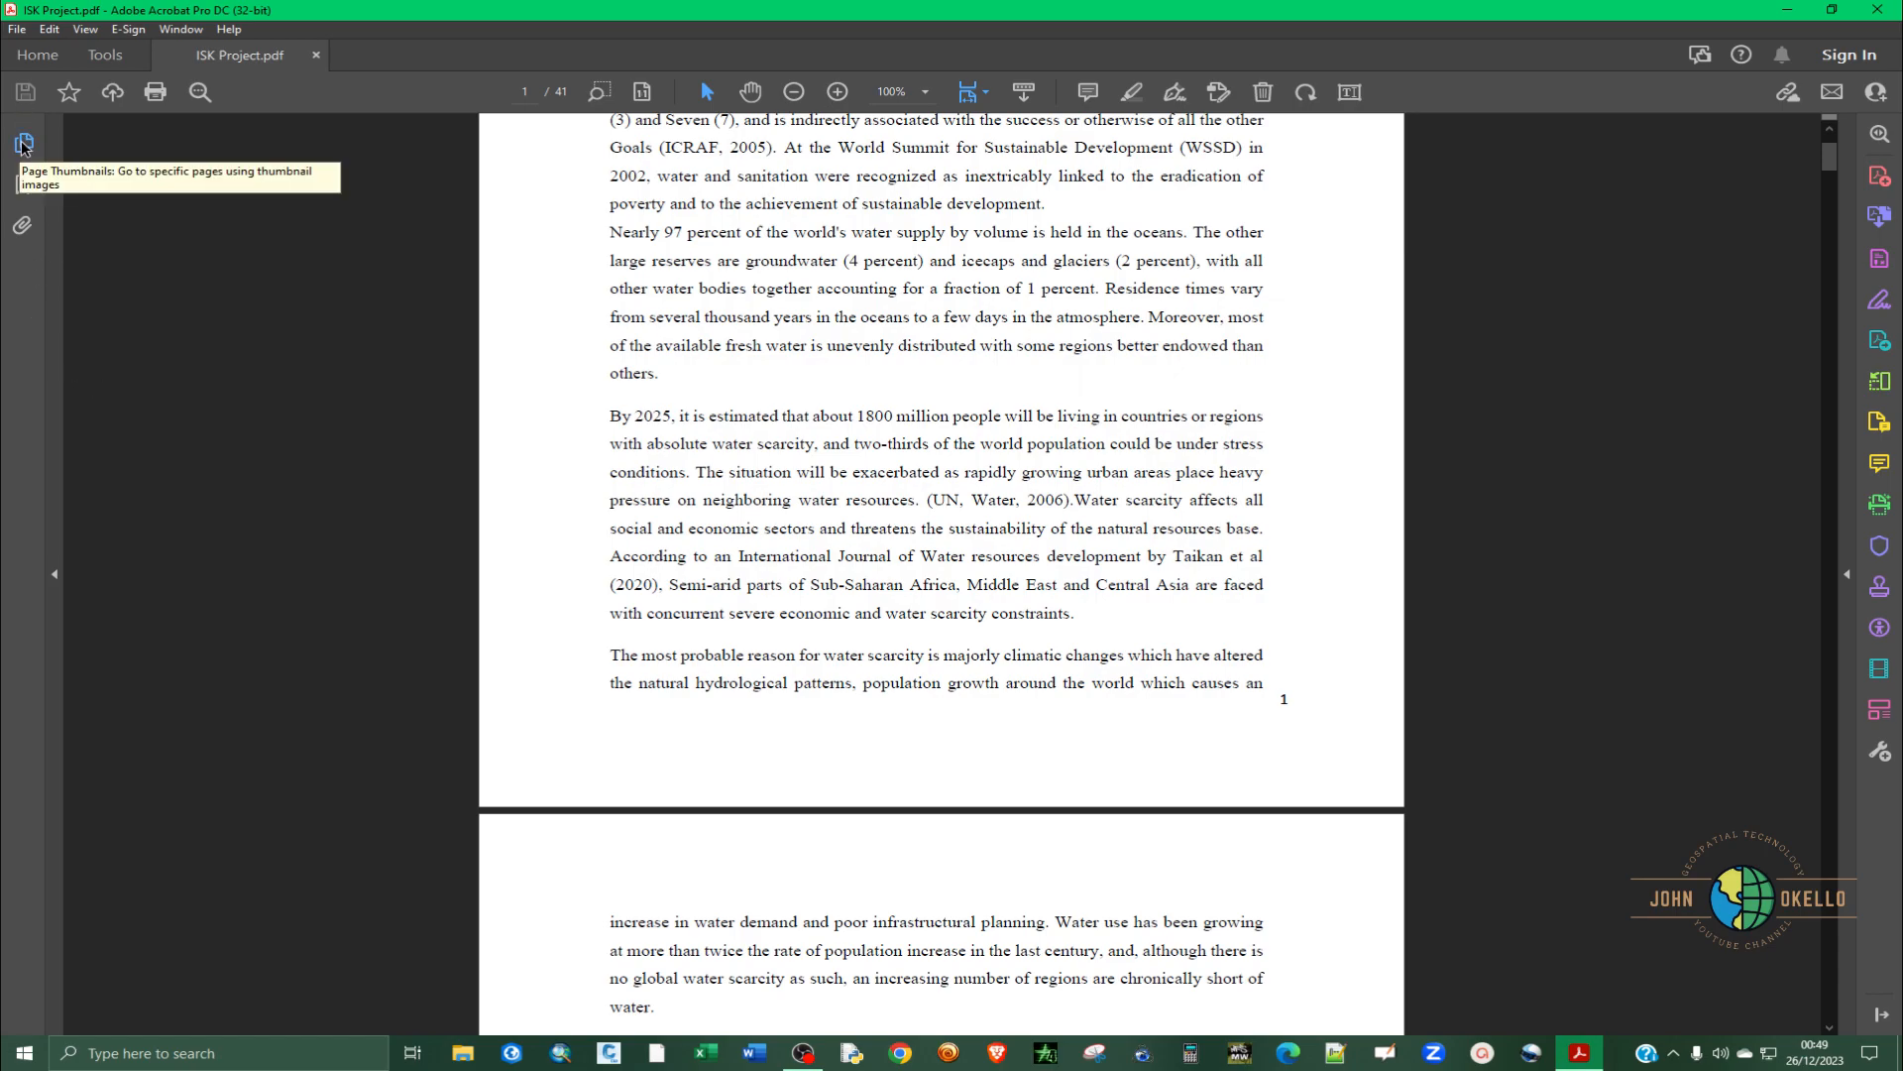
click(22, 142)
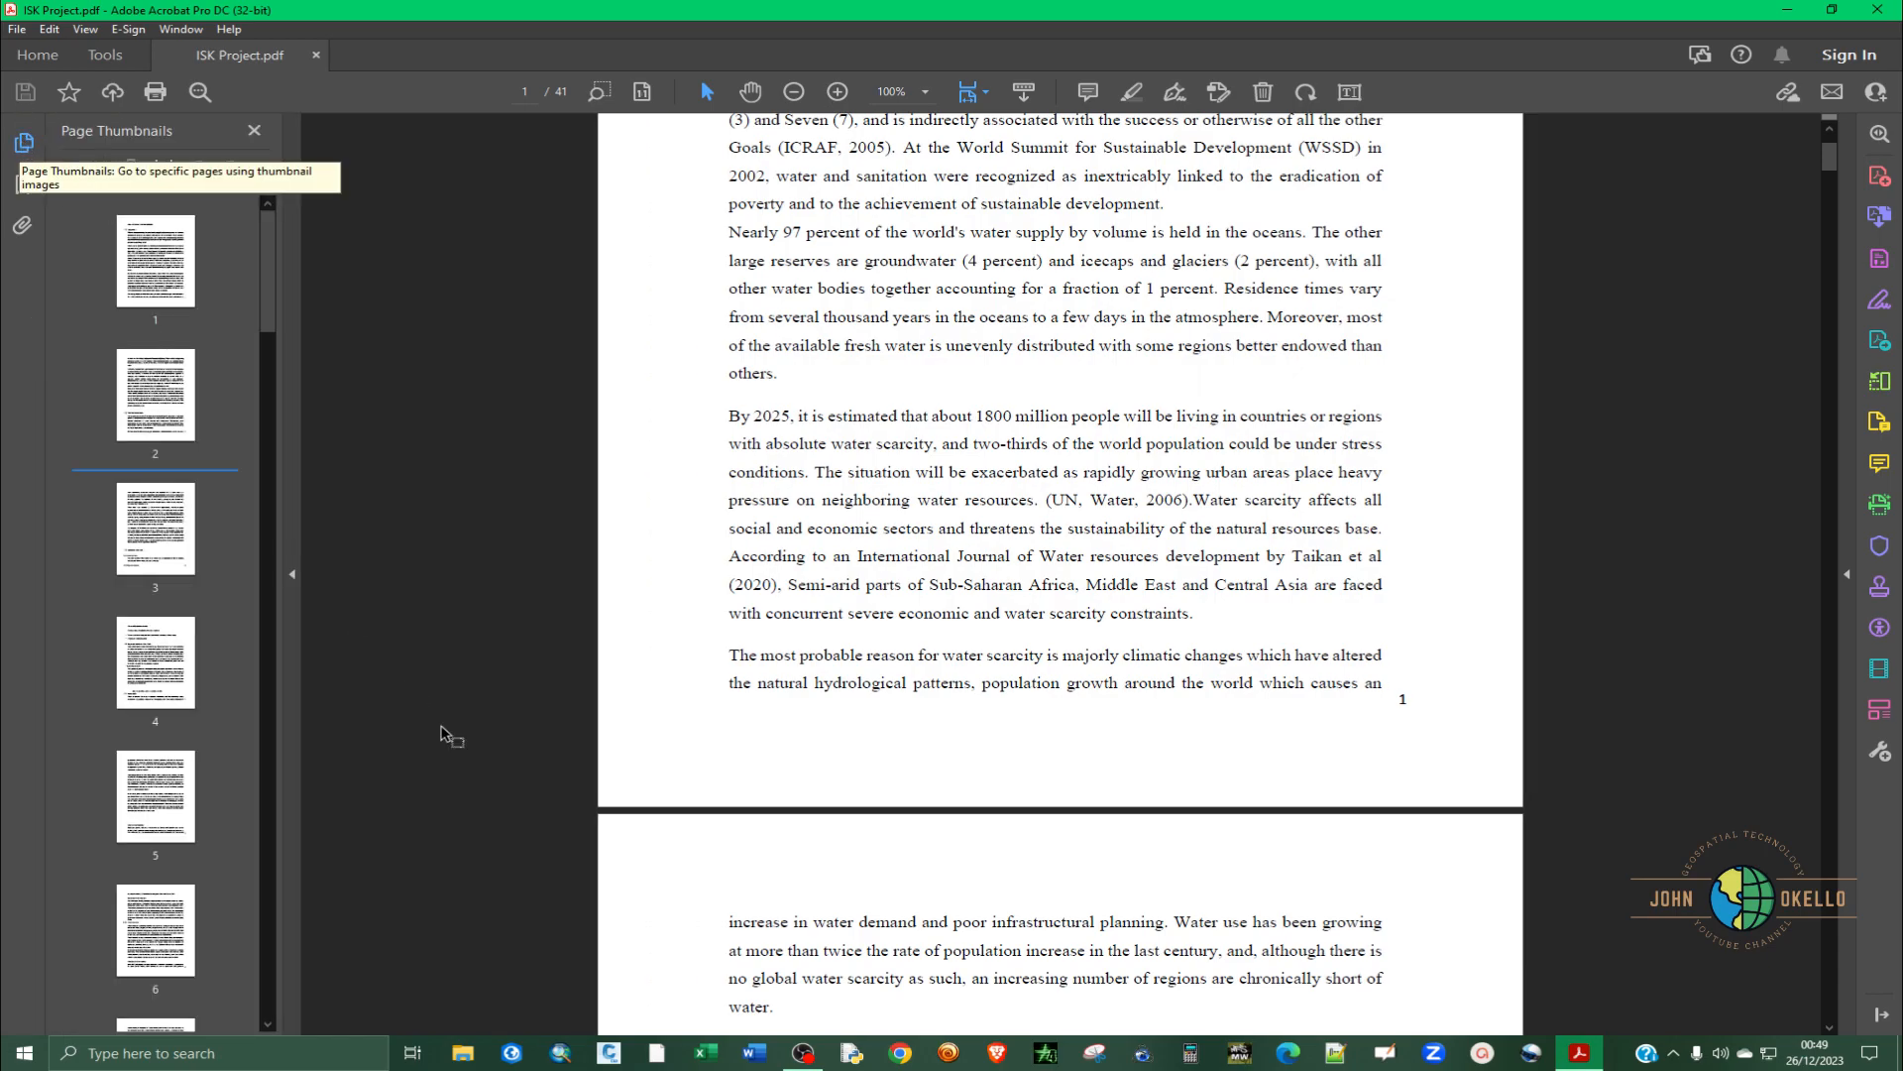
right_click(155, 261)
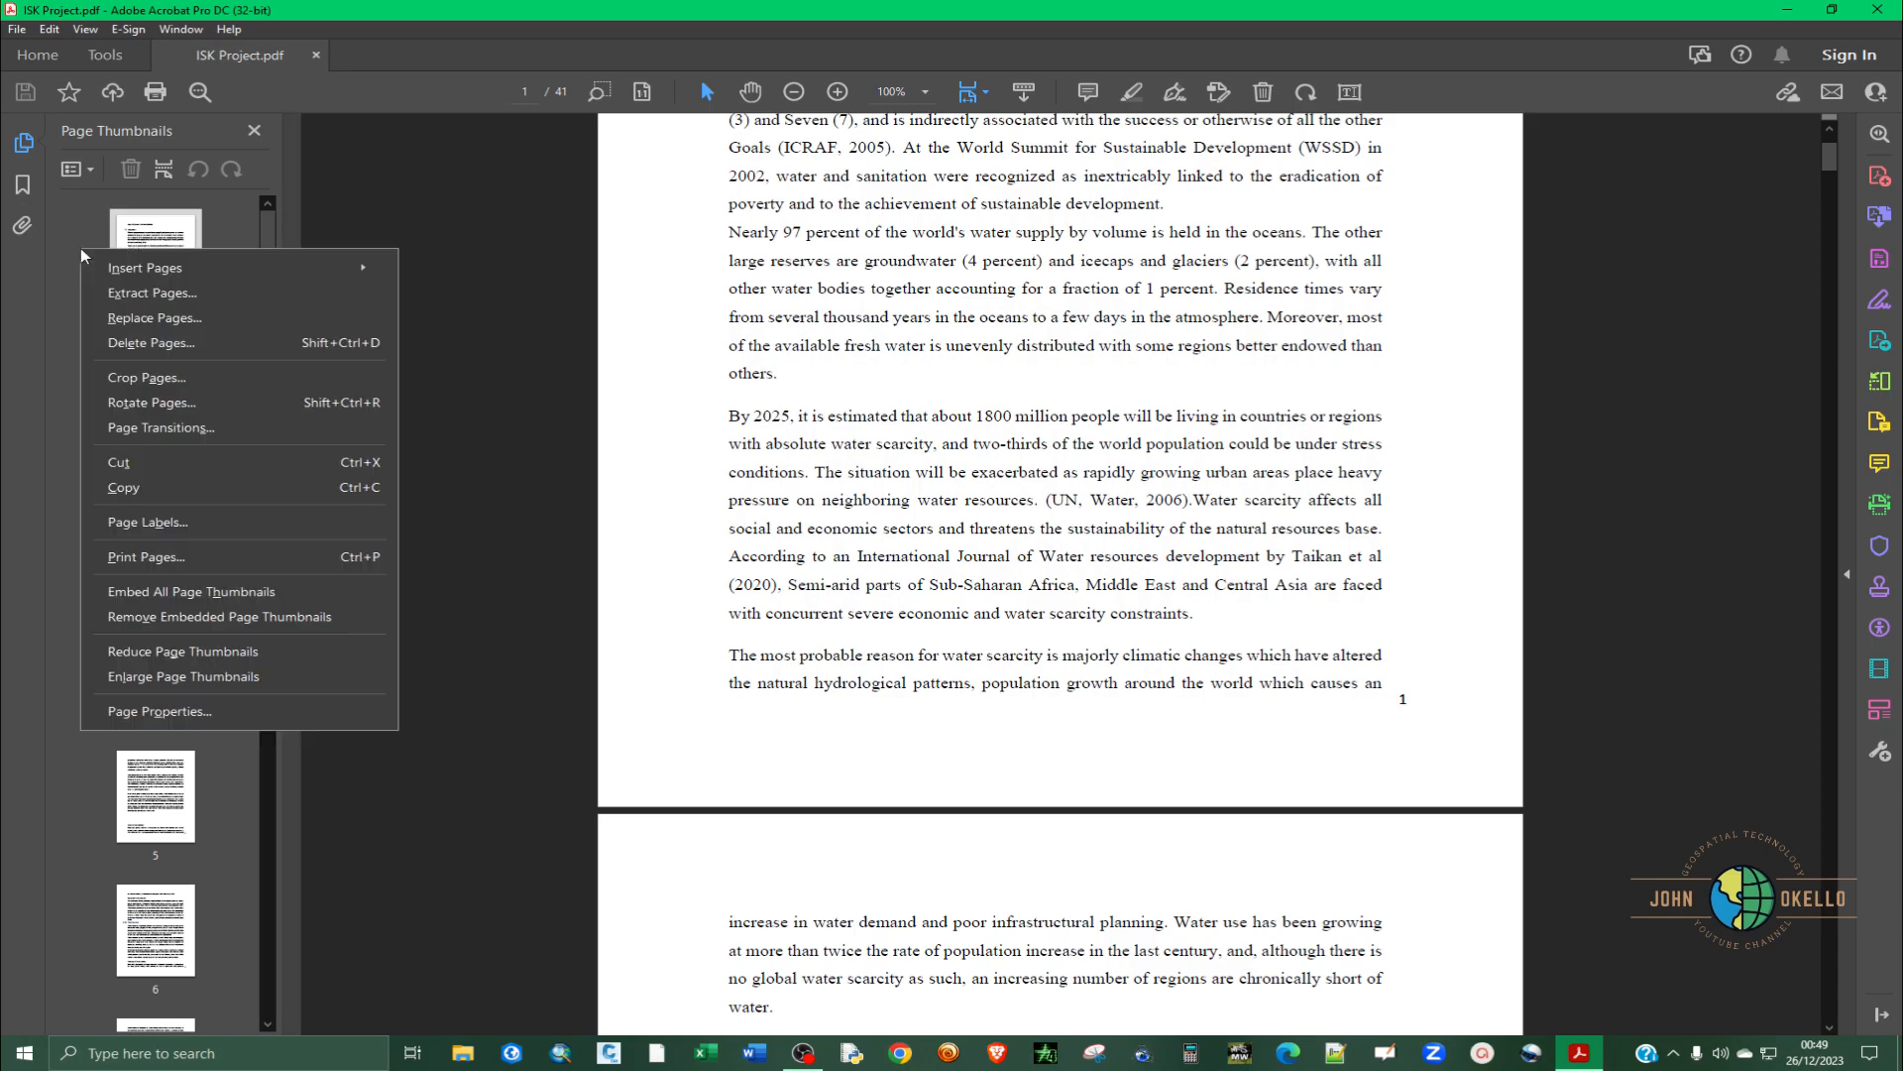
mouse_move(145, 267)
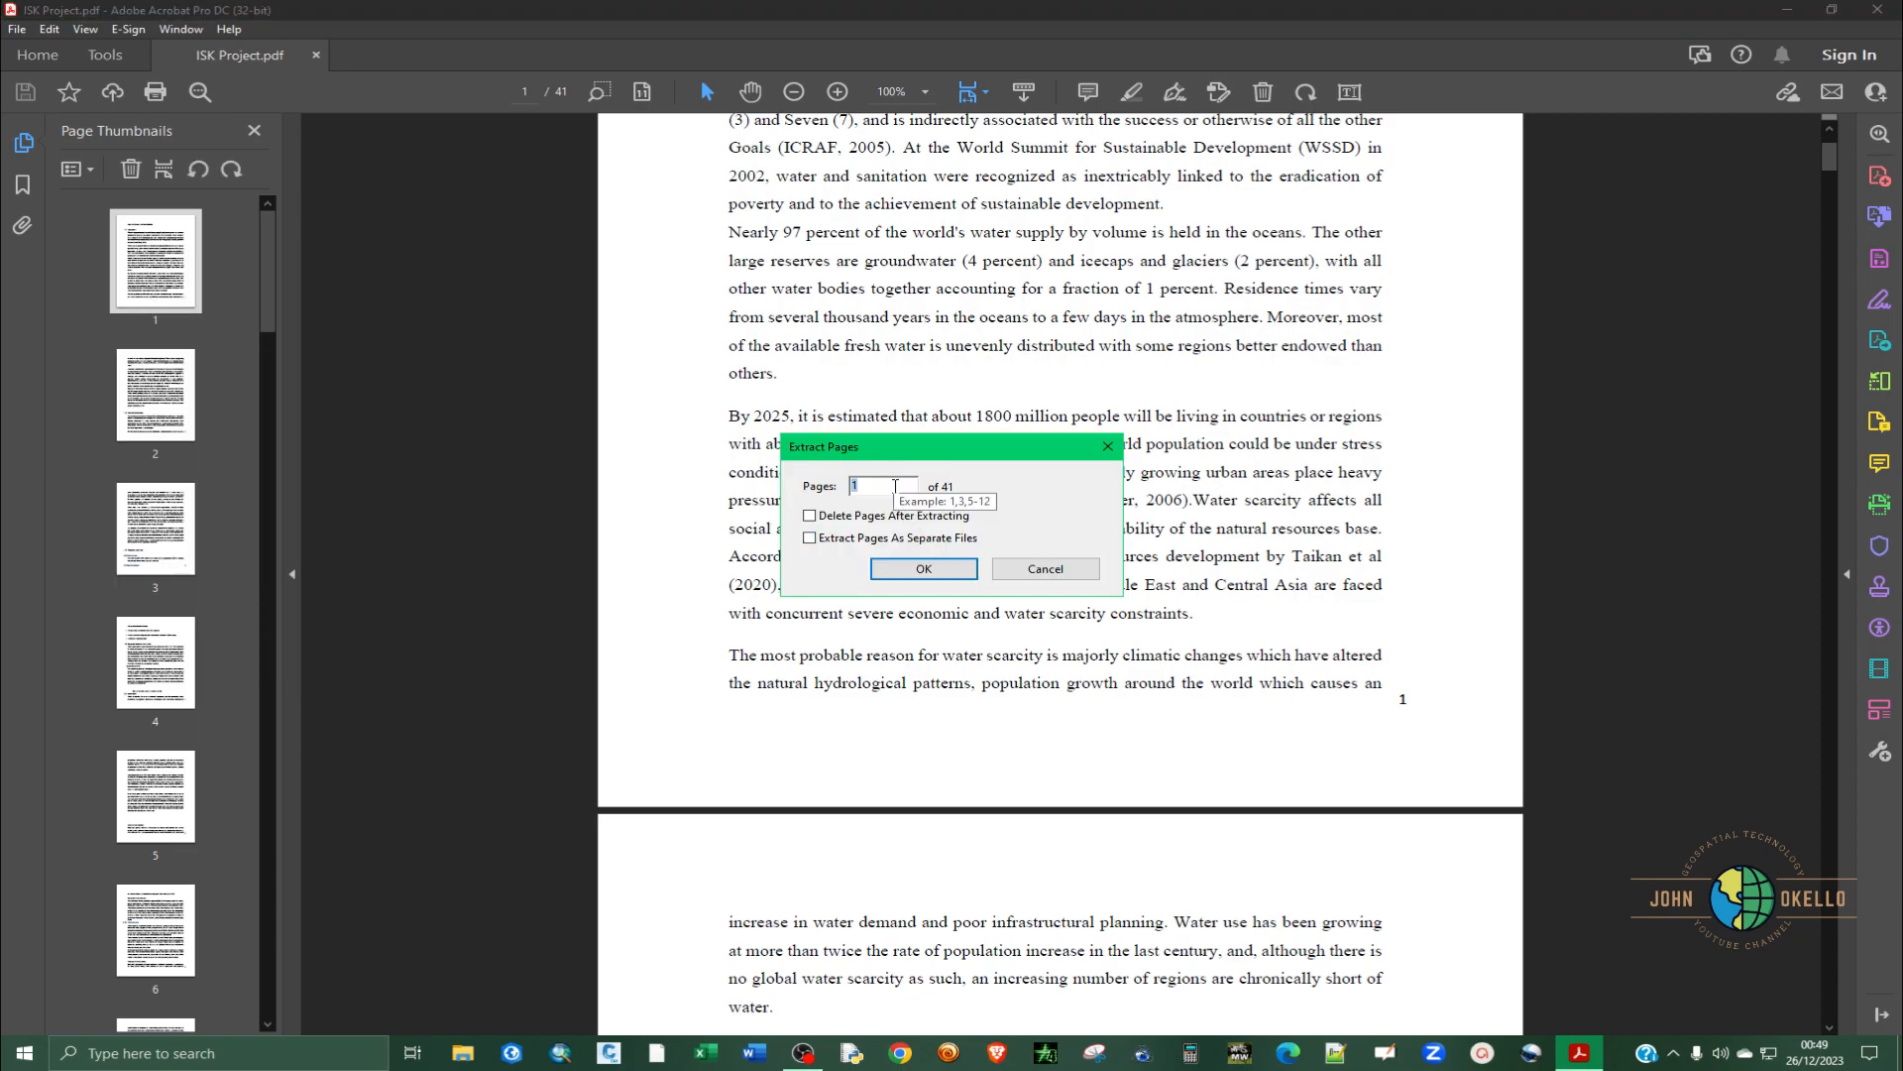
mouse_move(905, 621)
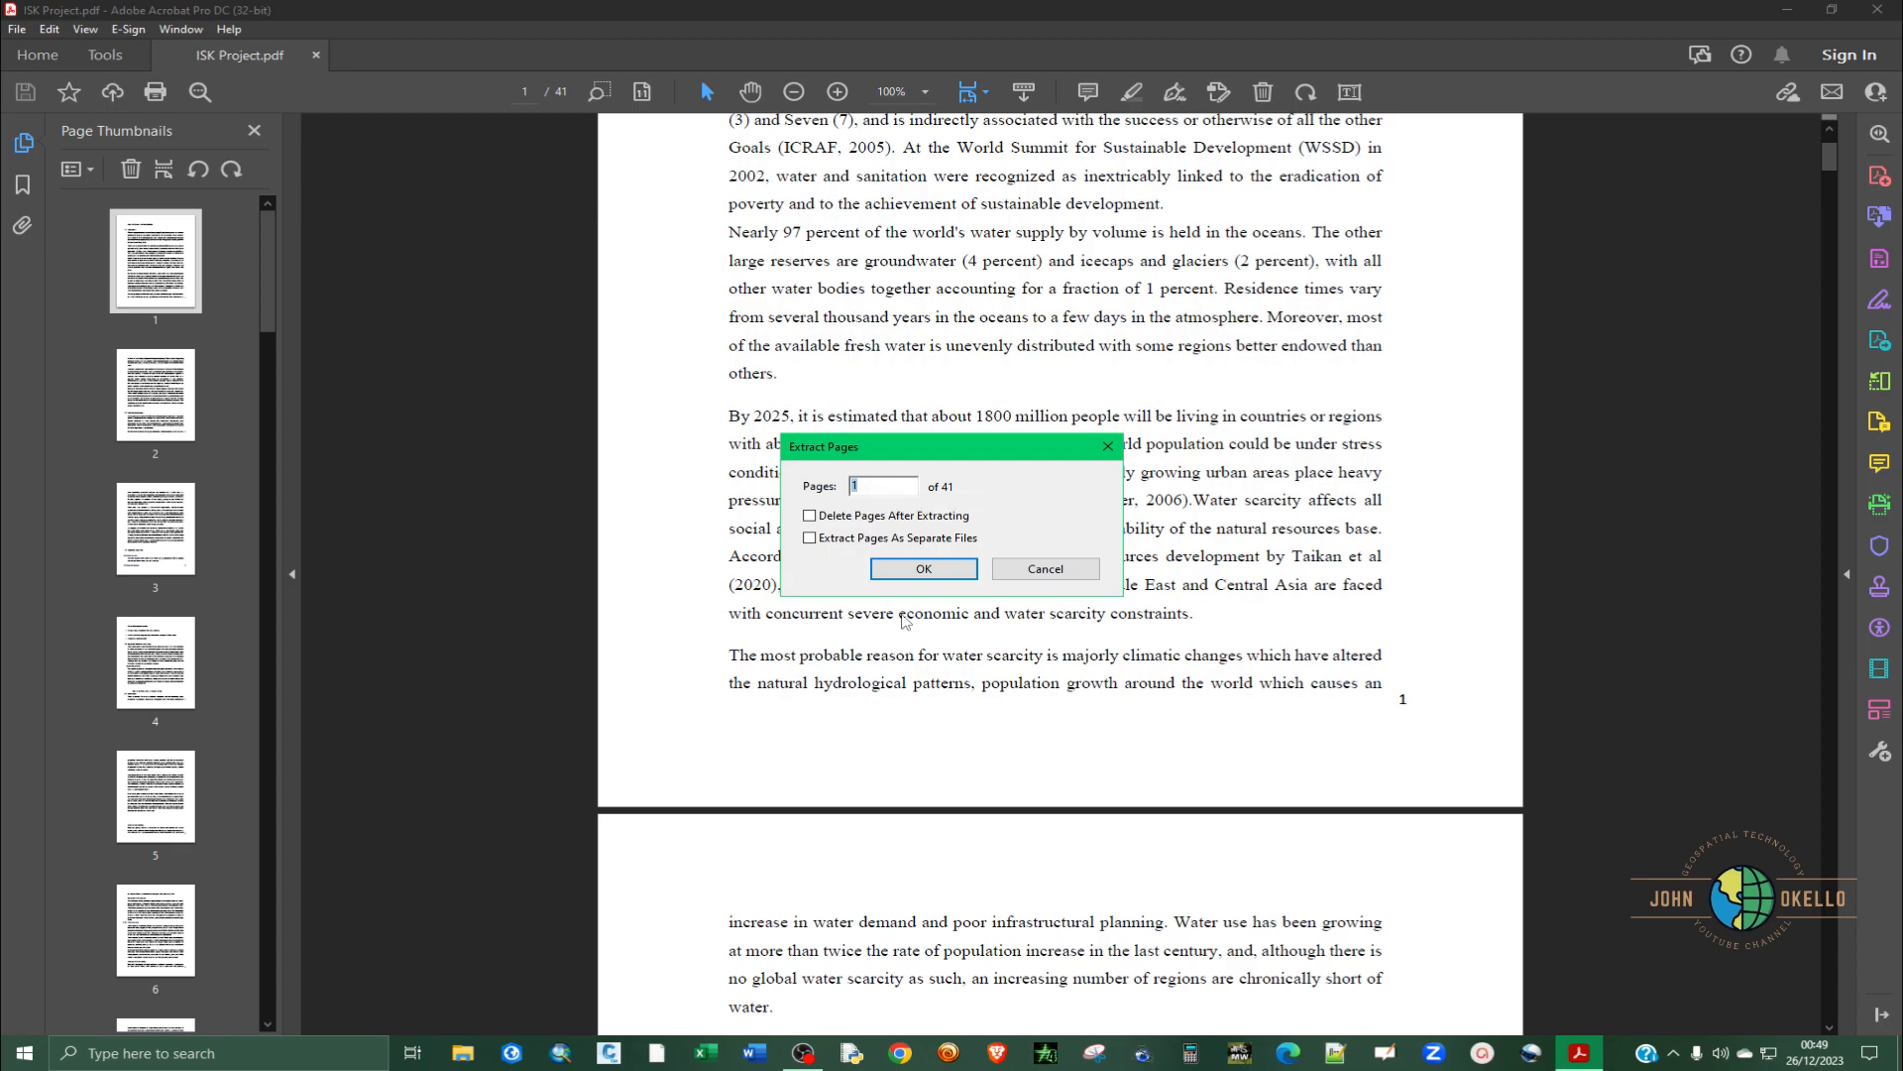
- Extract pages 3-5 of ISK Project into a new three-page document
click(882, 486)
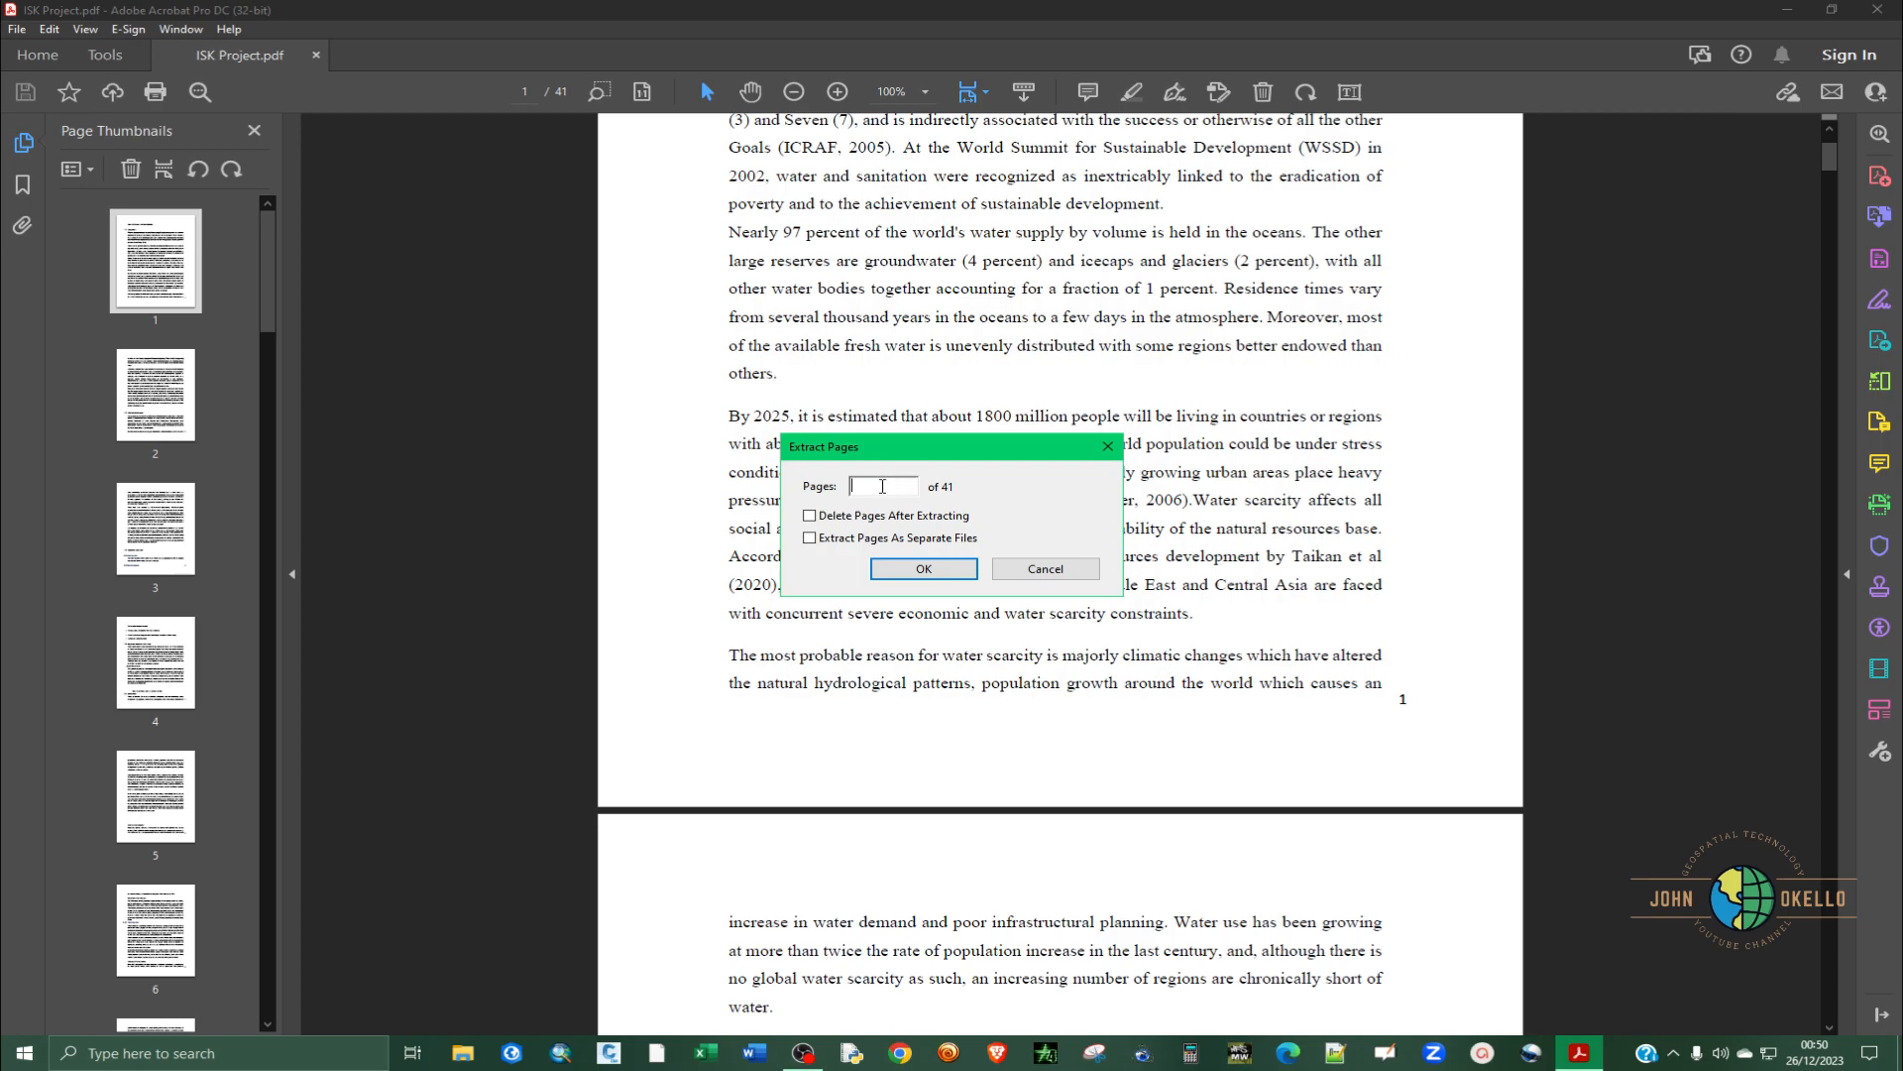
text(3-5)
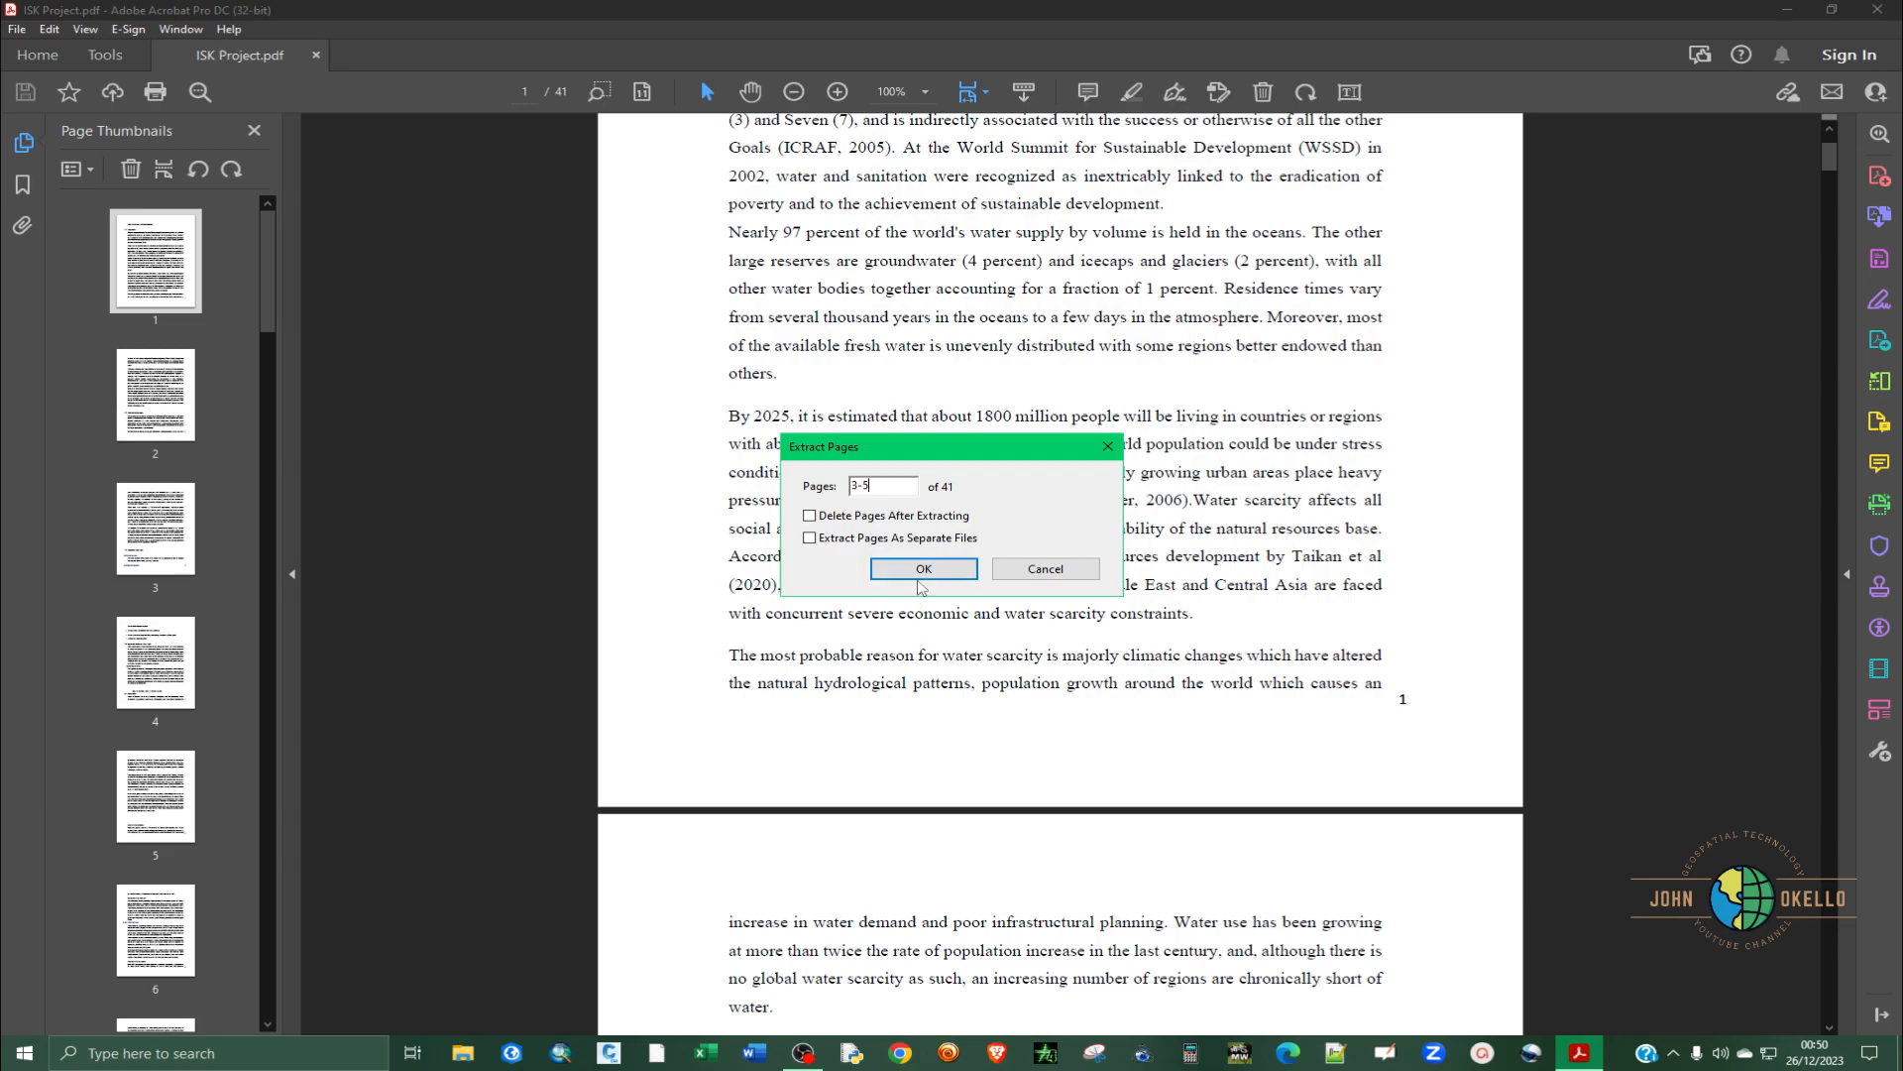
click(922, 569)
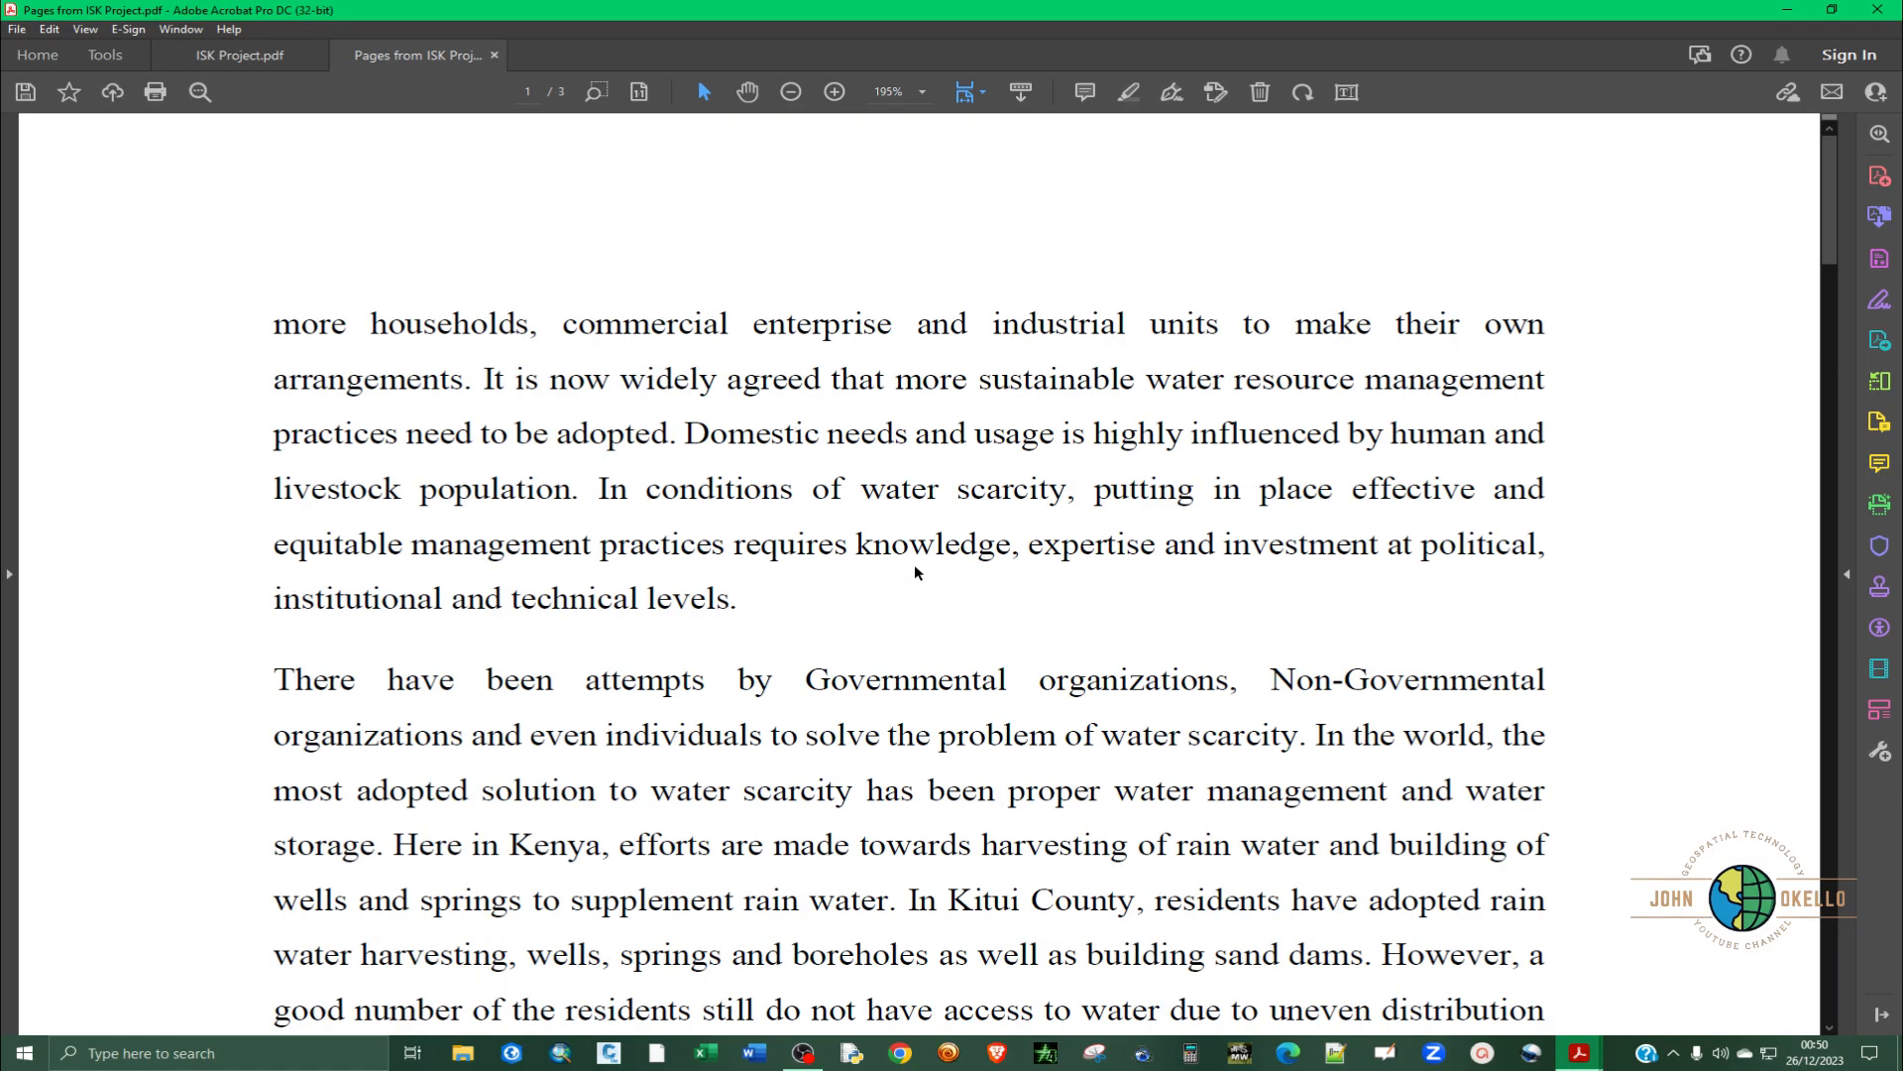
scroll(down, 3)
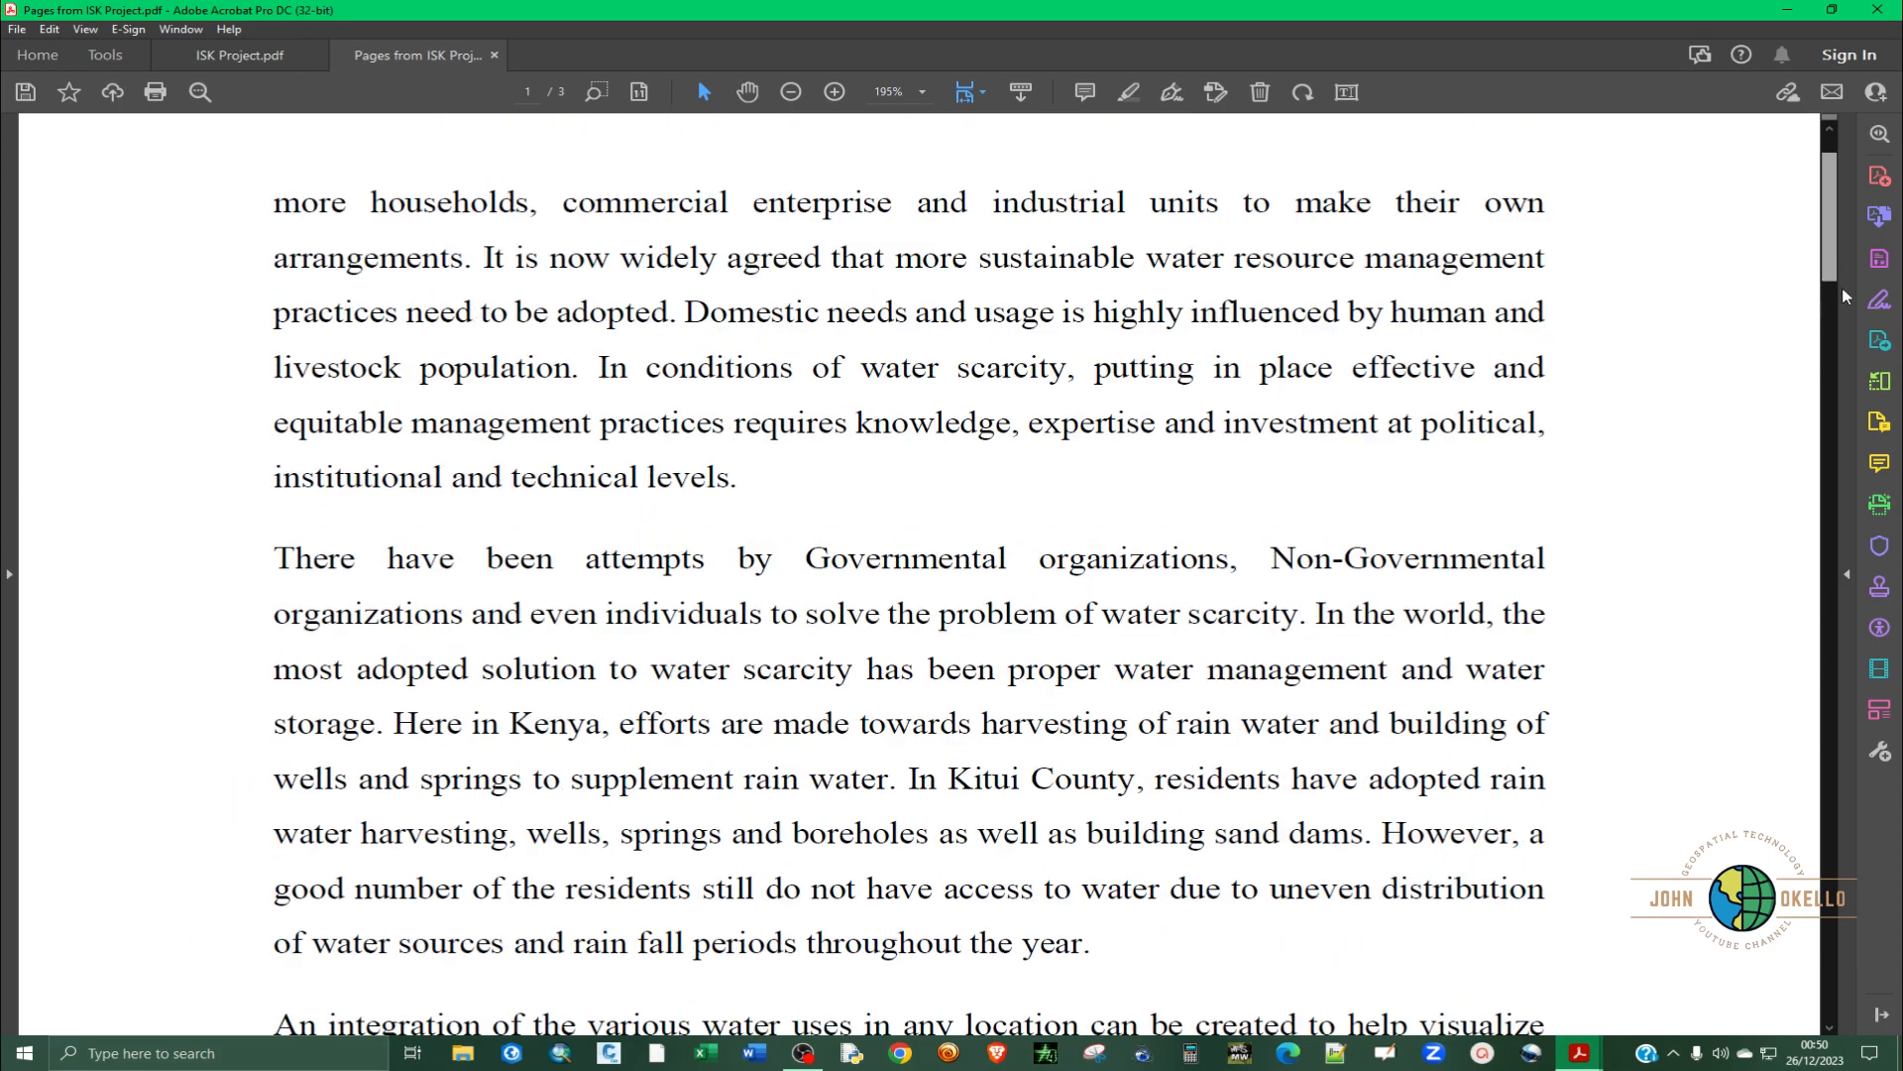
click(922, 93)
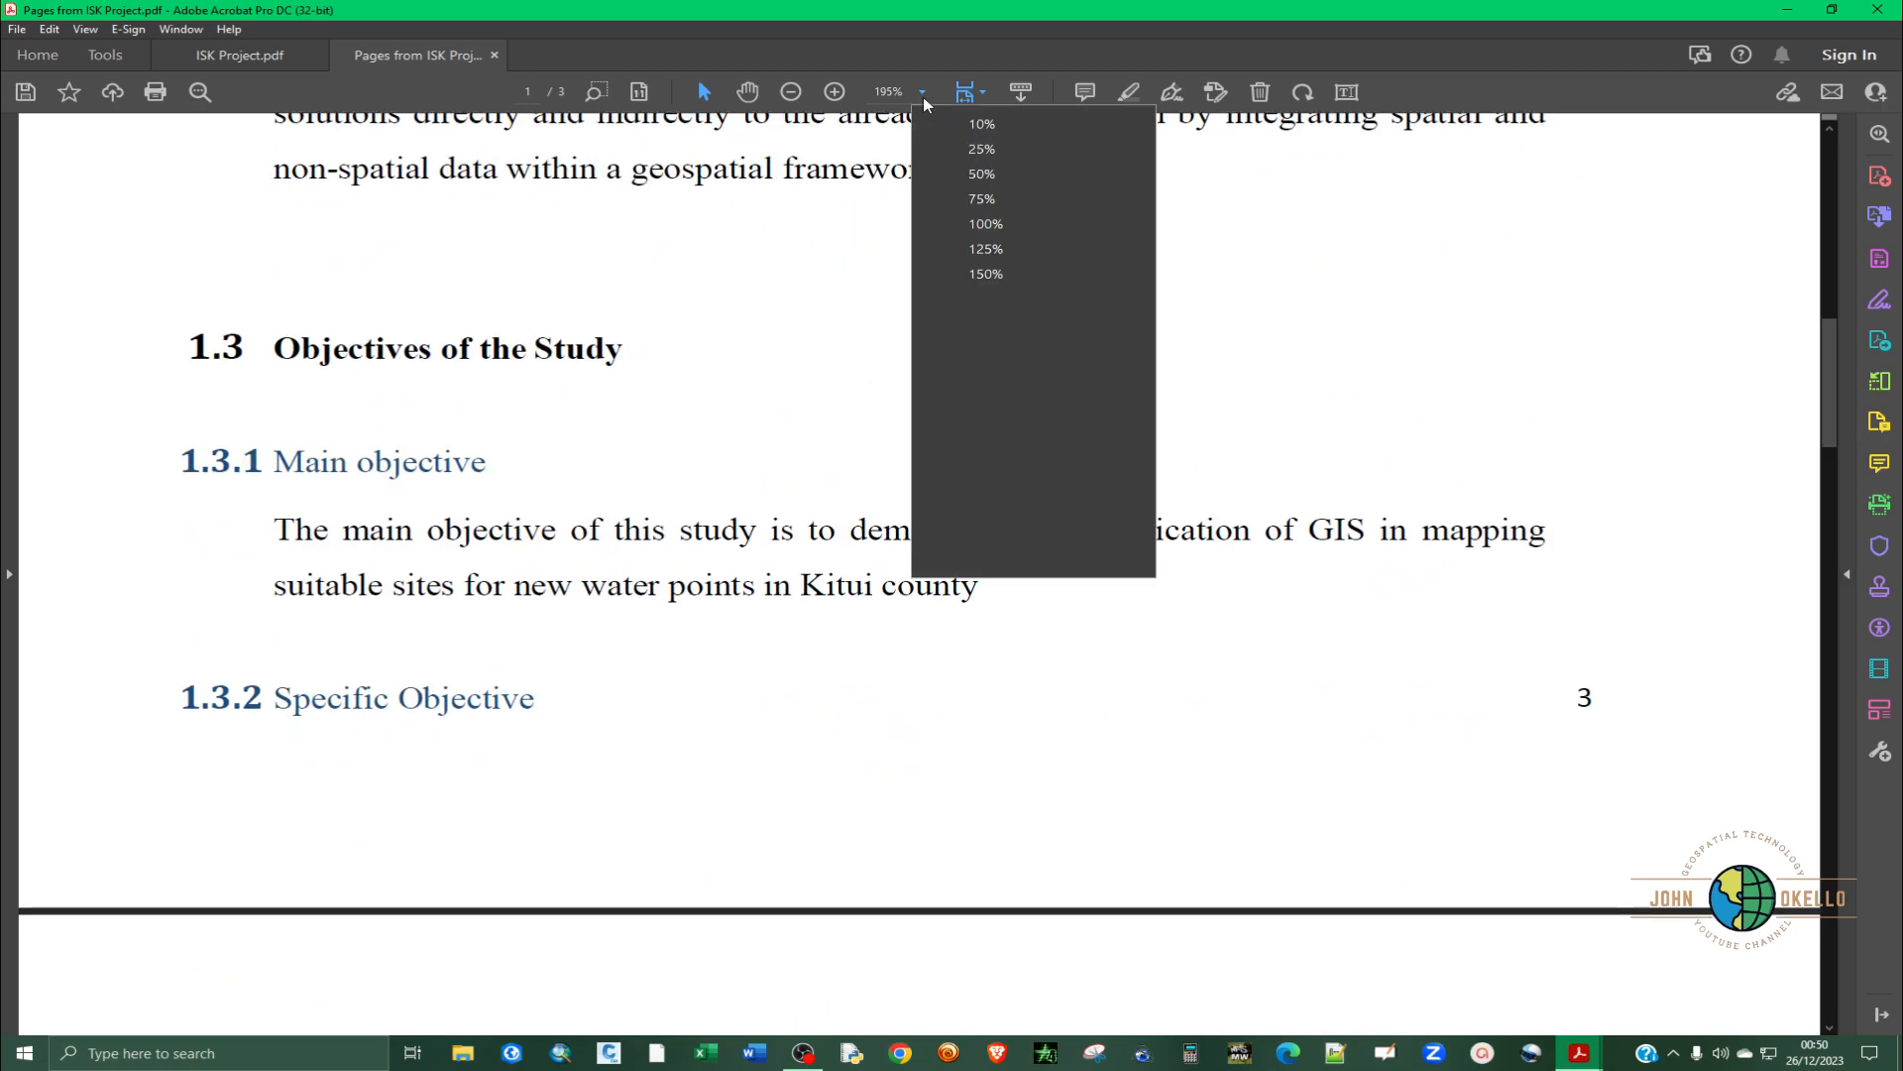
click(986, 224)
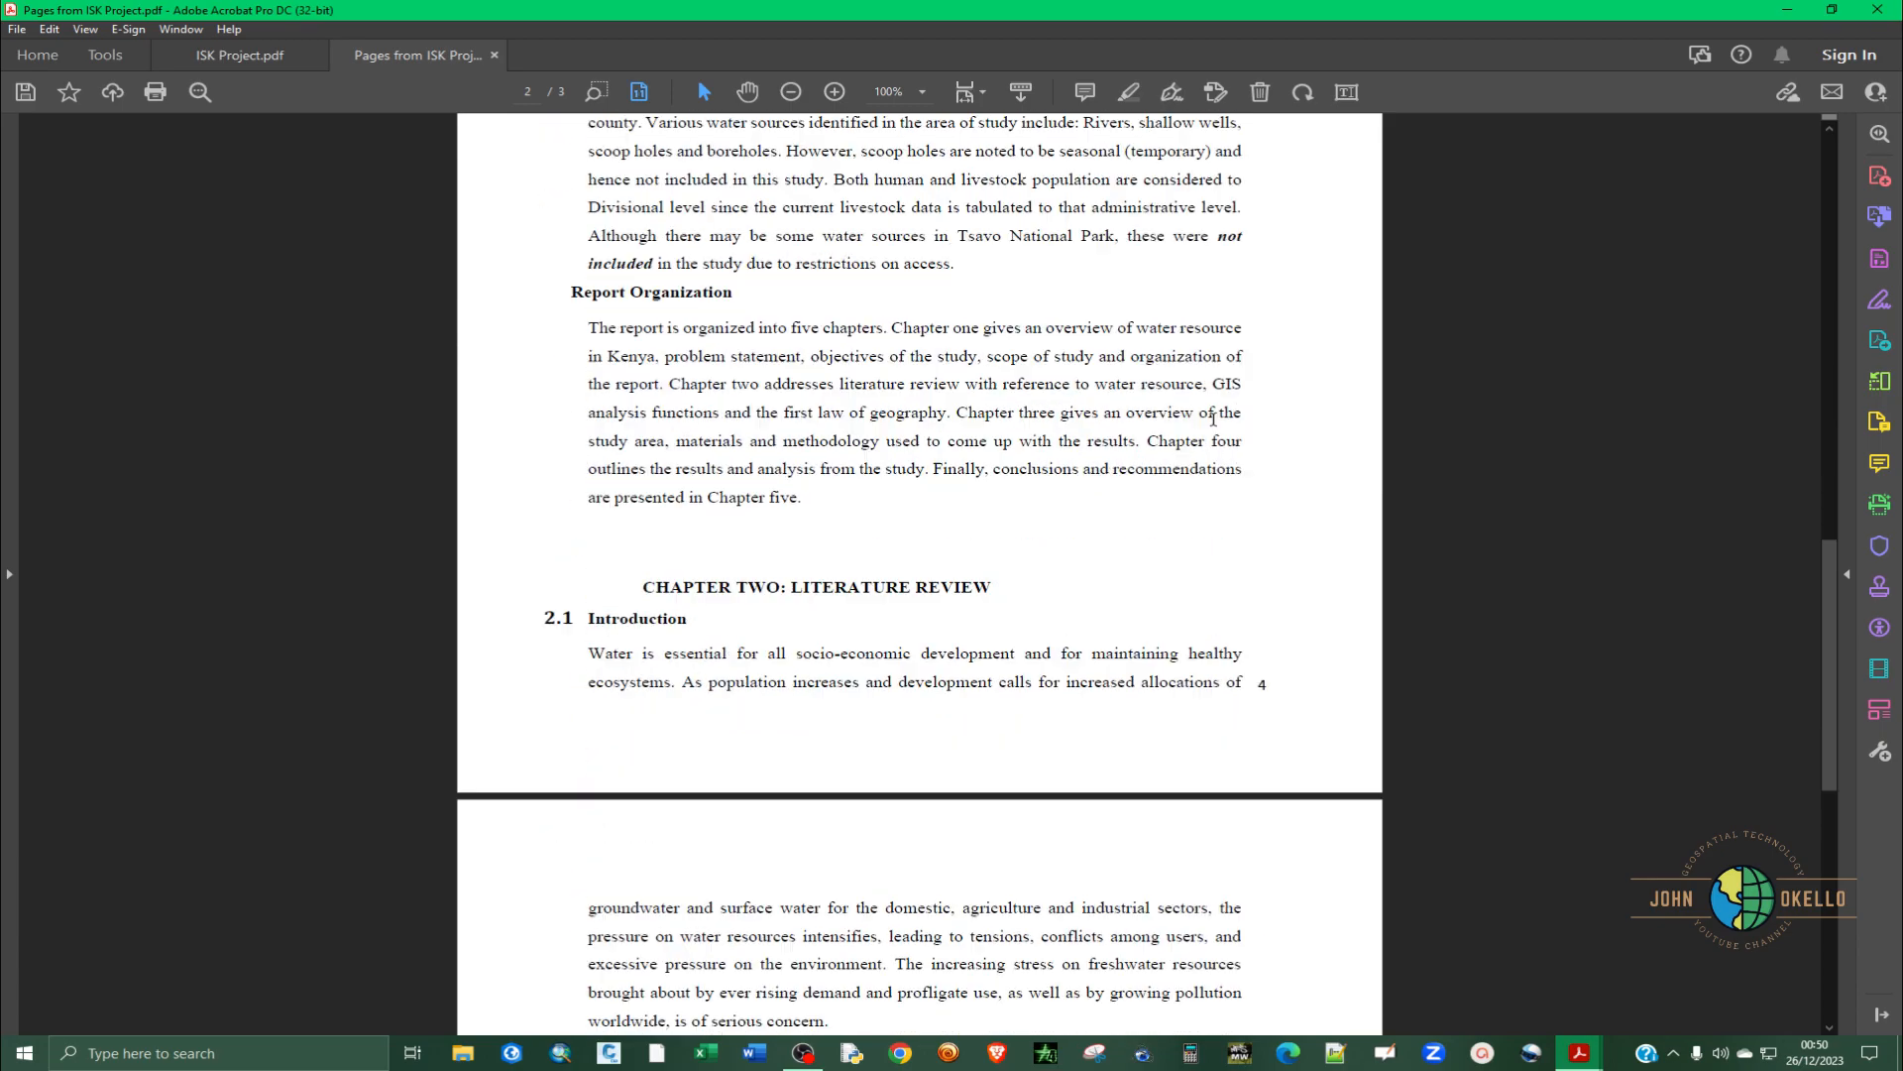
scroll(down, 3)
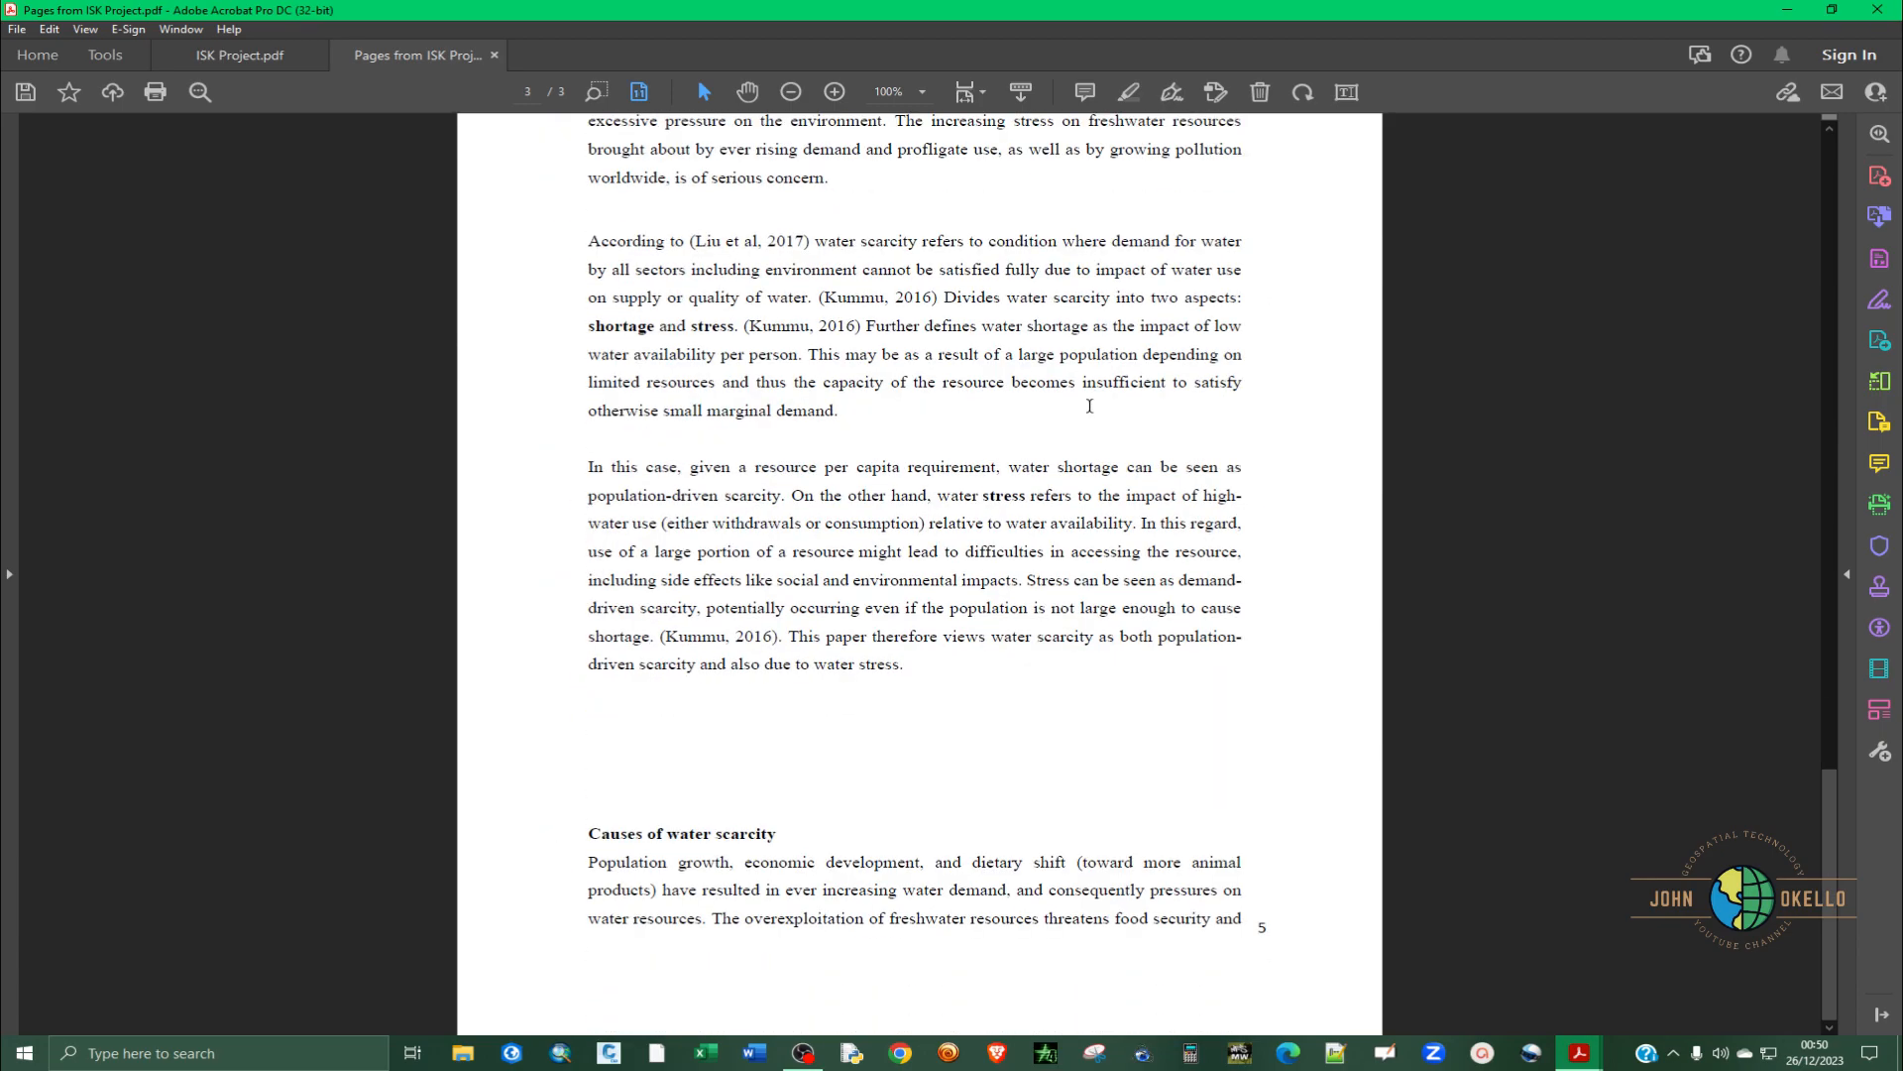
click(17, 28)
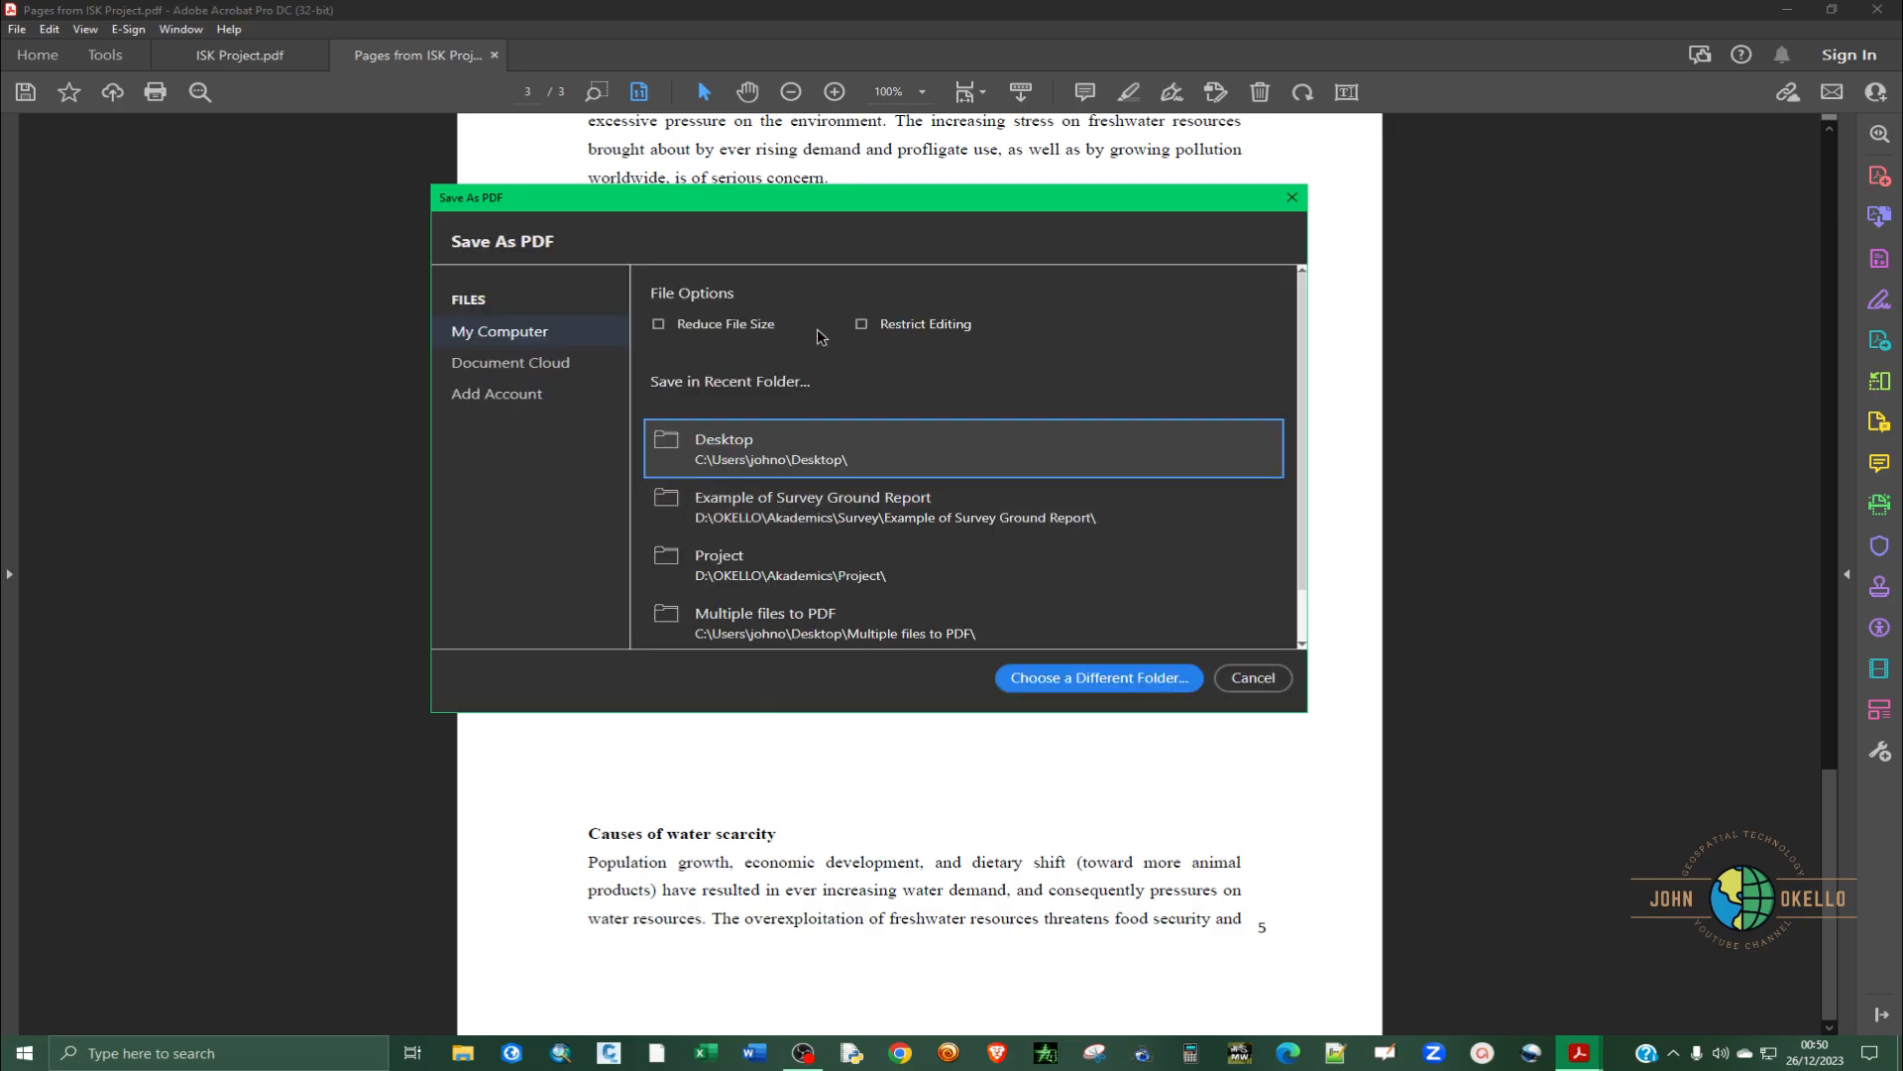
- Save the extracted pages to the Desktop as 'Pages 3-5 From Acrobat'
click(1096, 678)
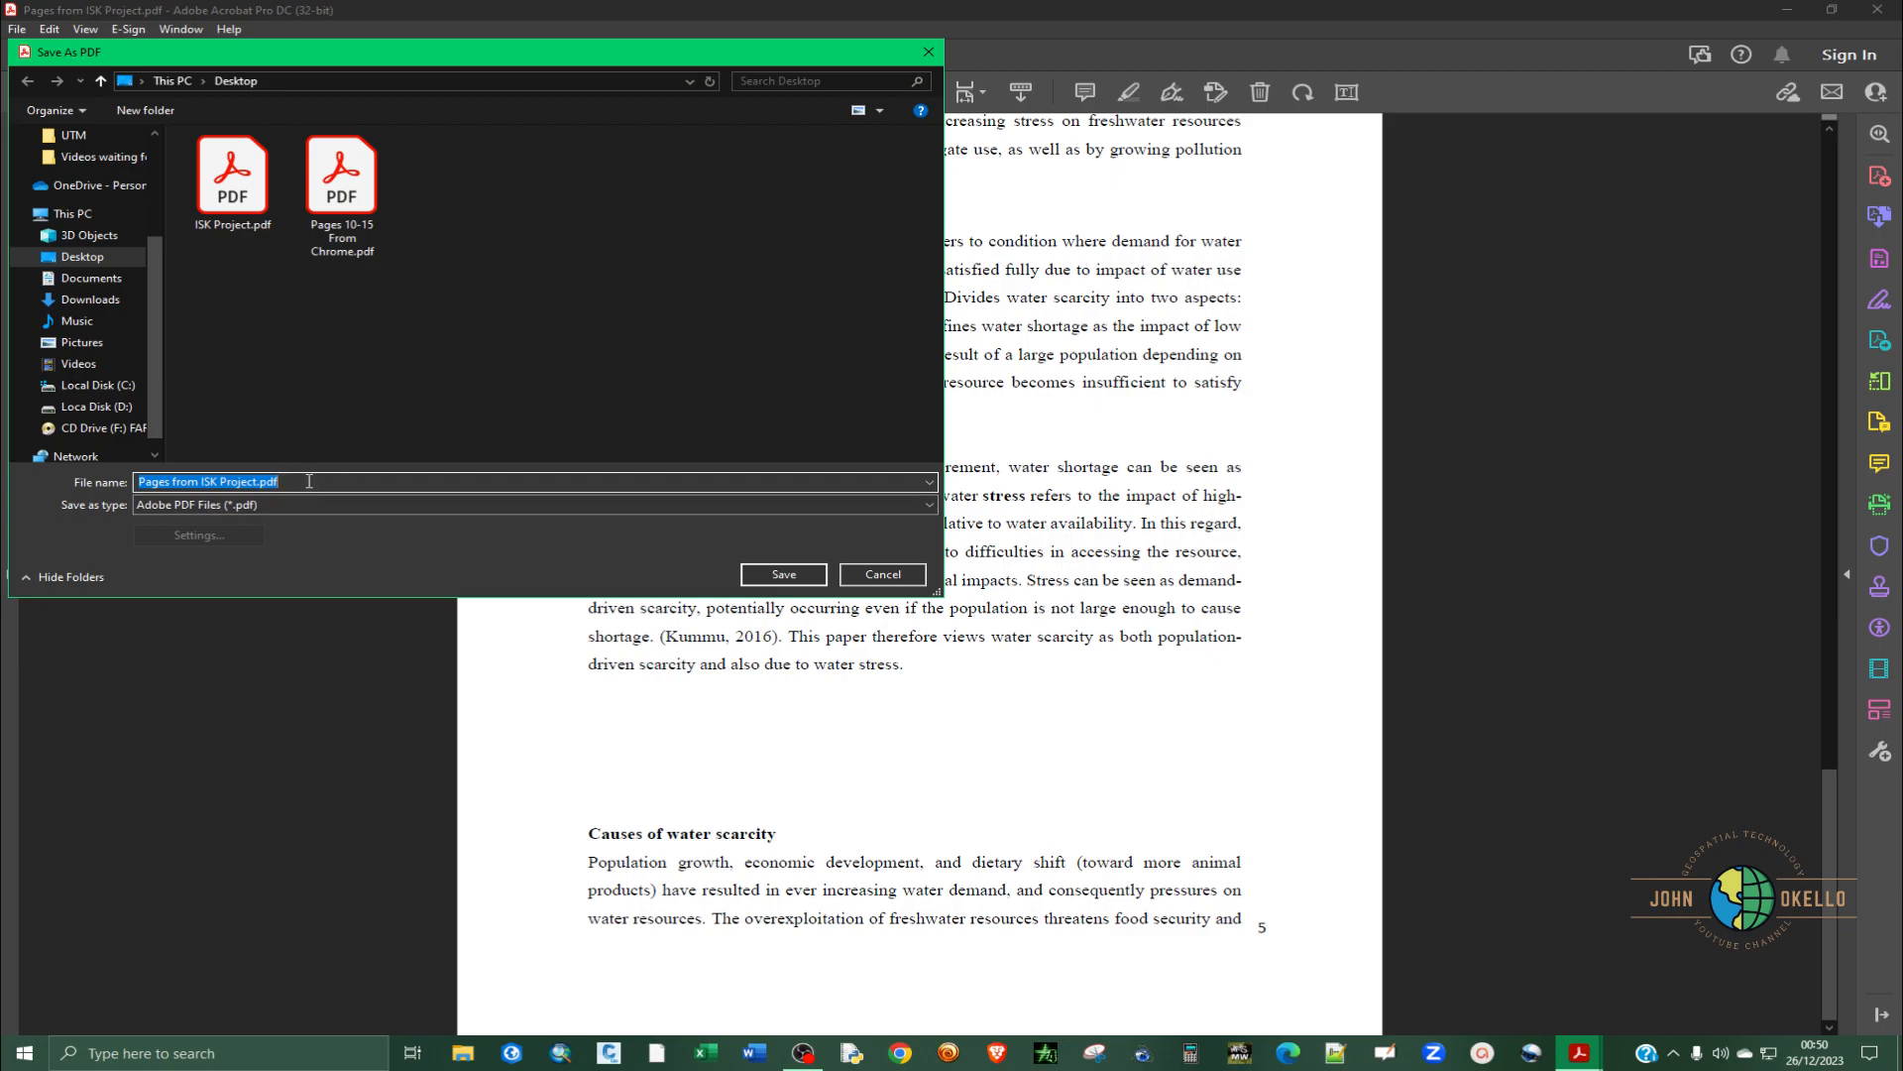
text(Pages 3-5)
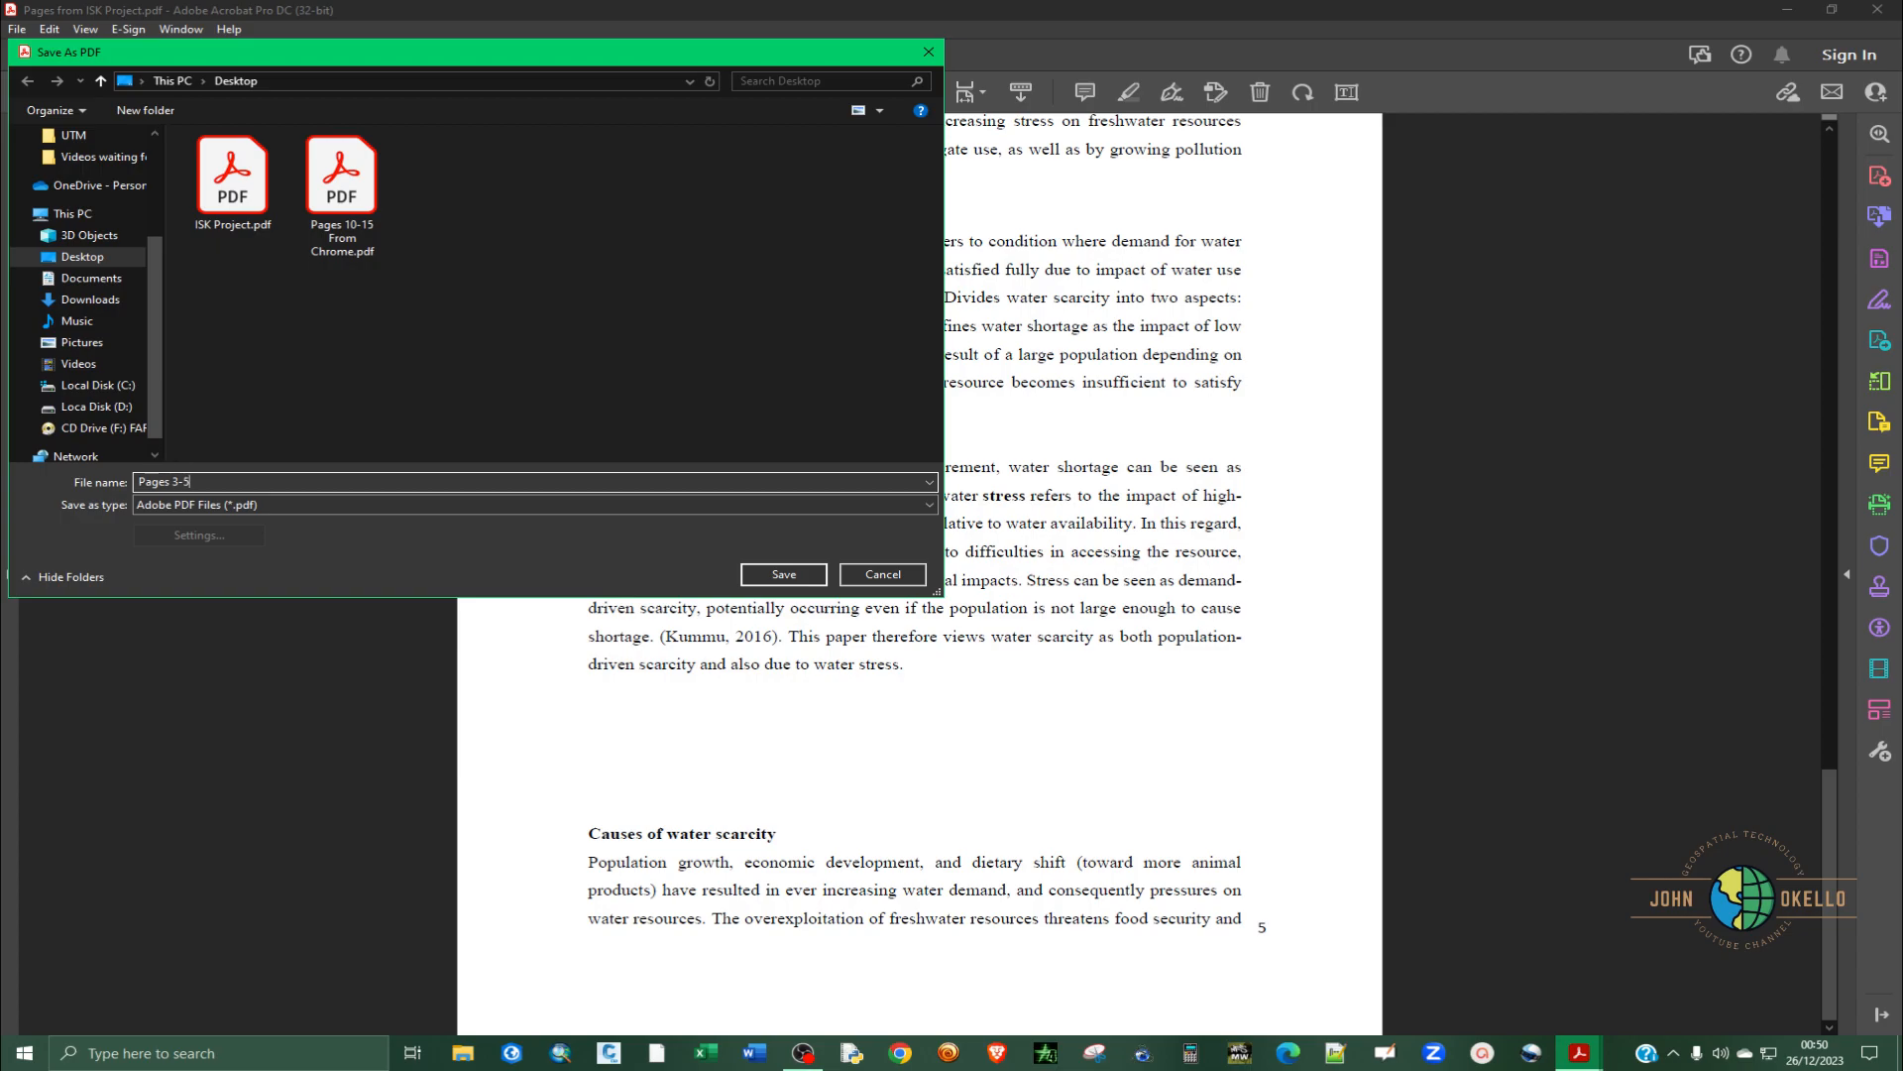
text(From Acrobat)
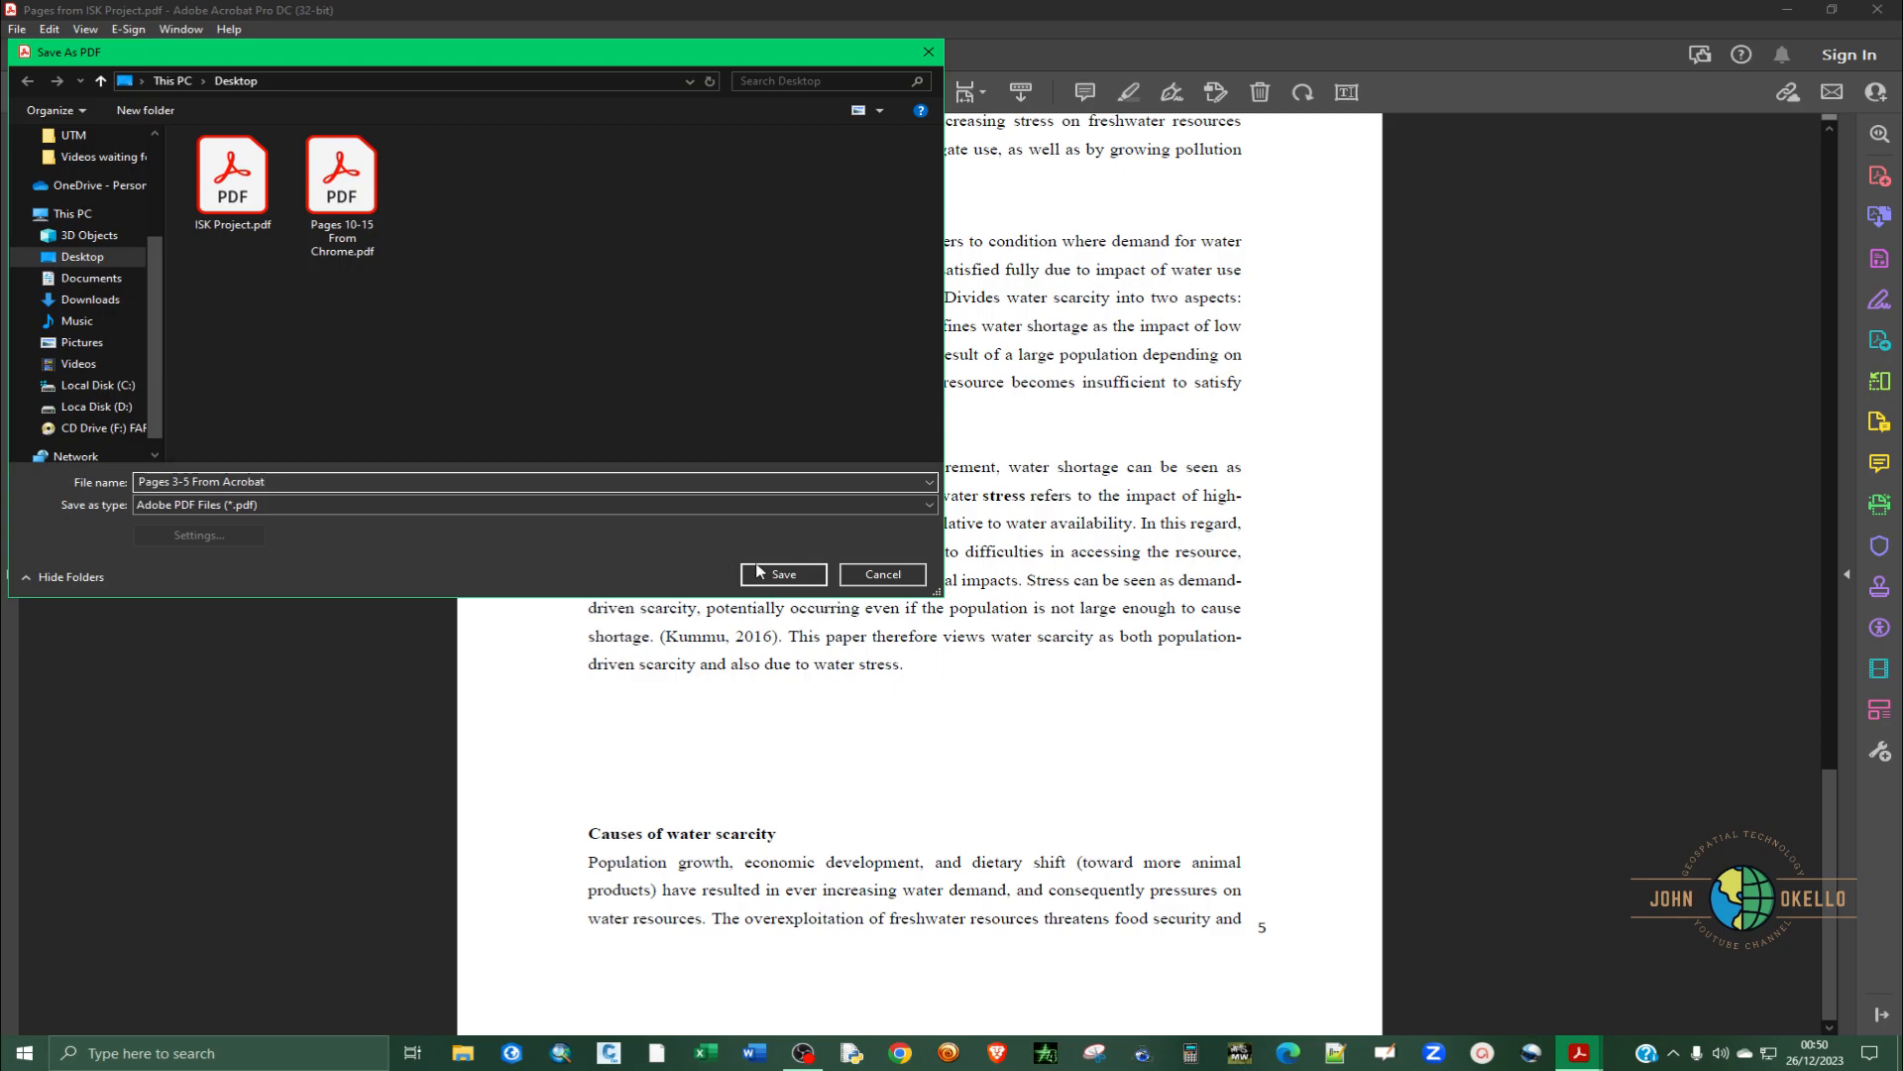
click(784, 575)
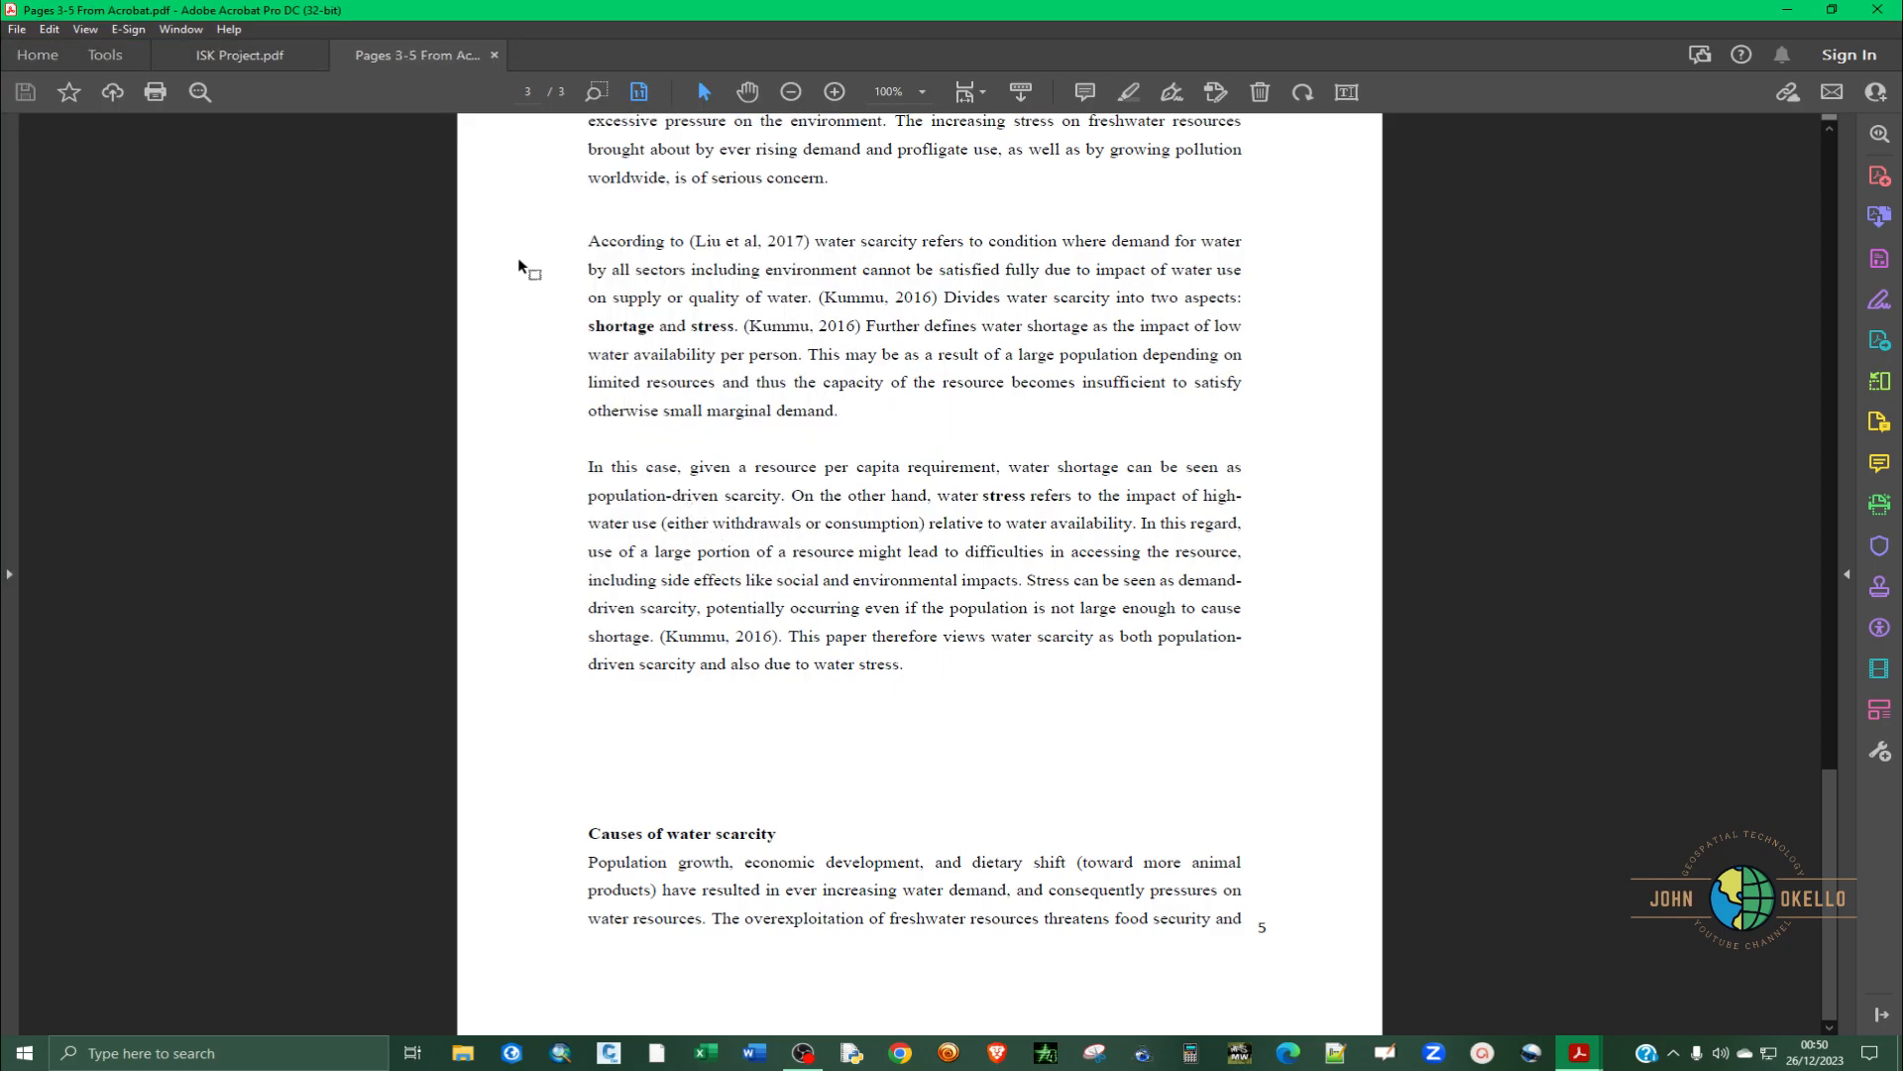
mouse_move(1880, 382)
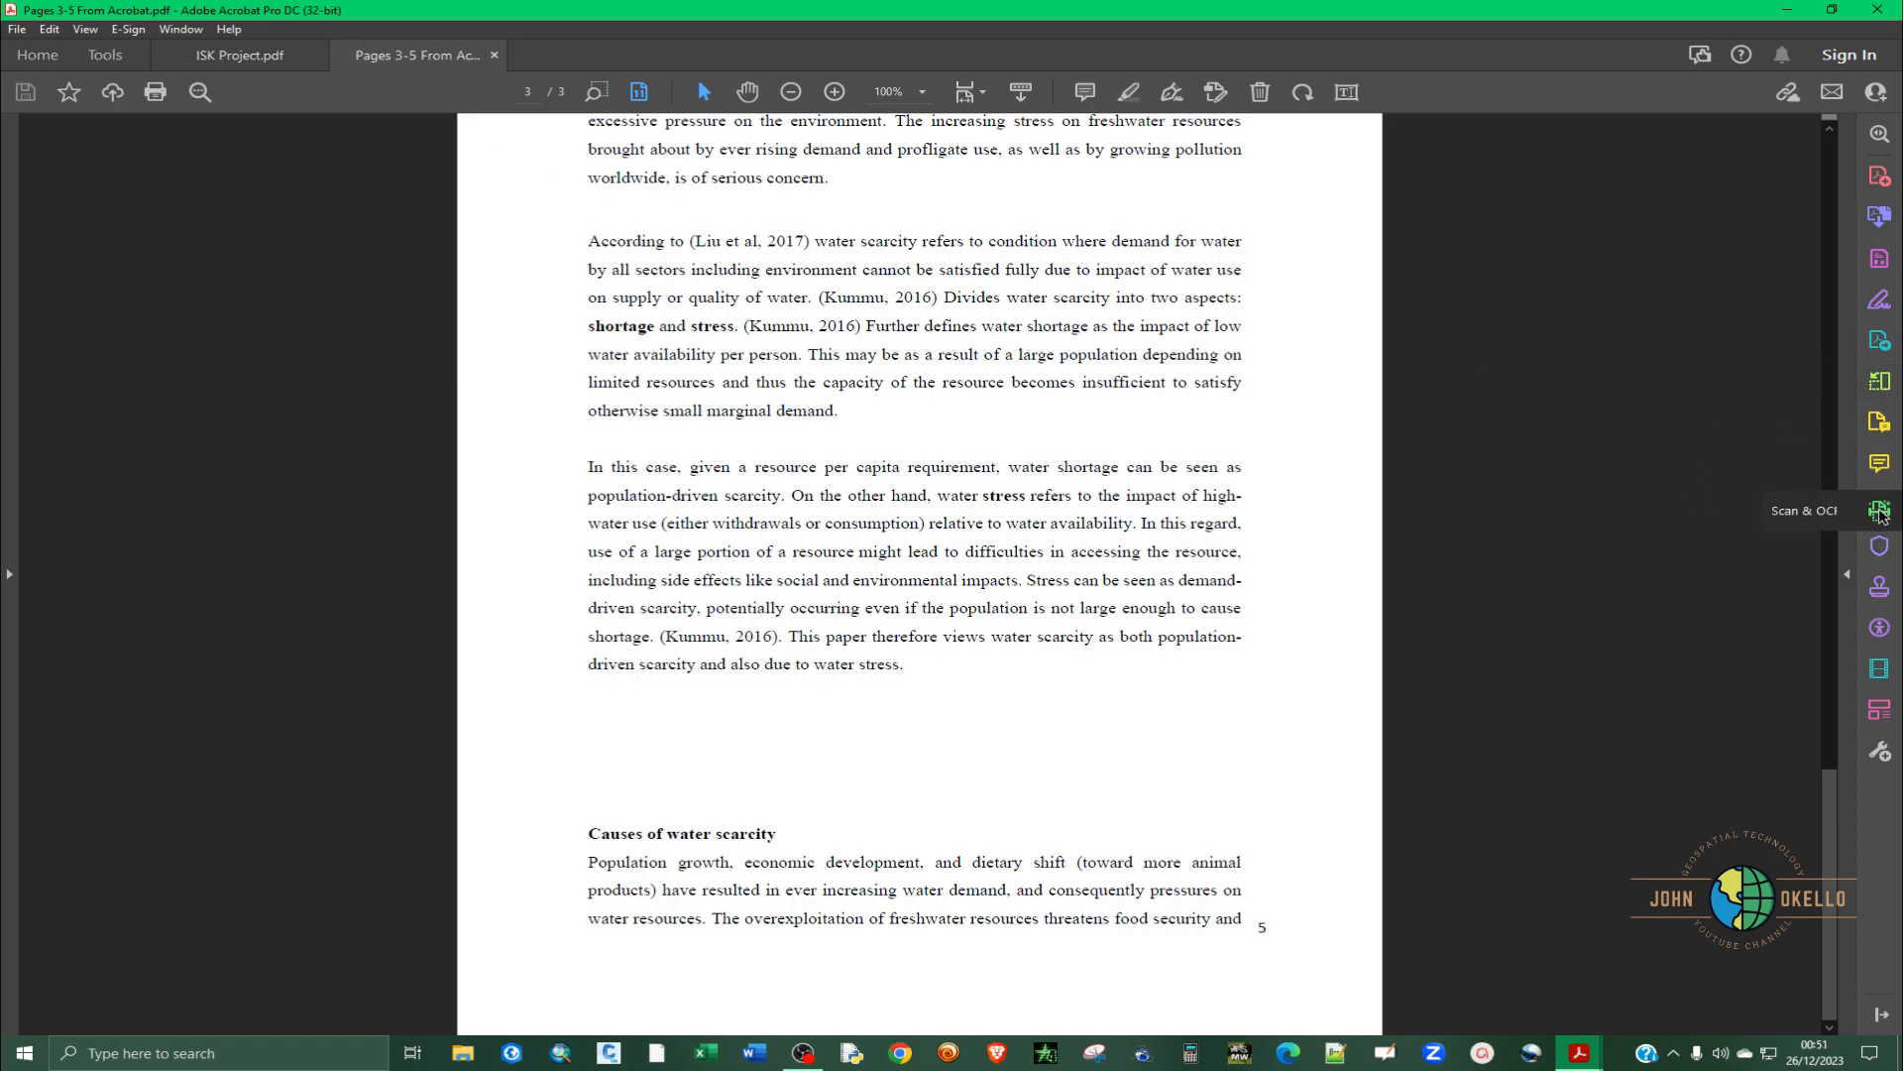
mouse_move(1880, 381)
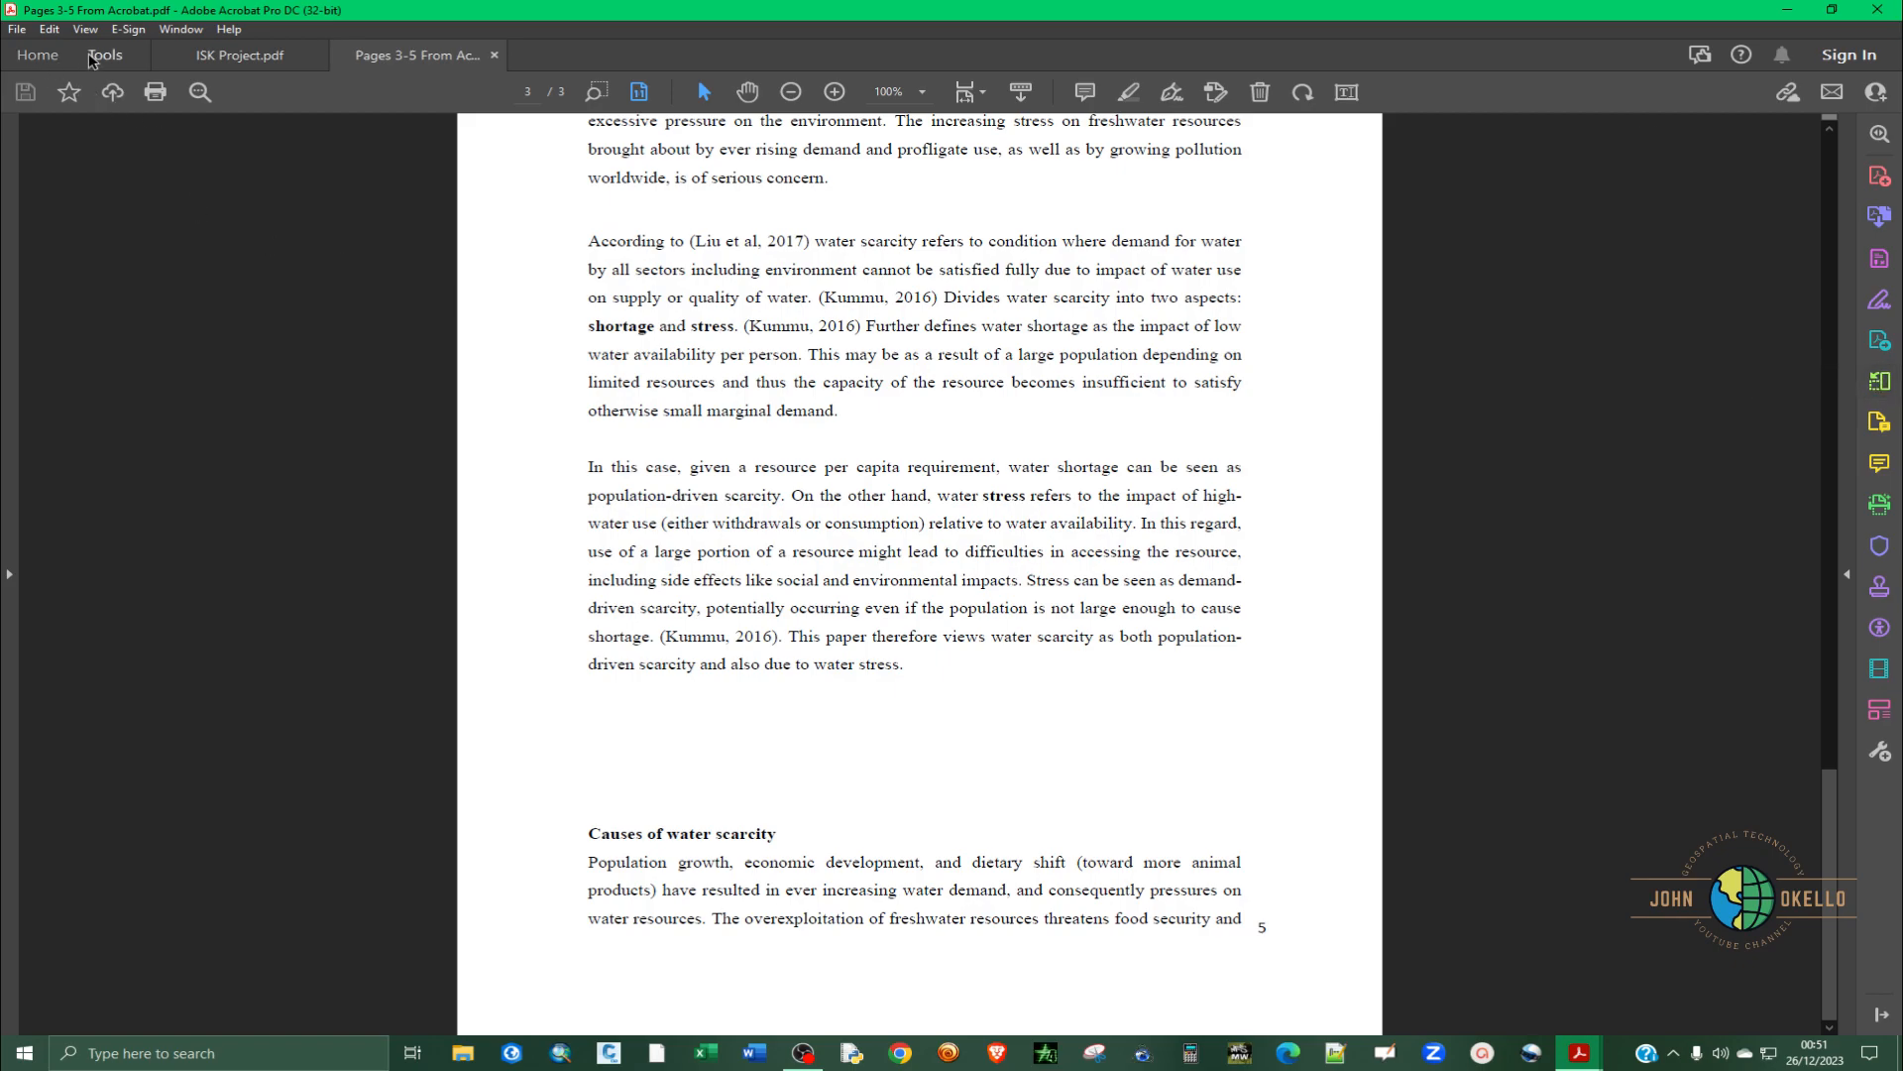
- Close the Pages 3-5 document and open ISK Project in the Organize Pages tool
click(105, 55)
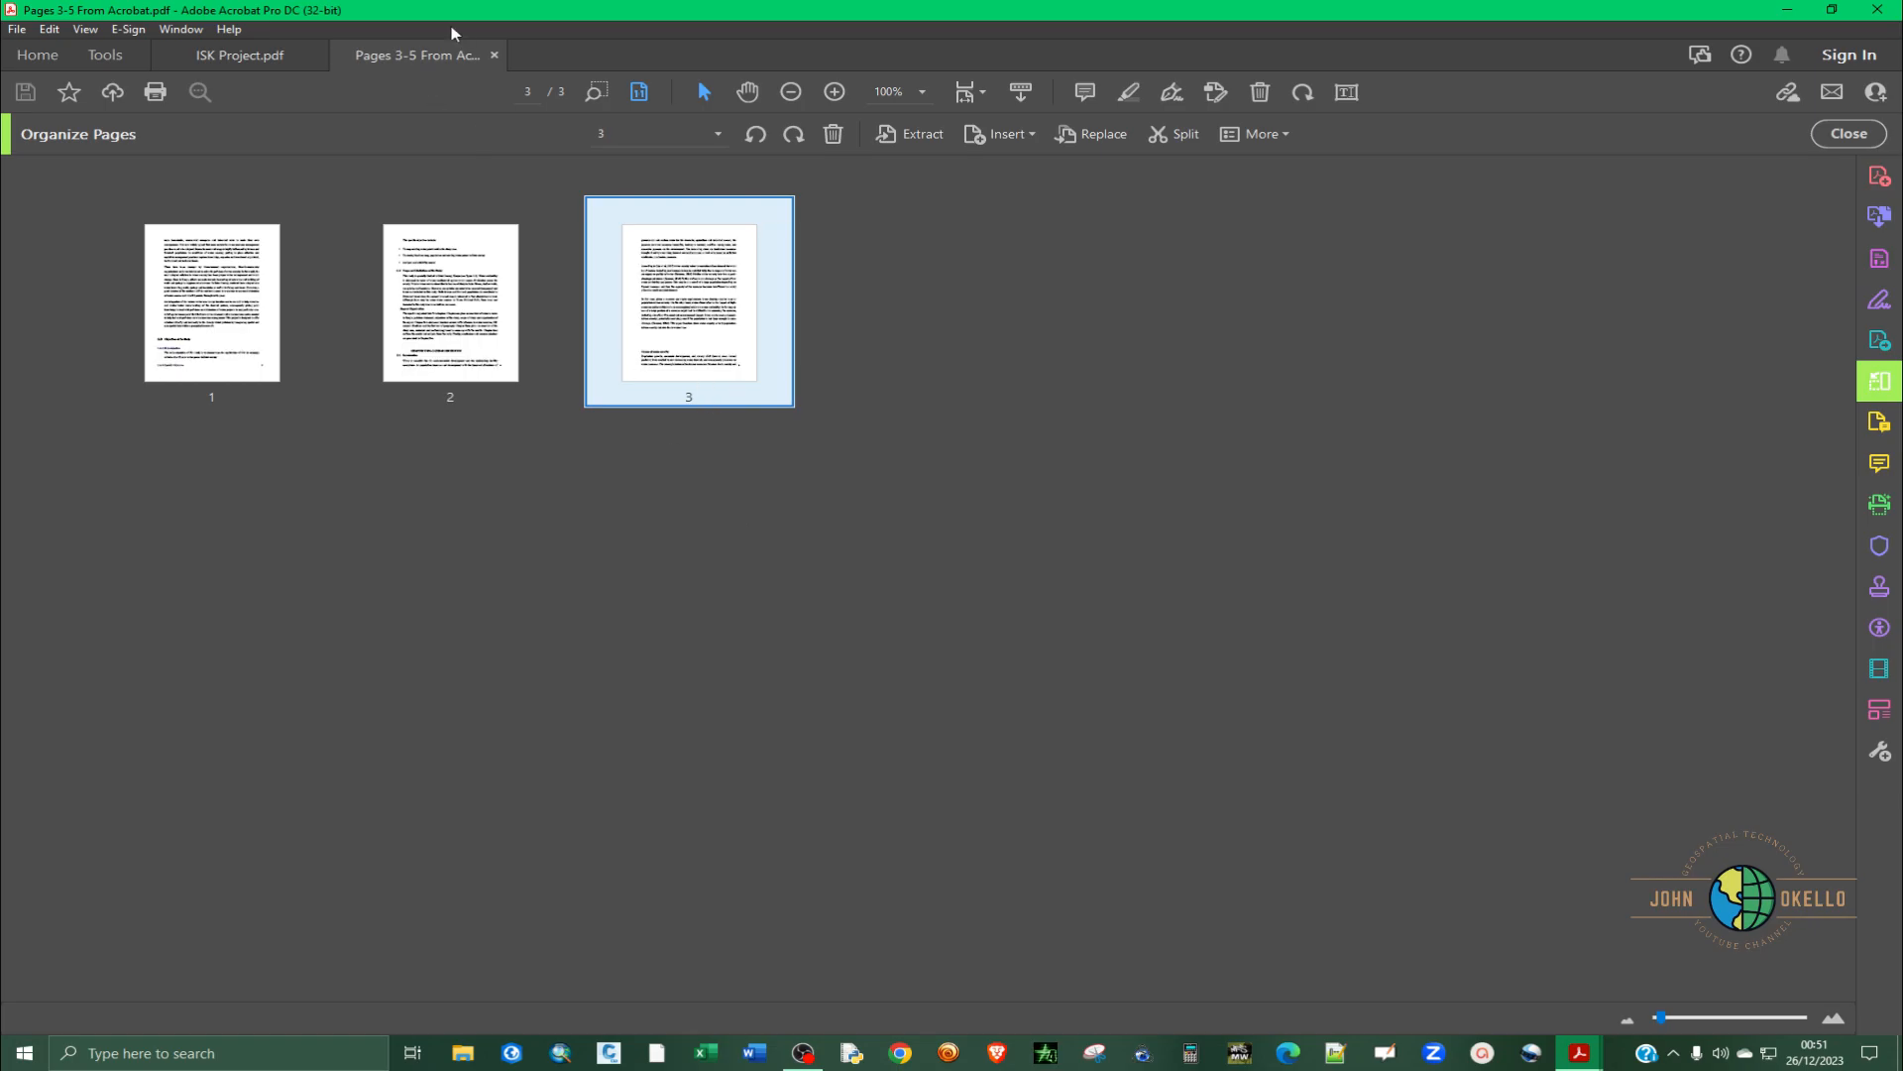
click(238, 55)
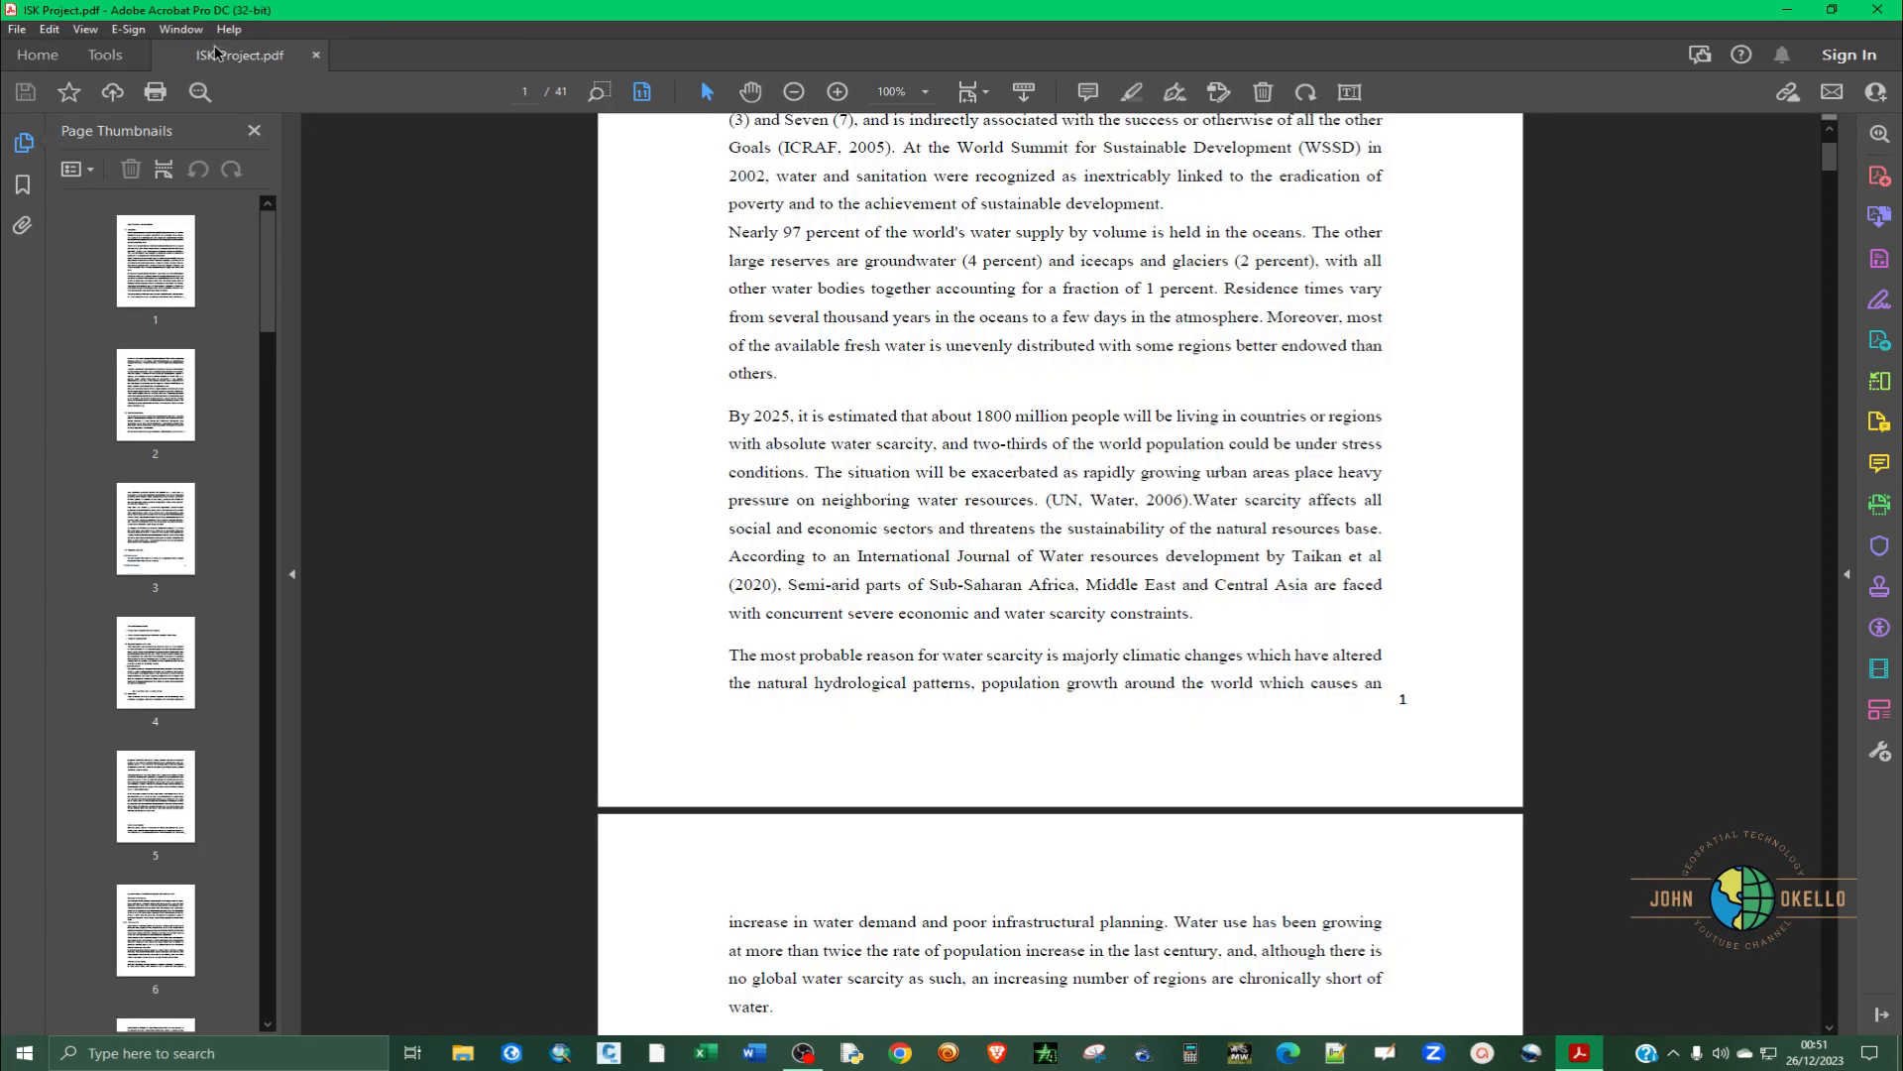
click(105, 56)
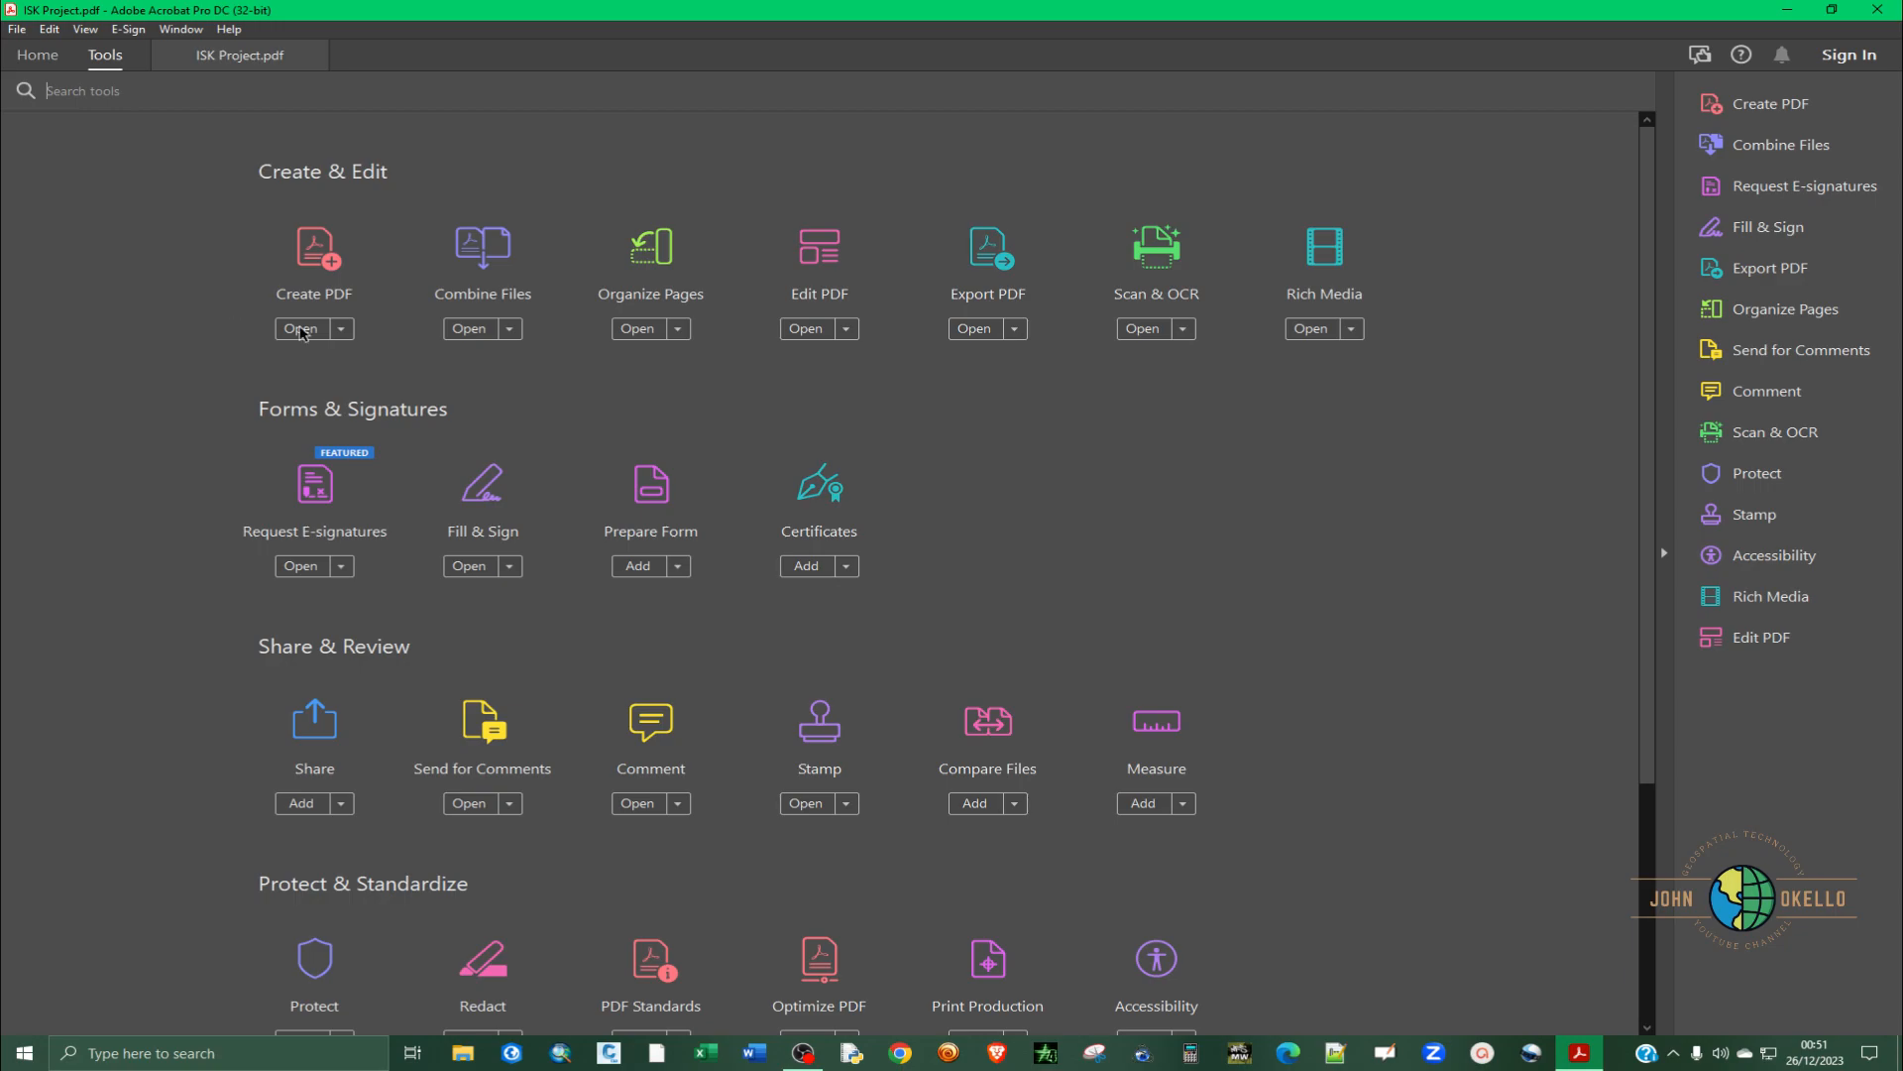
click(637, 327)
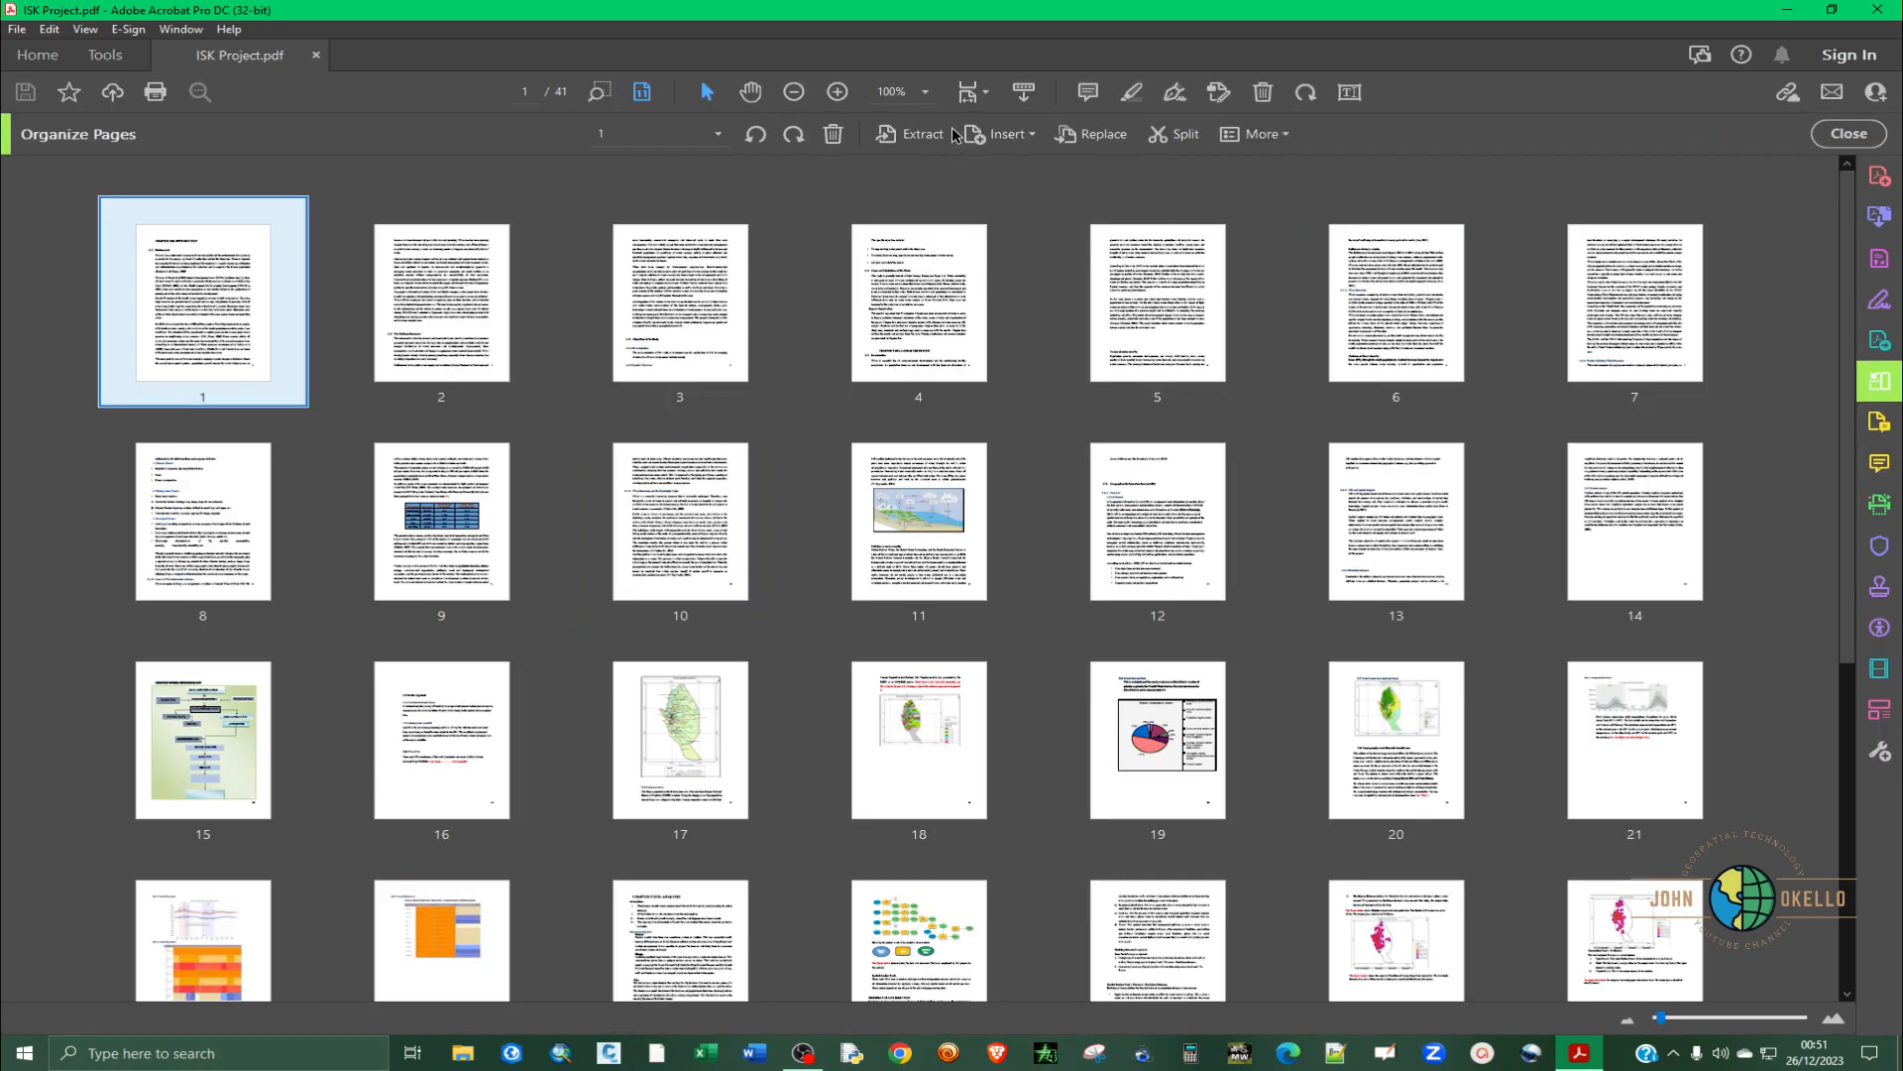
- Extract pages 1, 10, 19 and 25 of ISK Project into a new four-page document
click(922, 133)
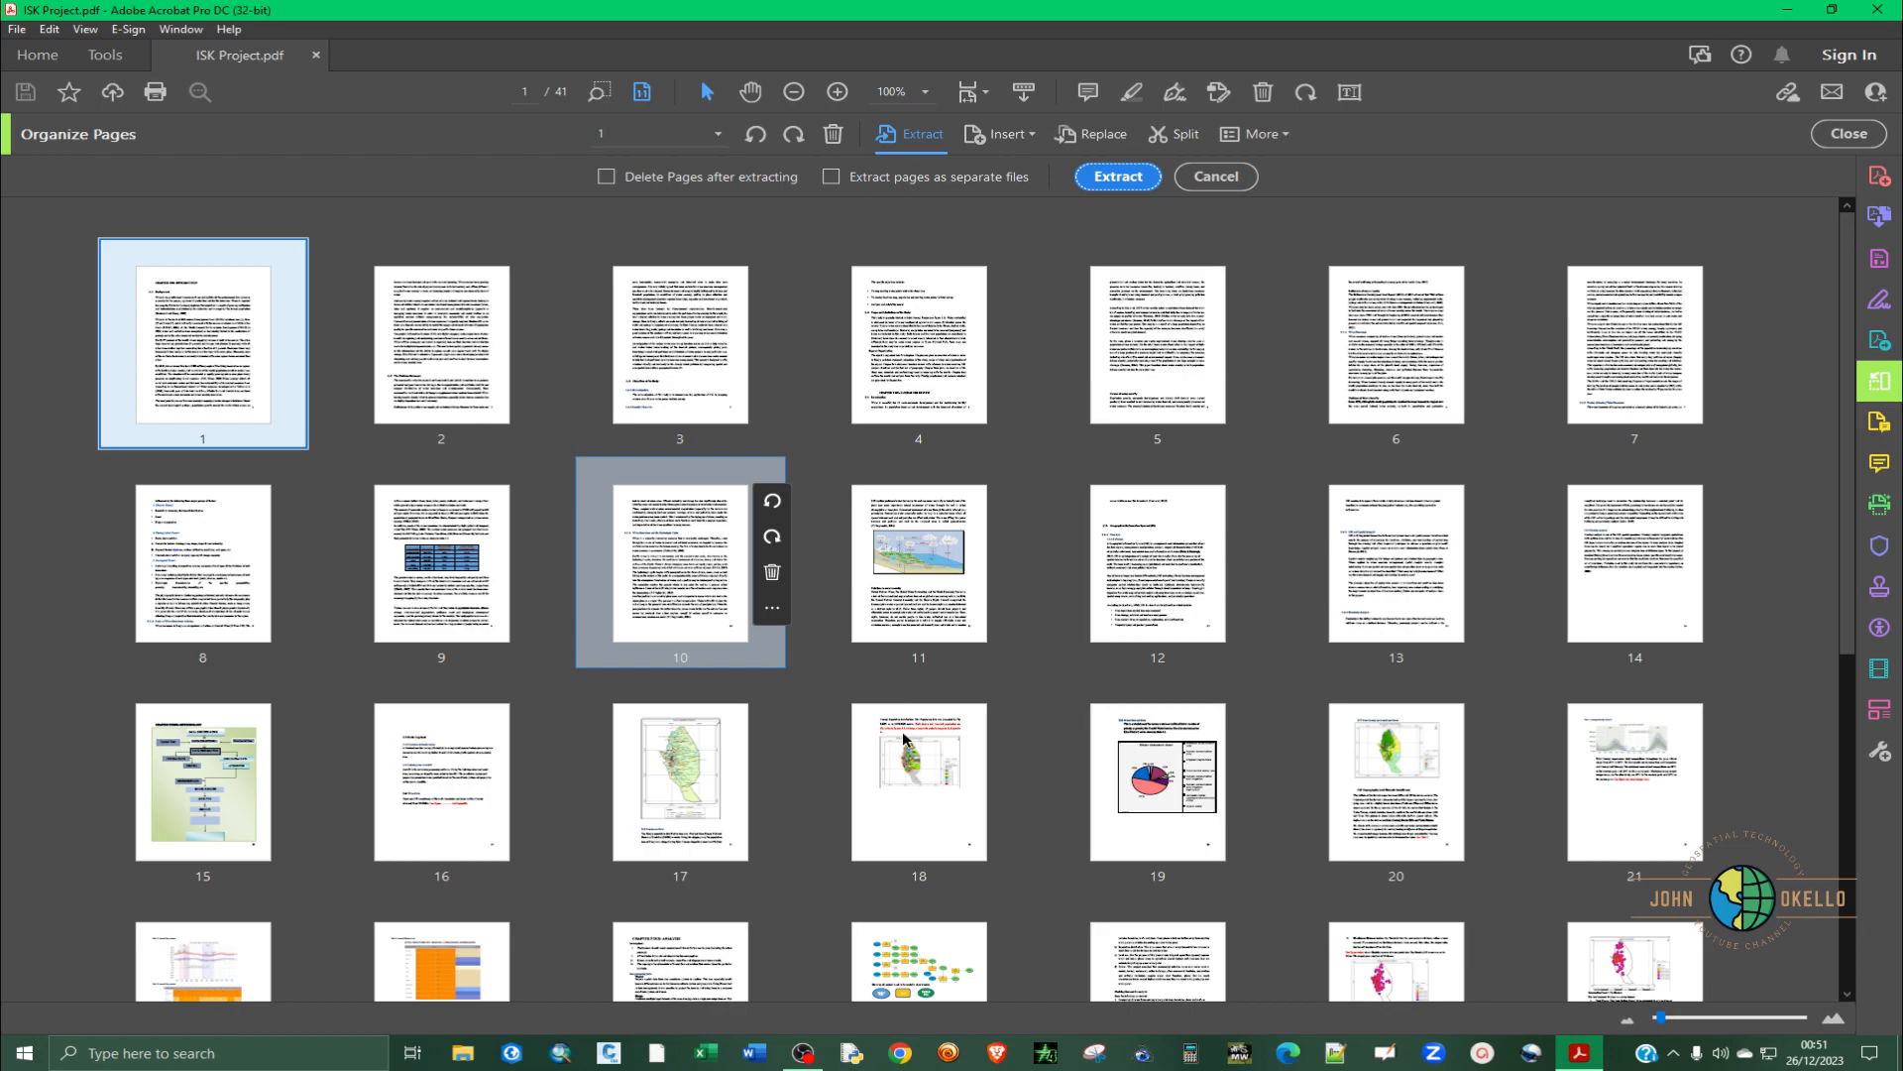
scroll(down, 3)
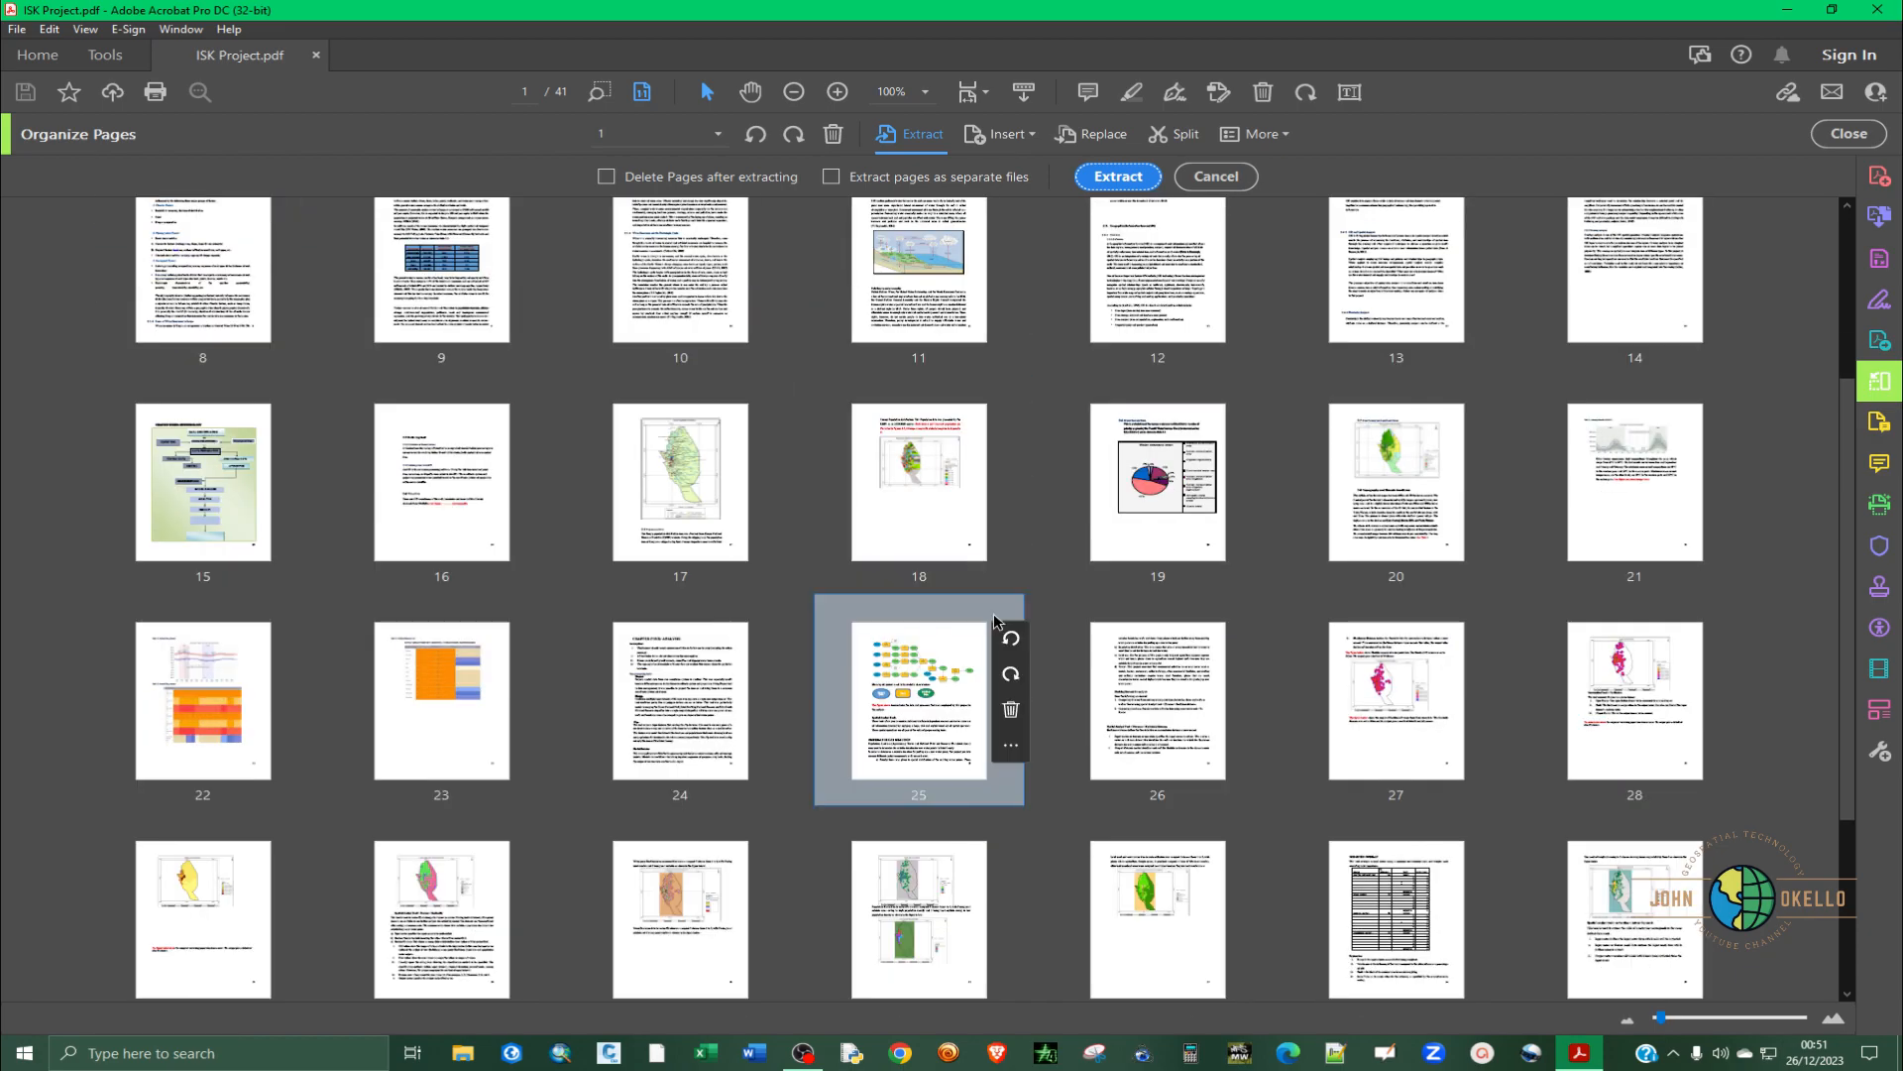
click(680, 280)
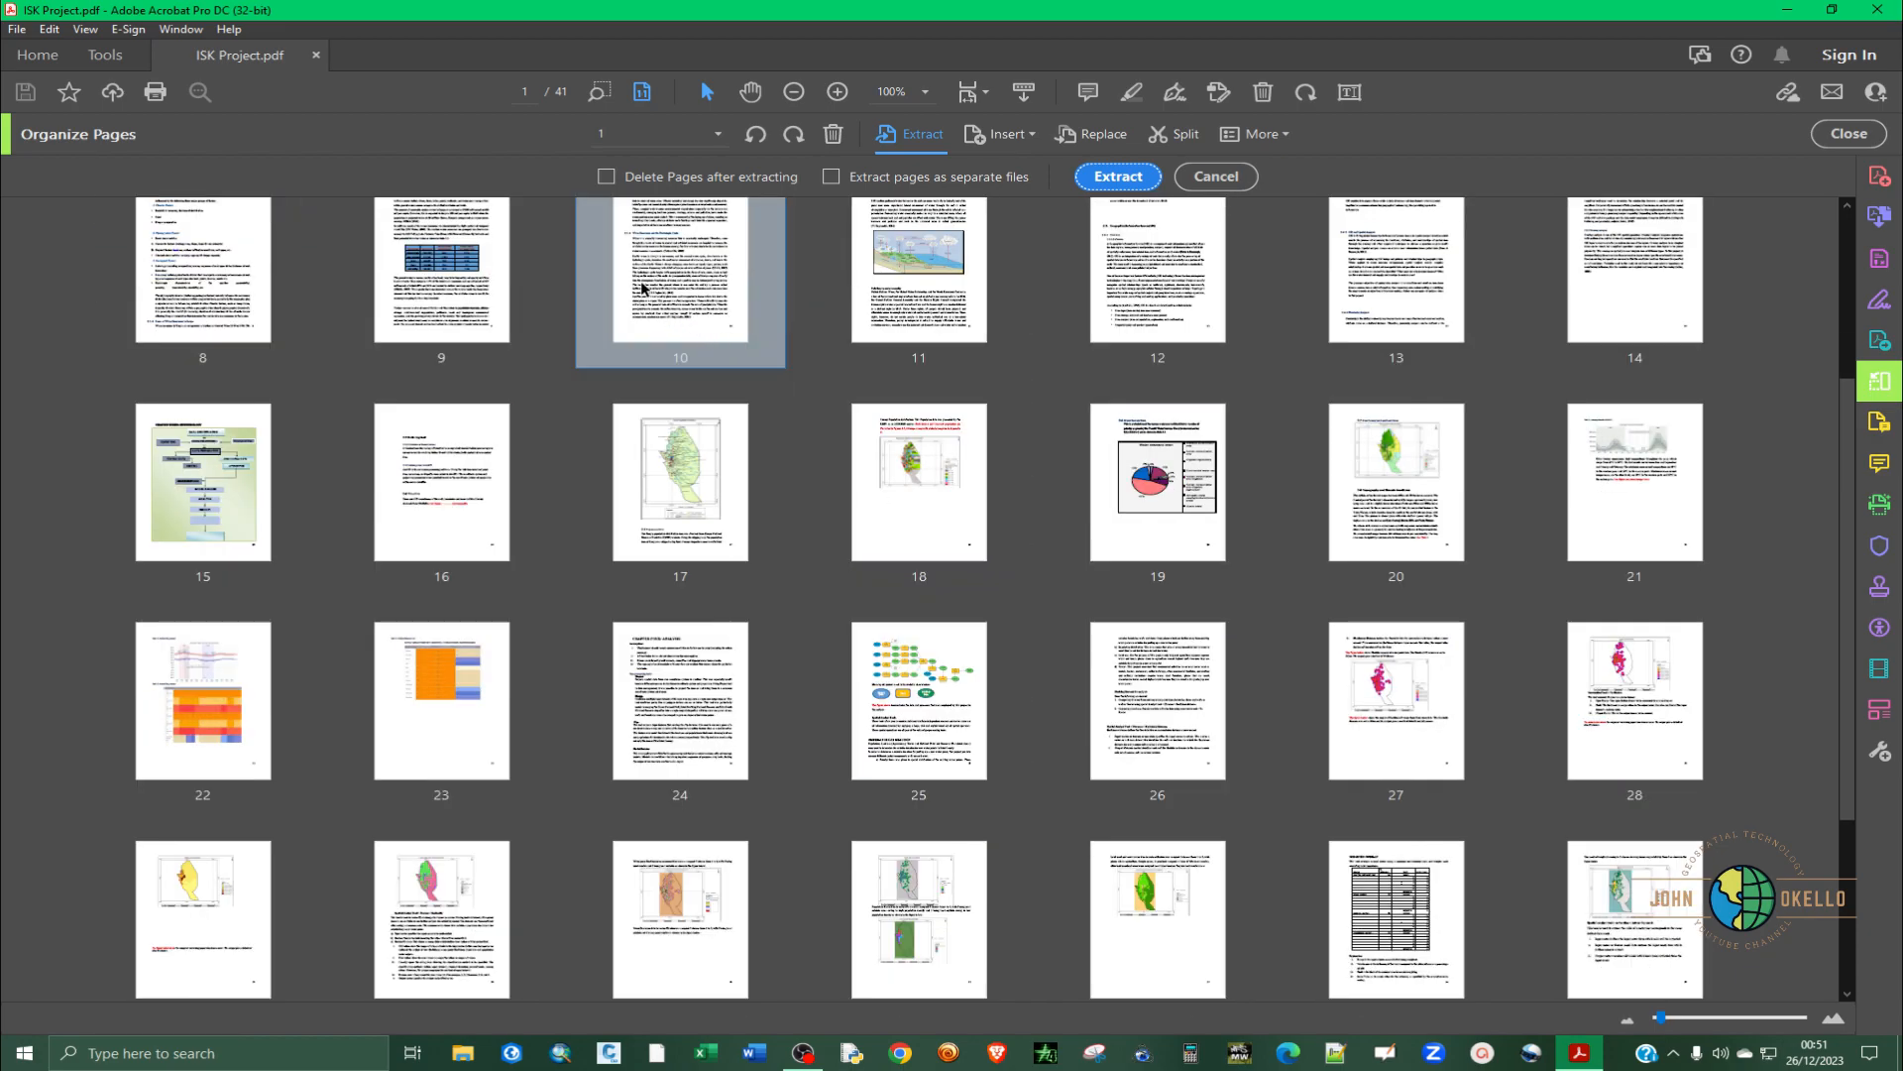
click(1154, 480)
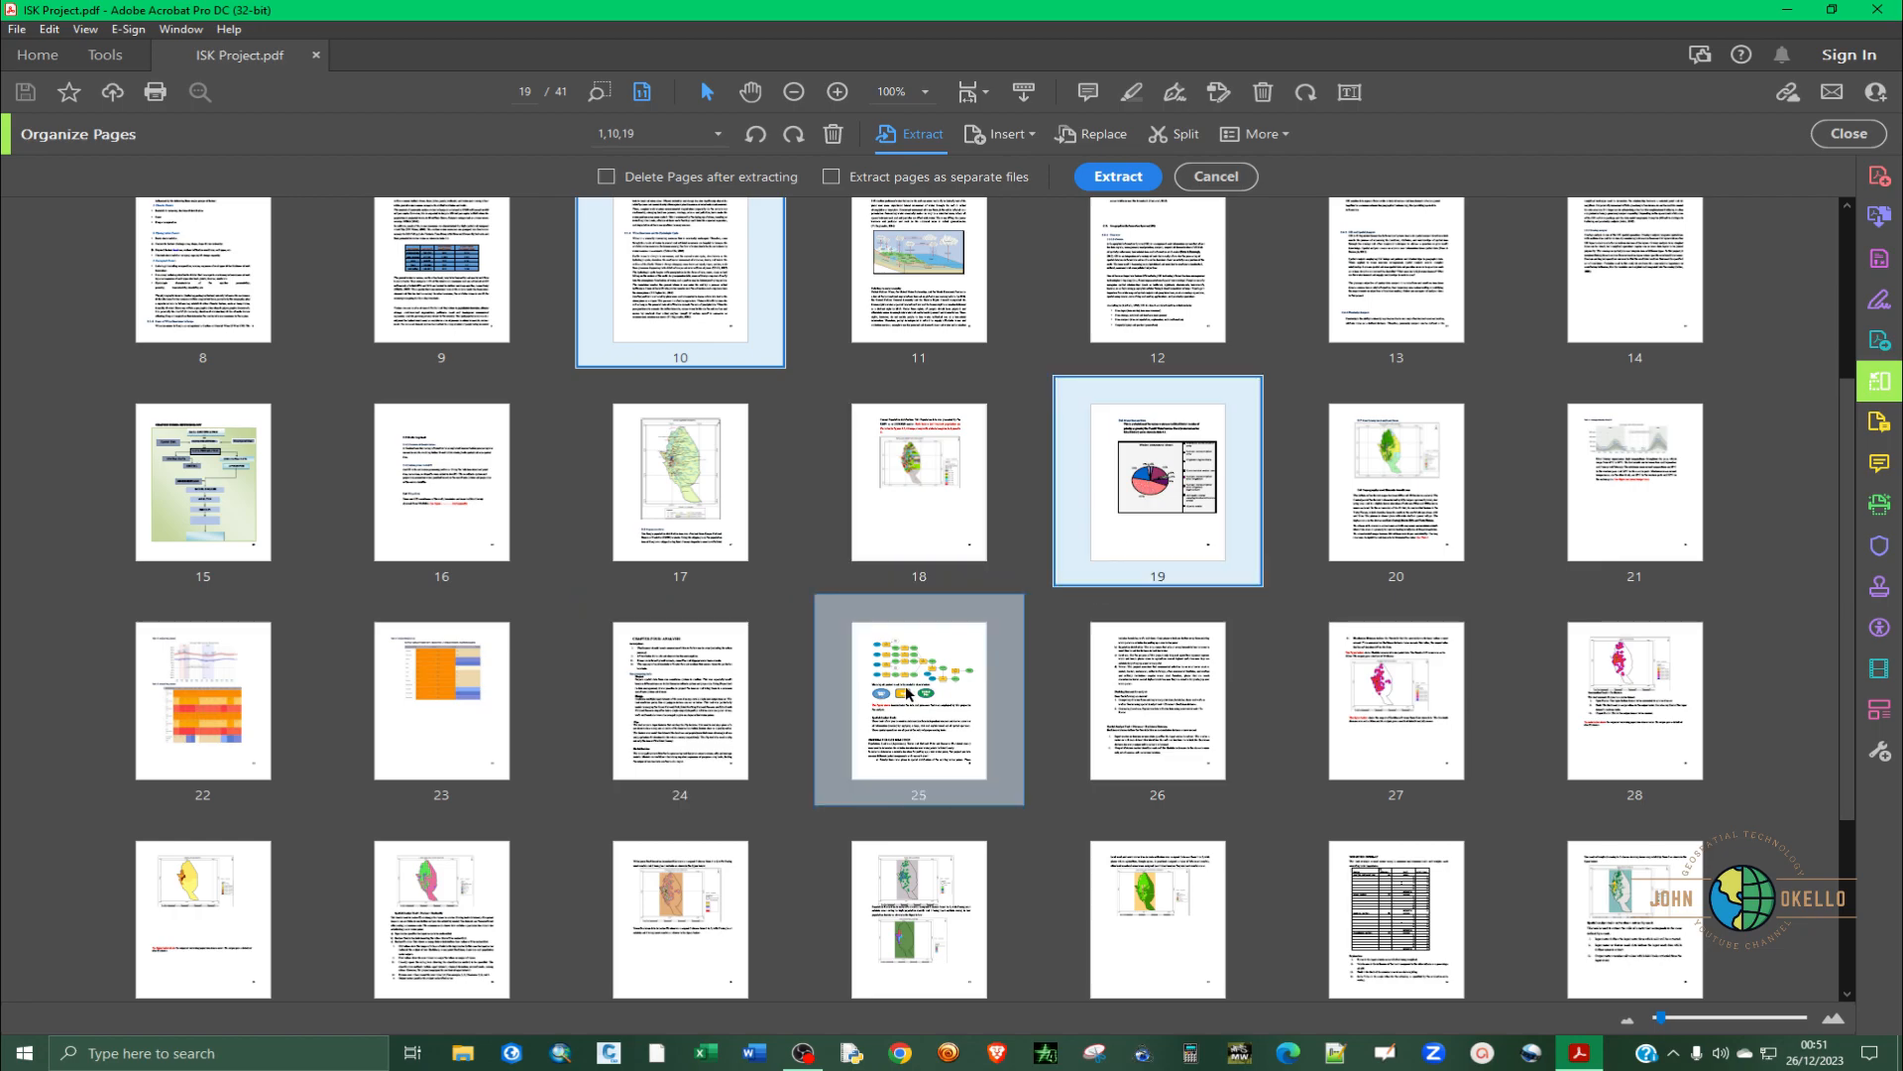
click(918, 698)
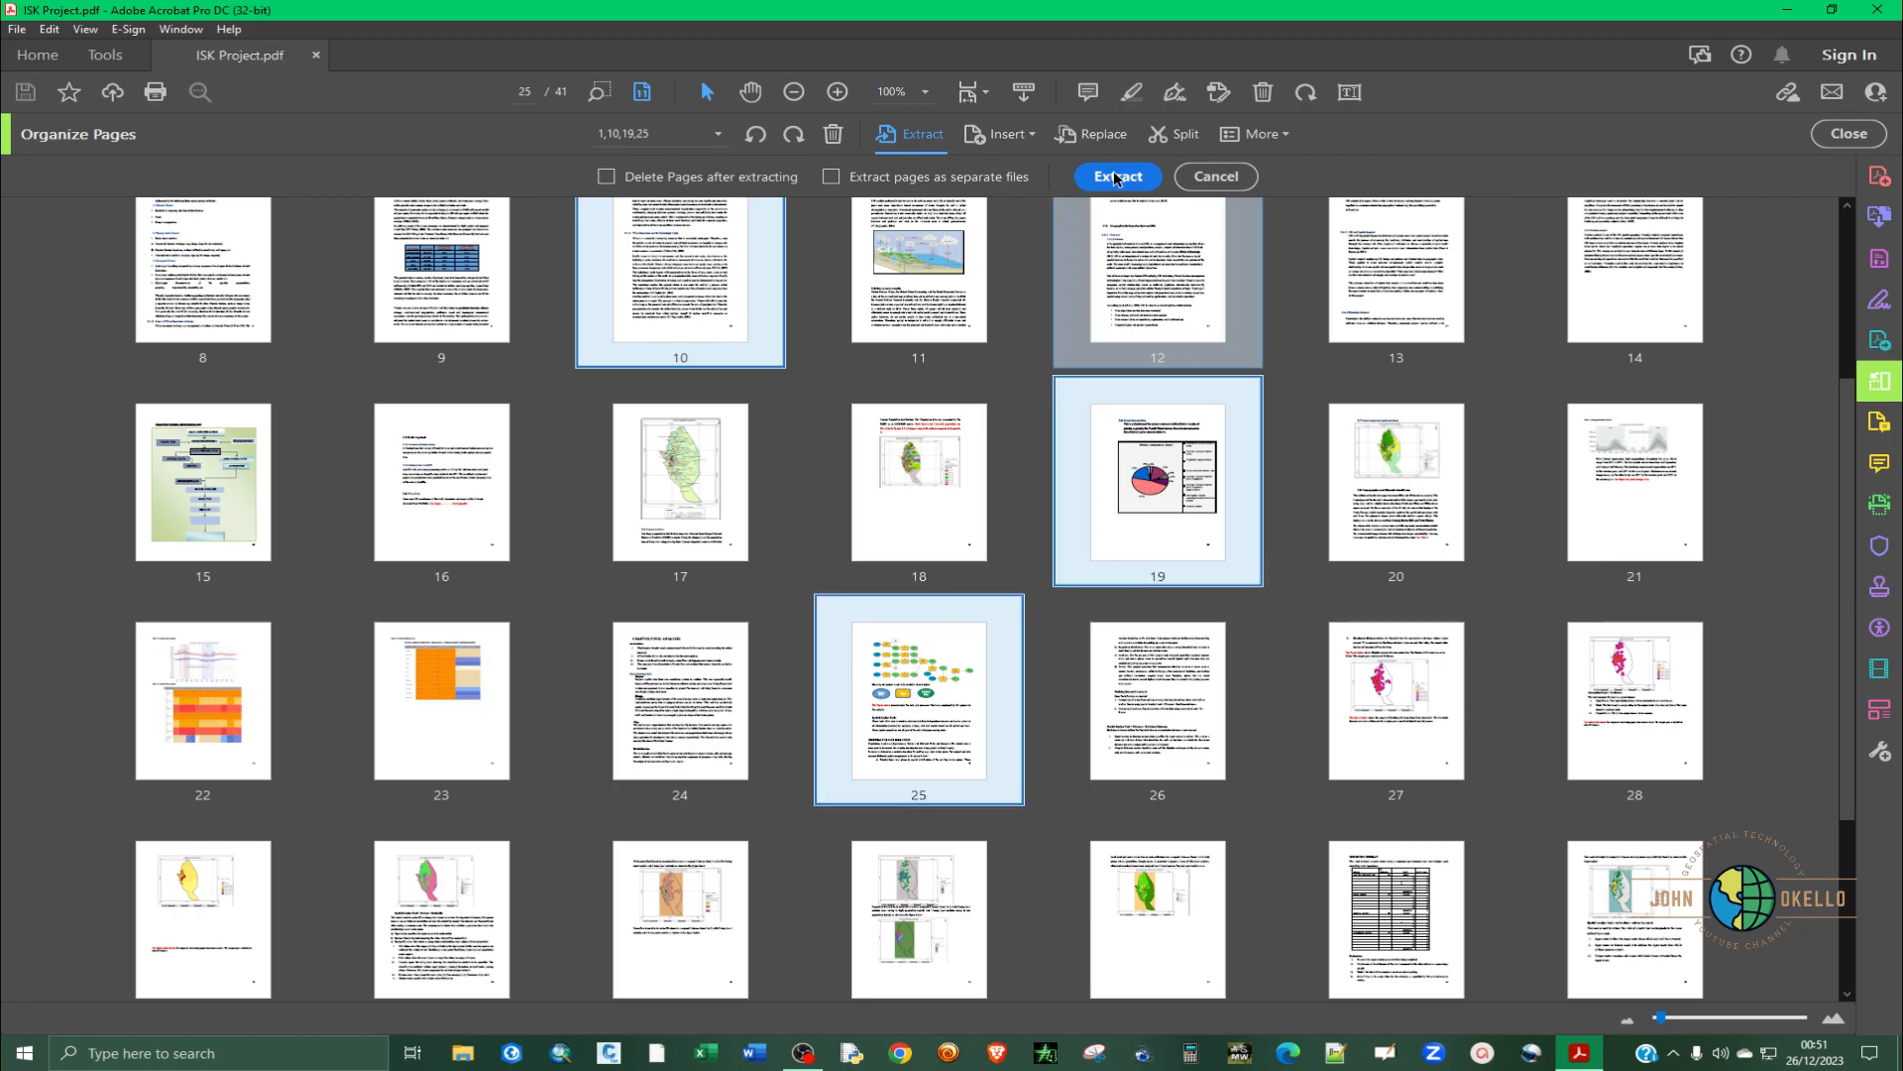
click(1115, 177)
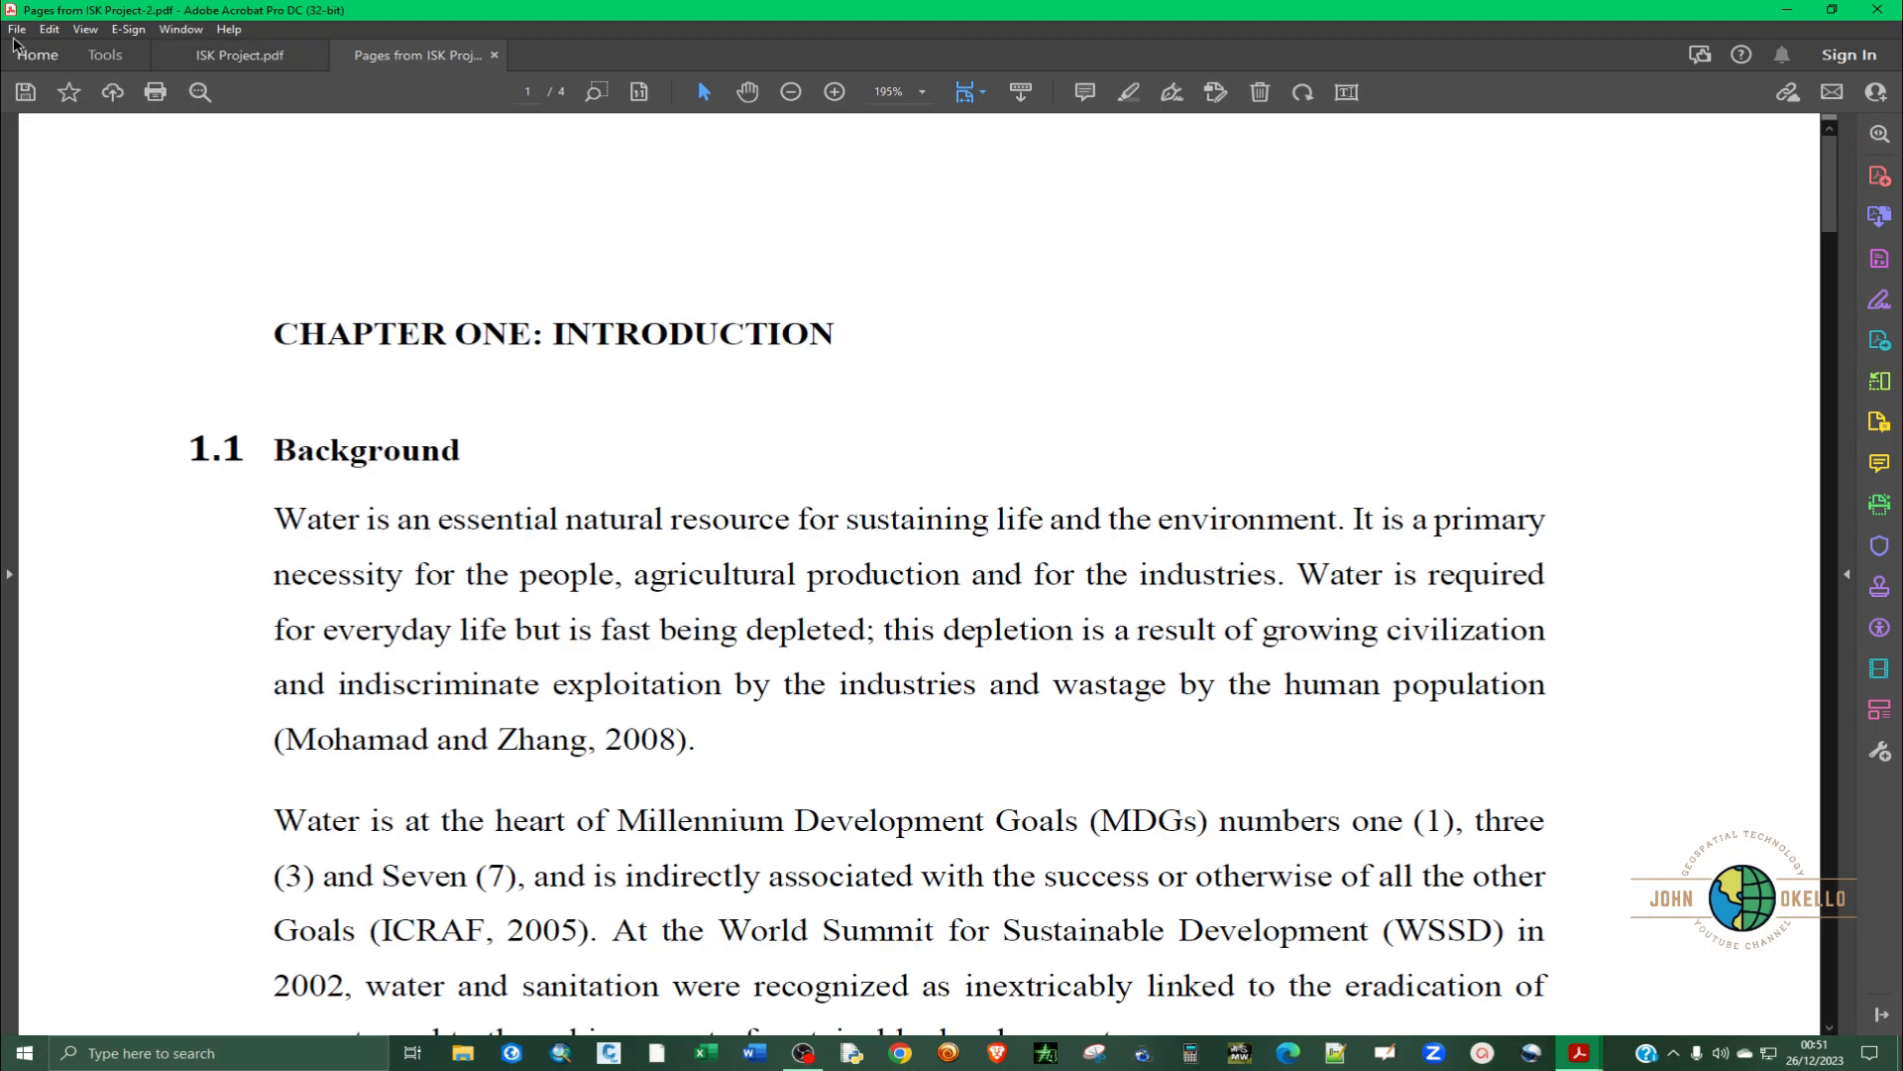
- Save the extracted pages to the Desktop as 'Random Pages from Acrobat' via Save As
click(16, 27)
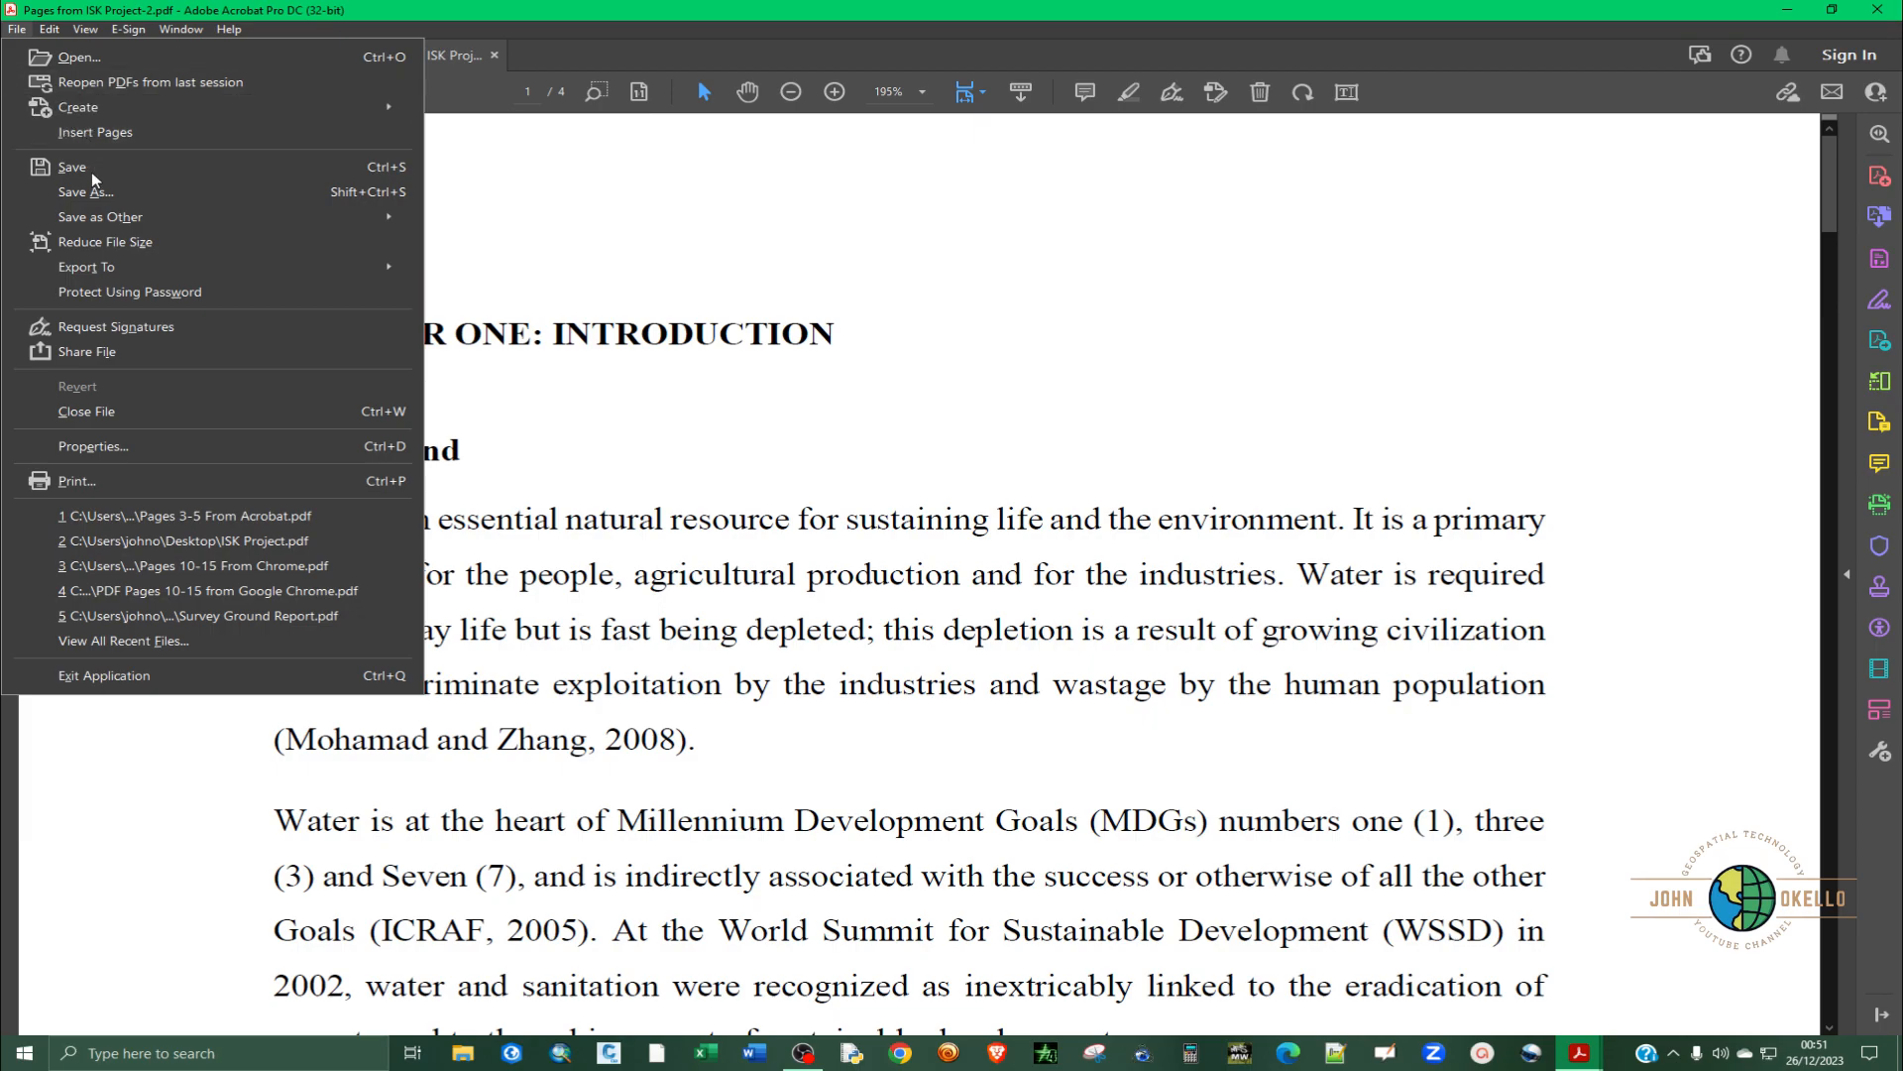
click(85, 193)
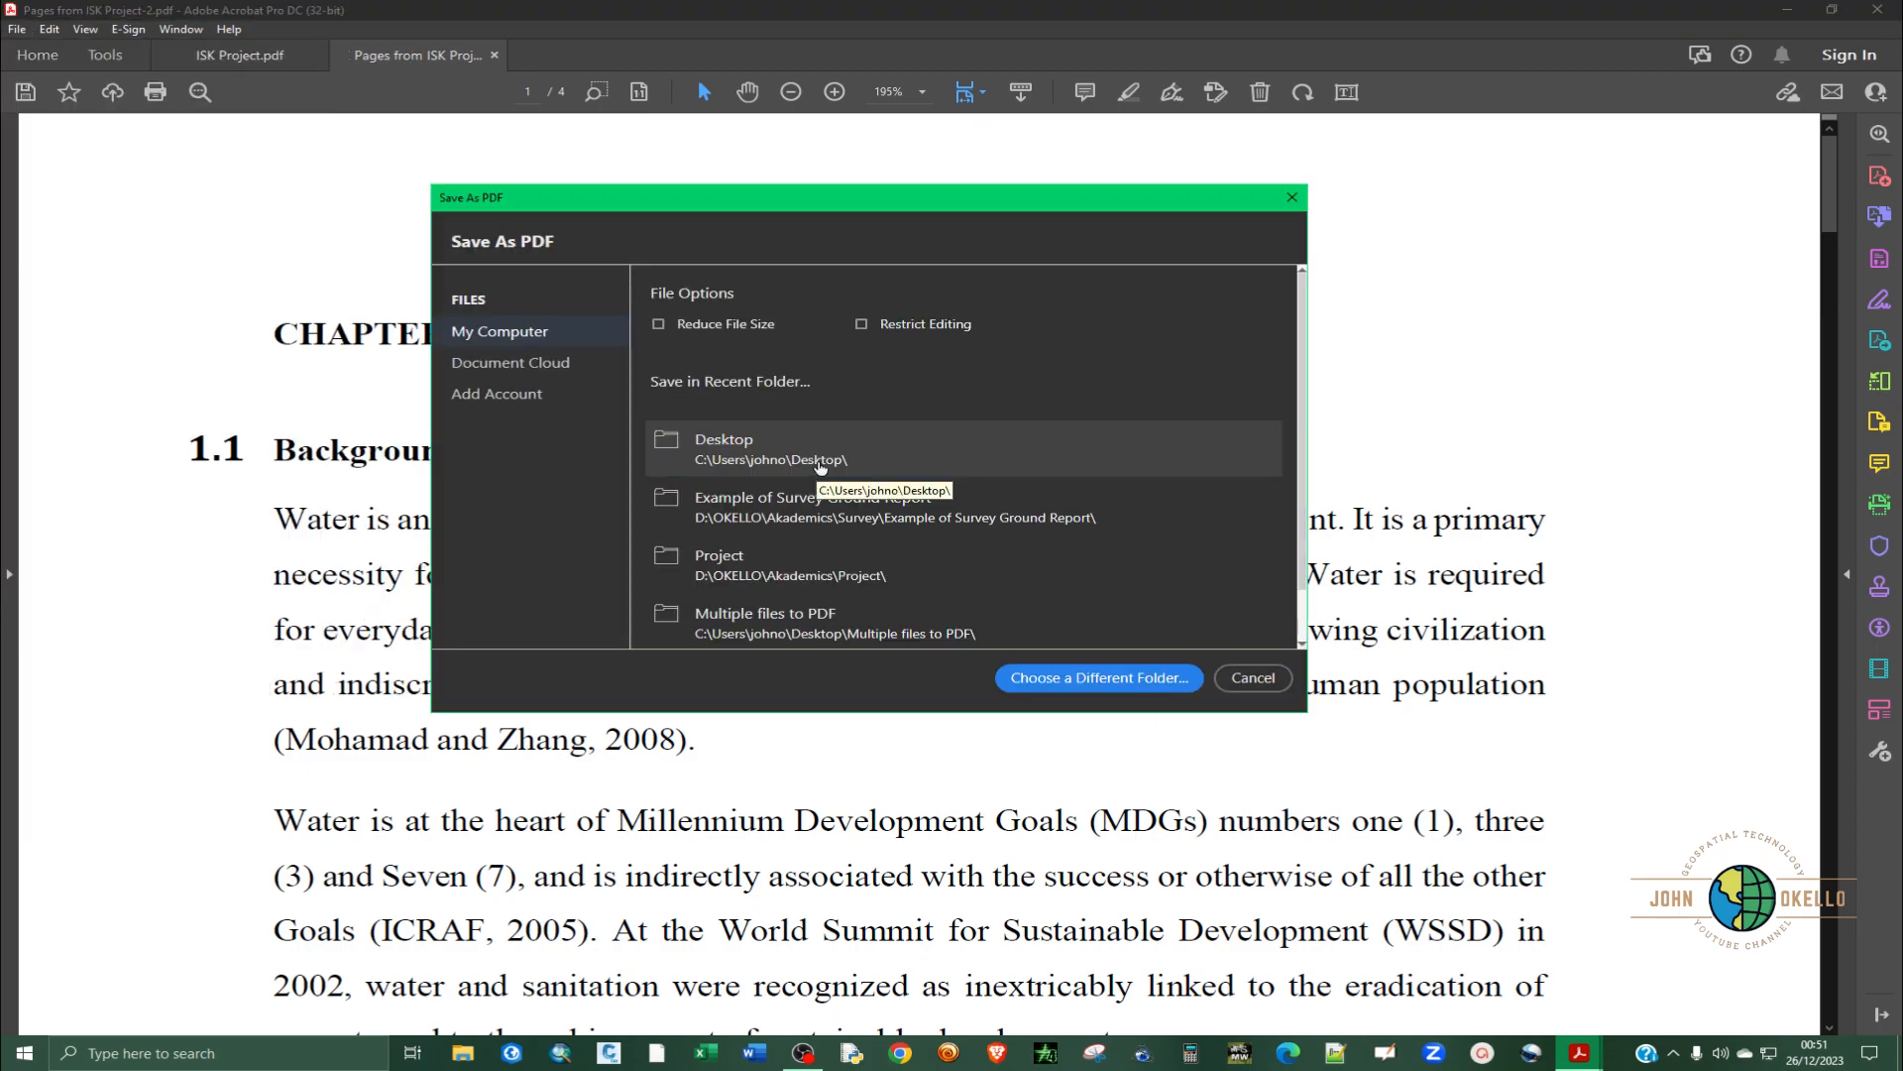
click(1097, 678)
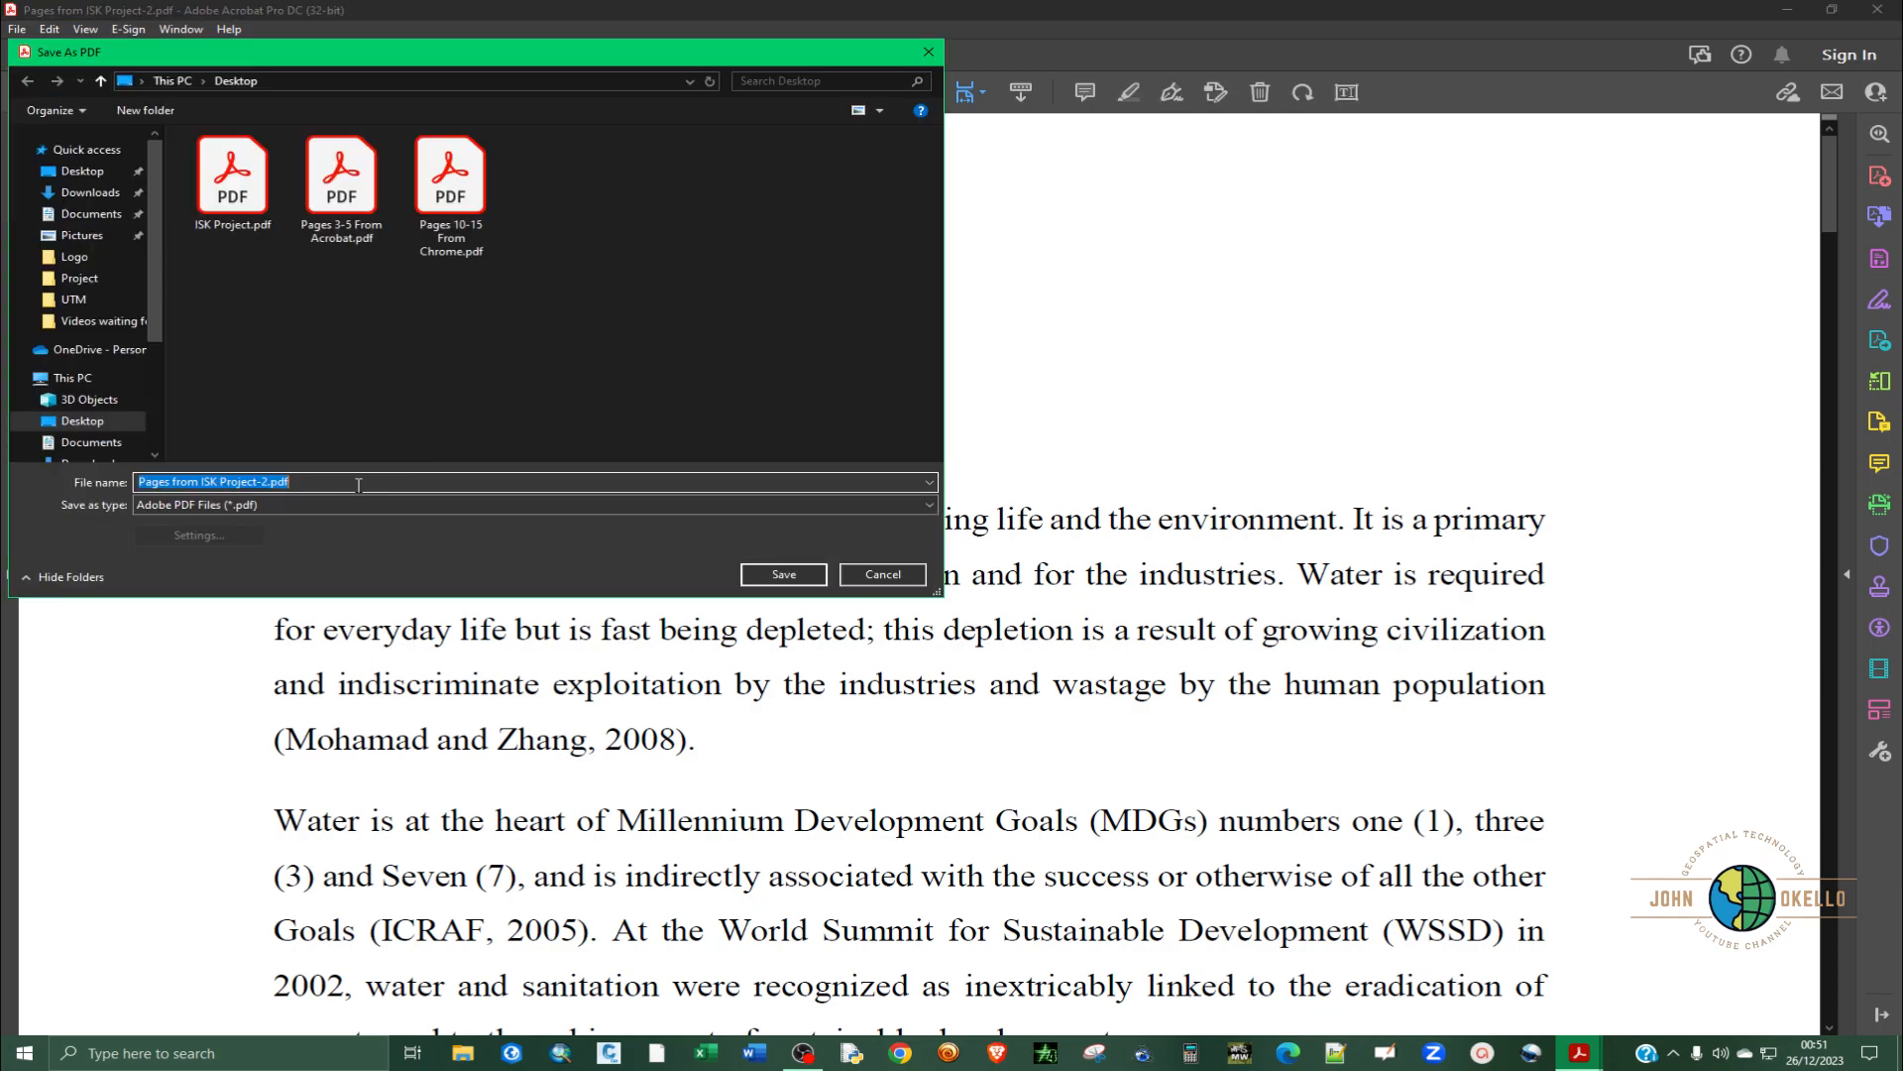
text(R)
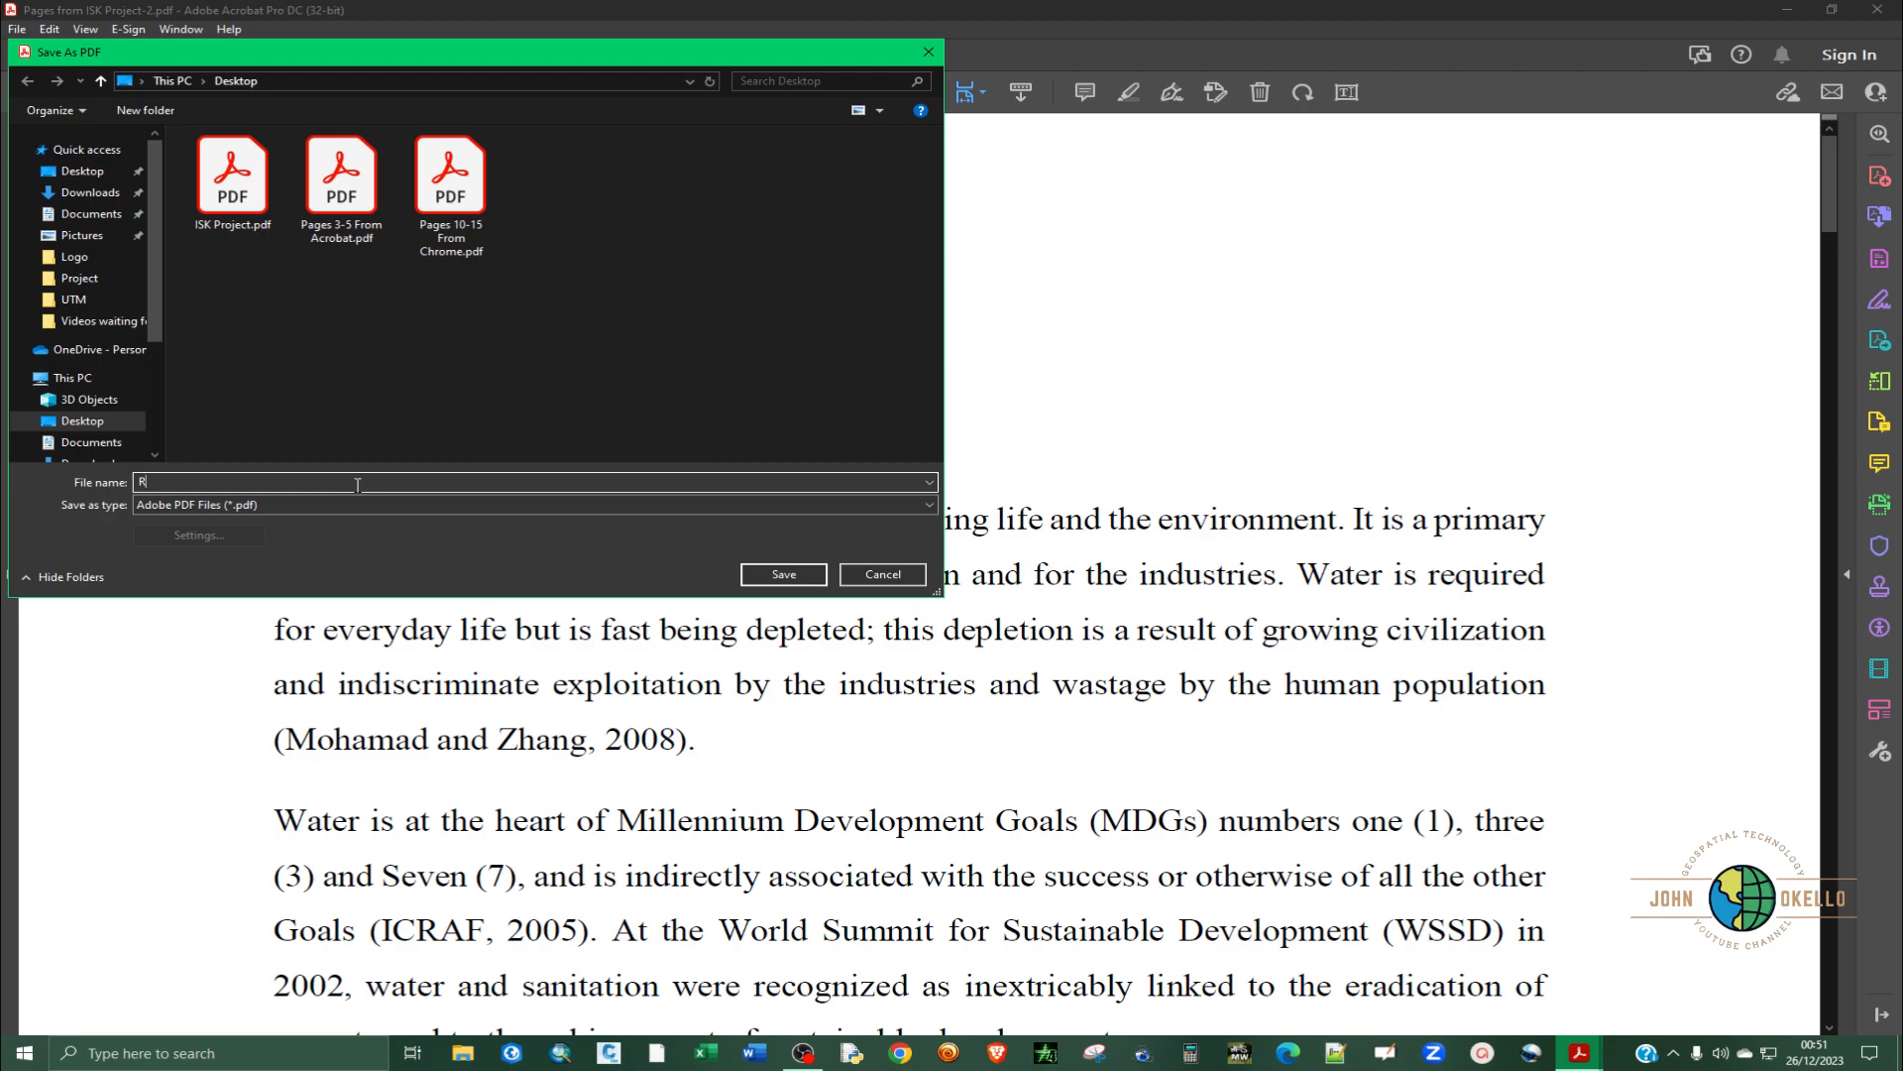
text(andom)
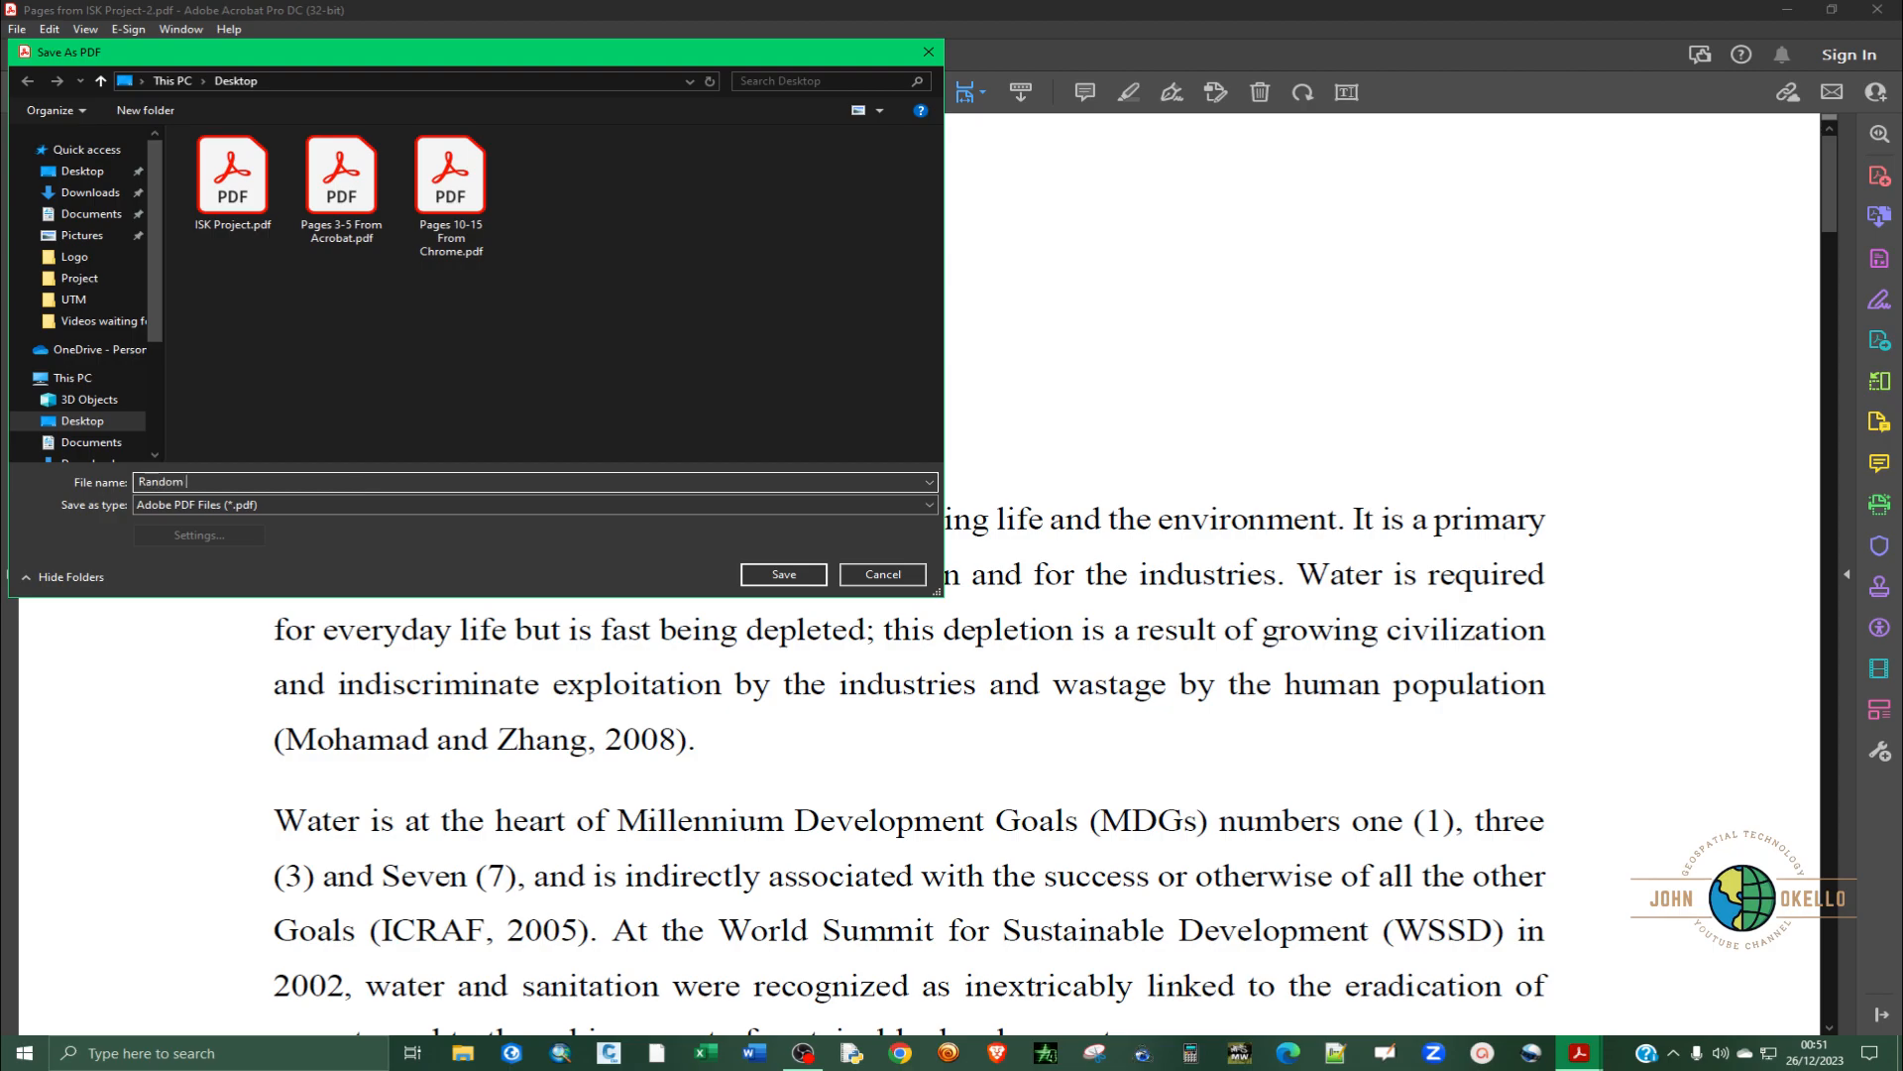
text(Pages from Acrobat)
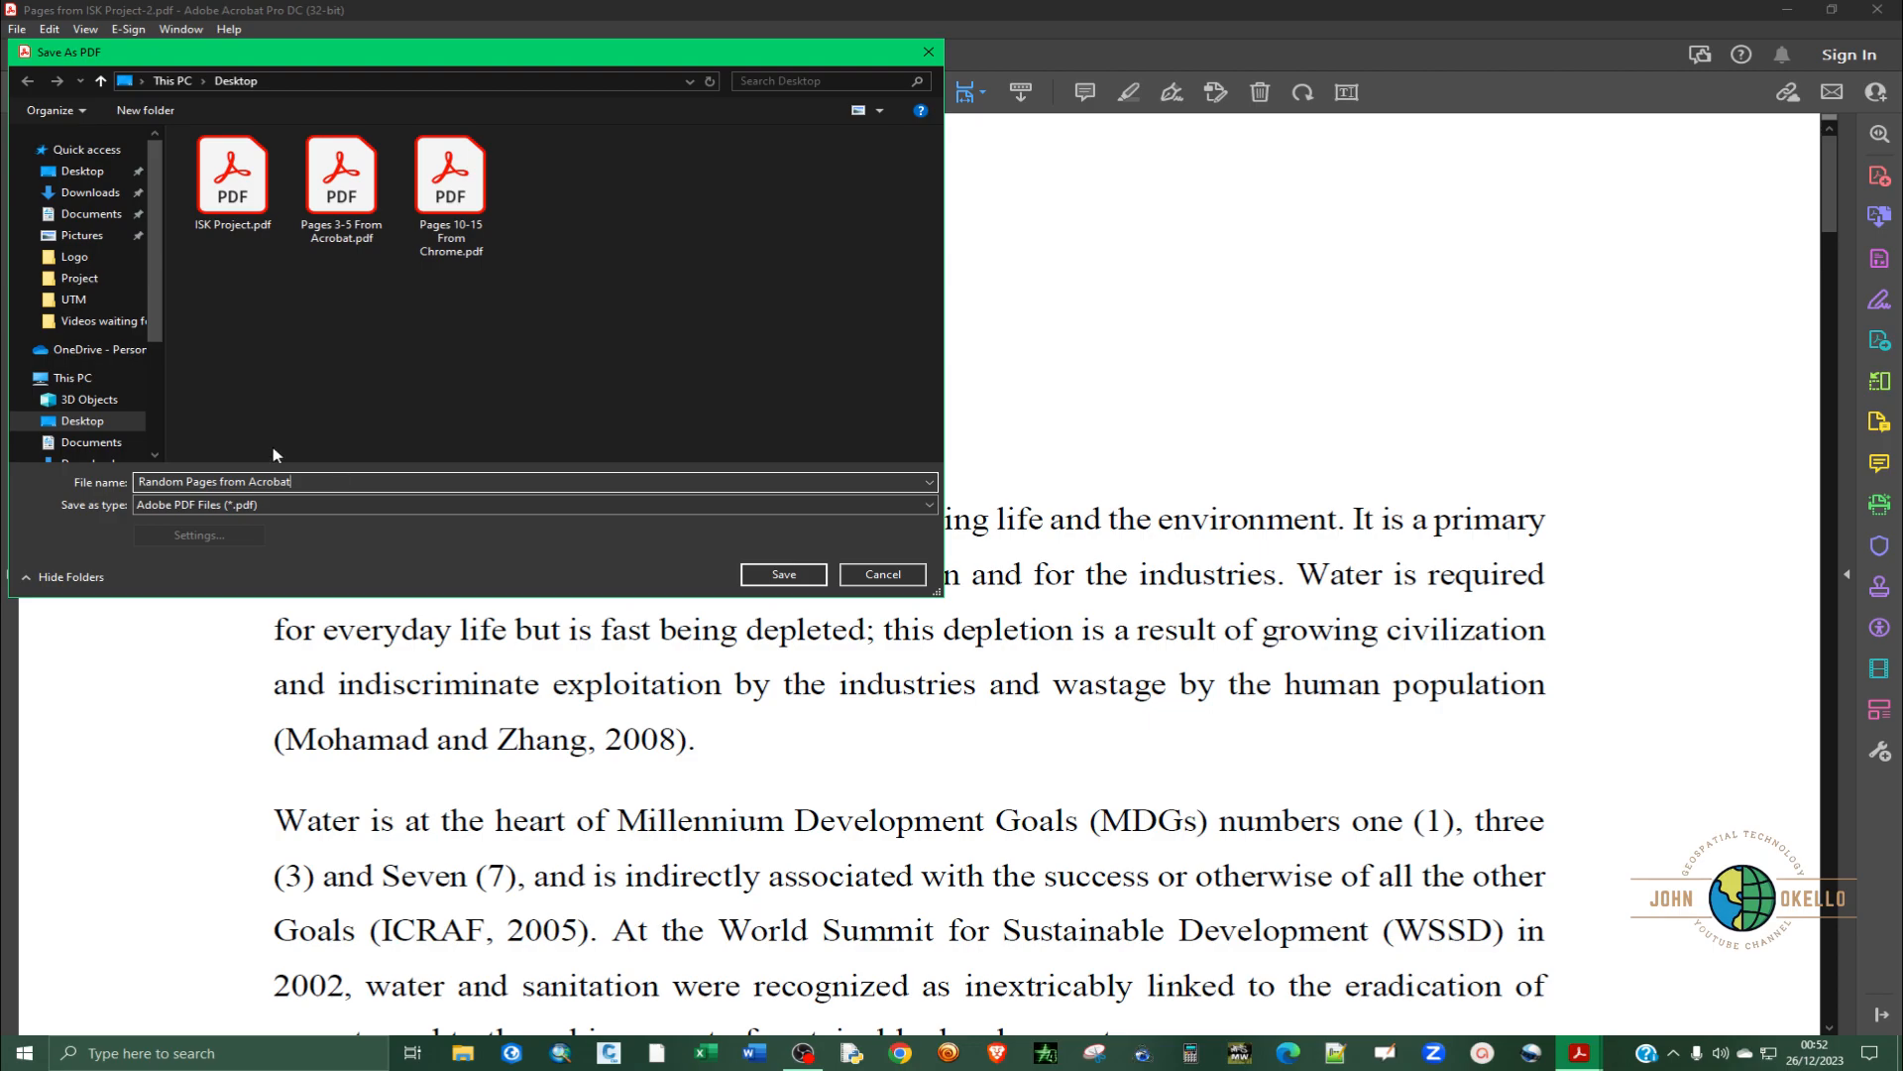
click(781, 575)
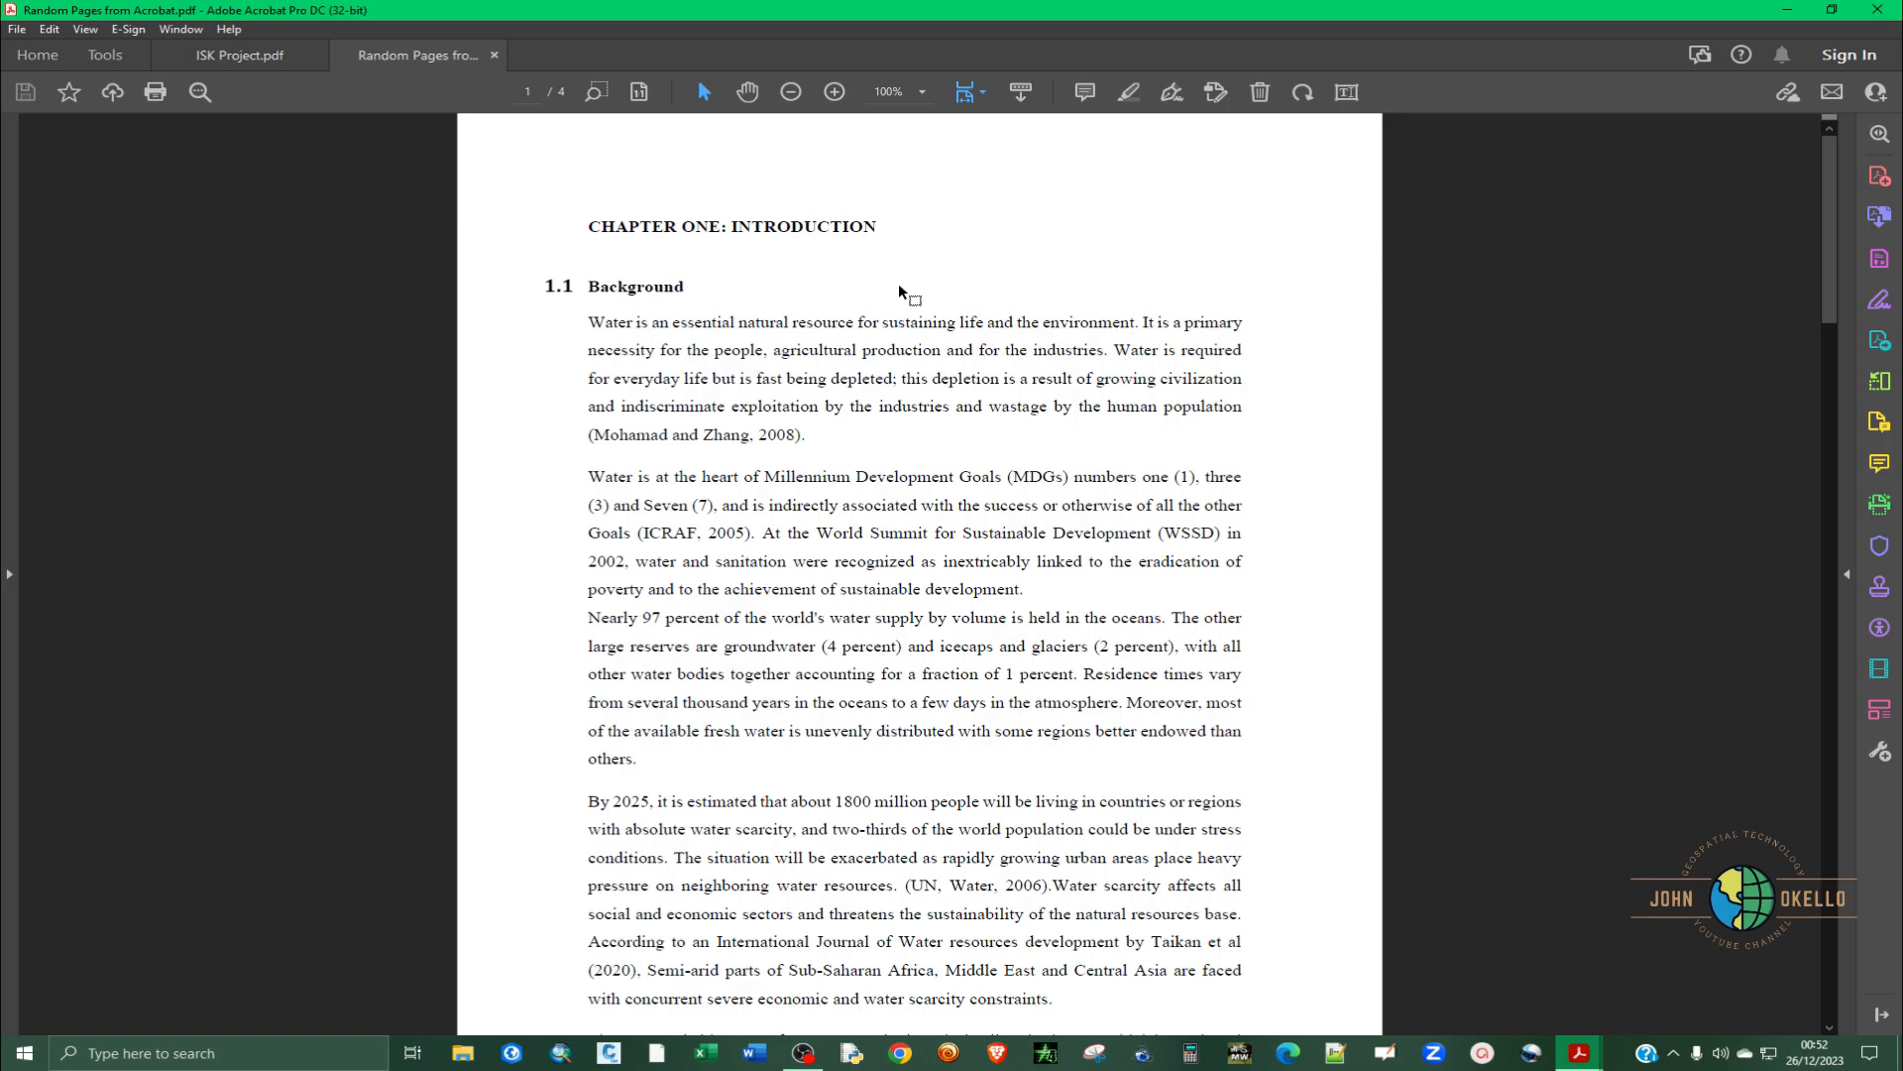
mouse_move(918, 309)
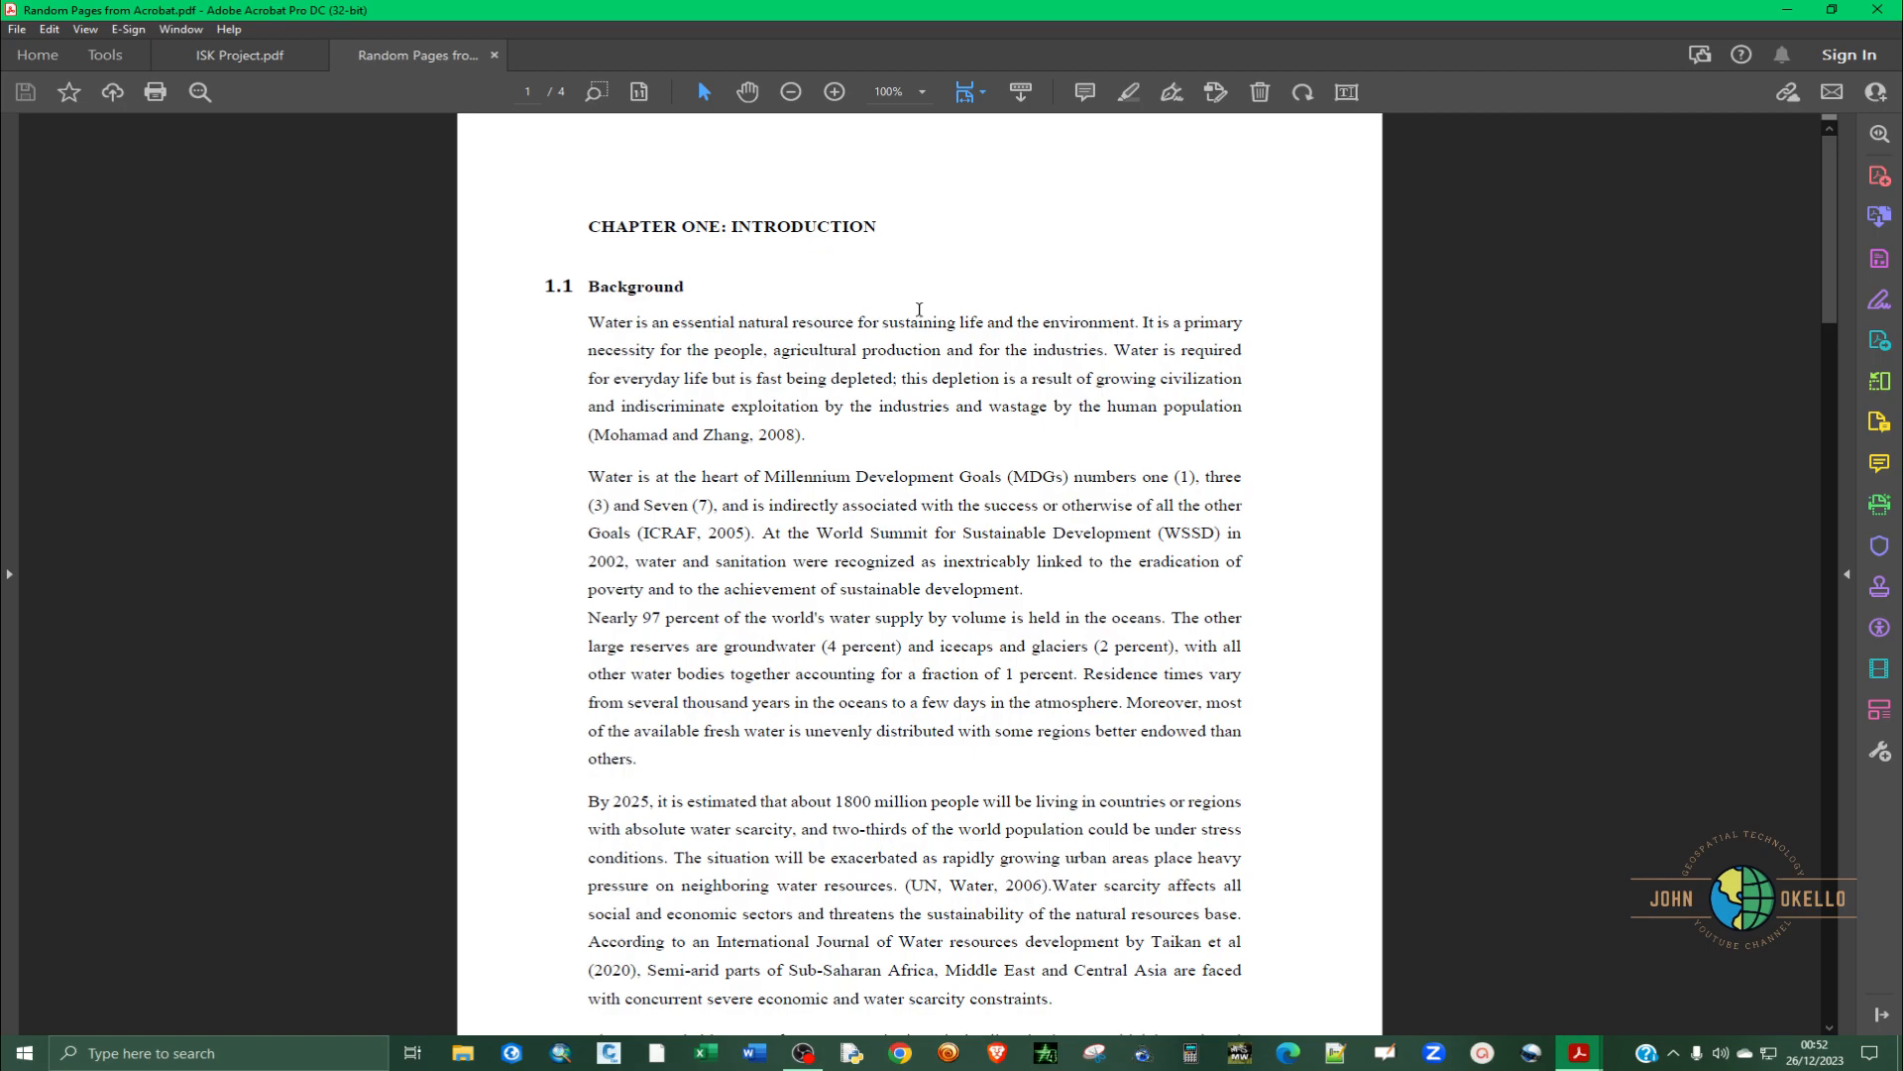
mouse_move(937, 311)
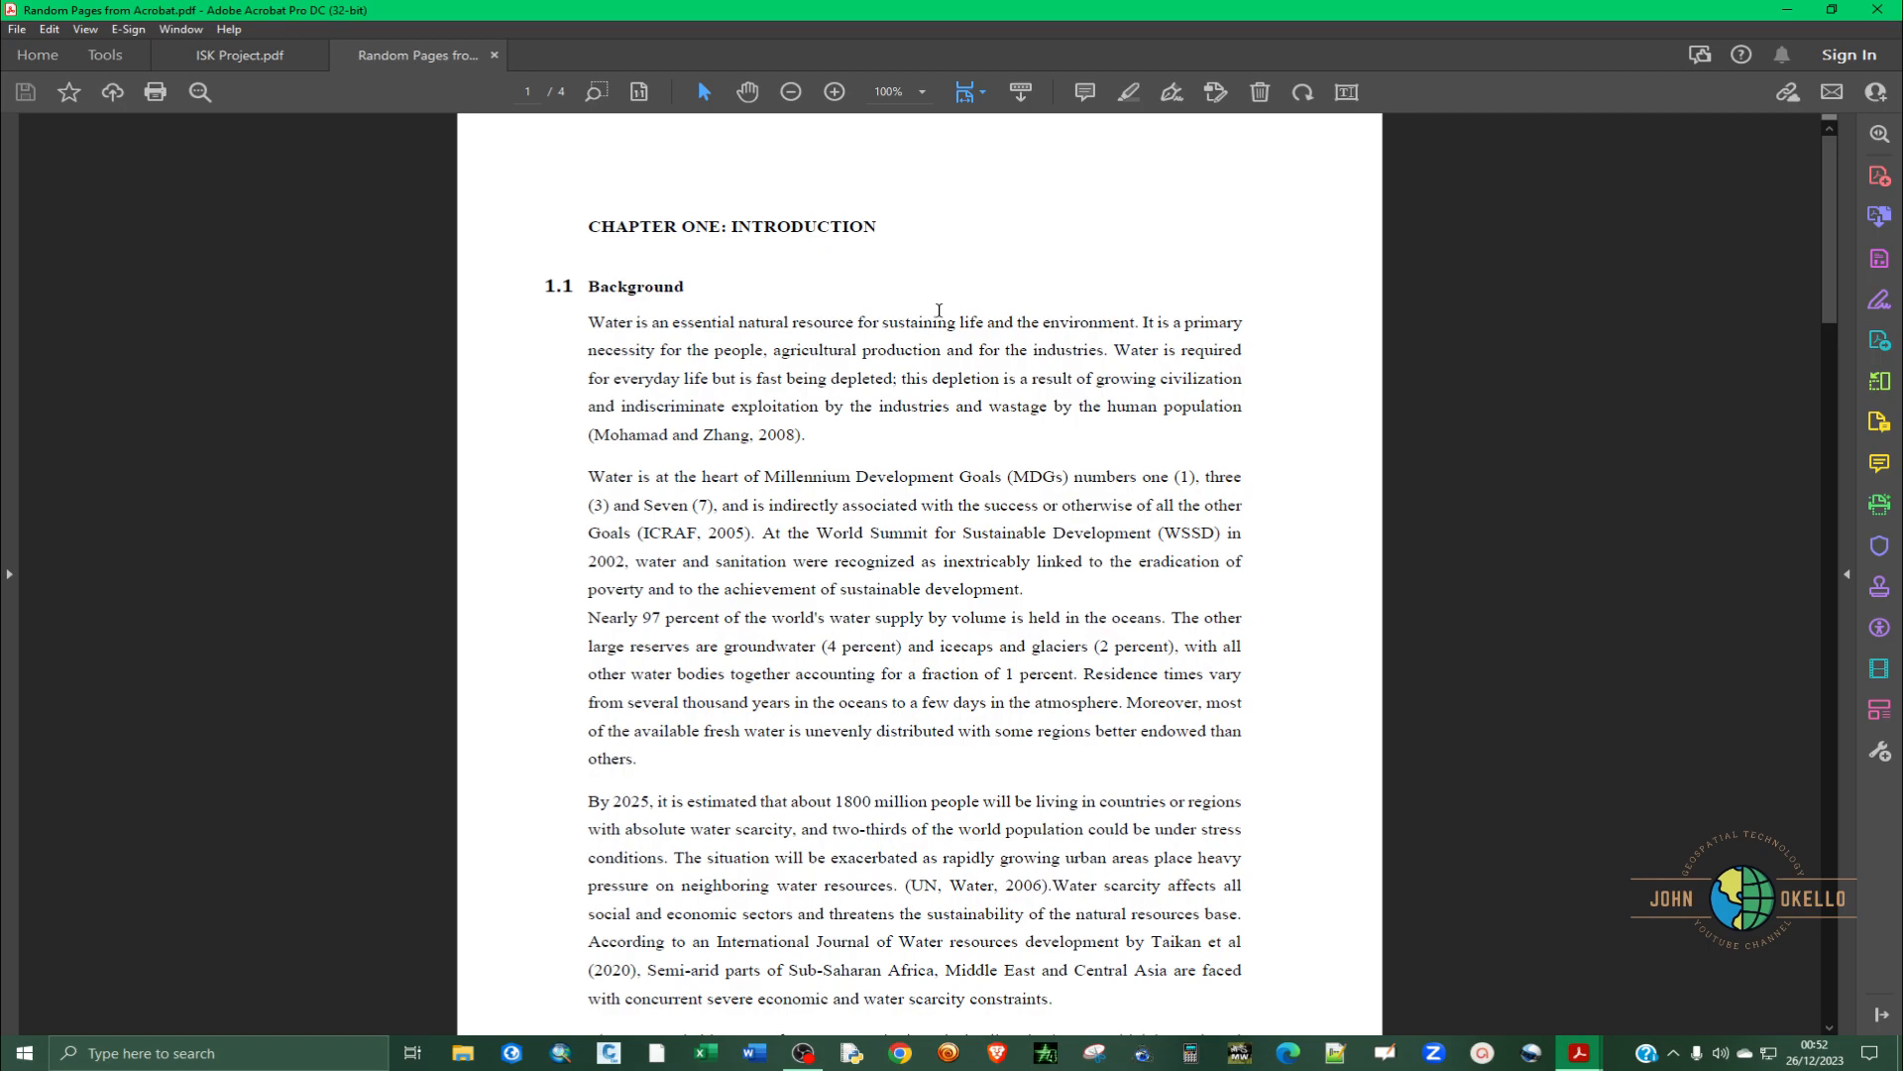